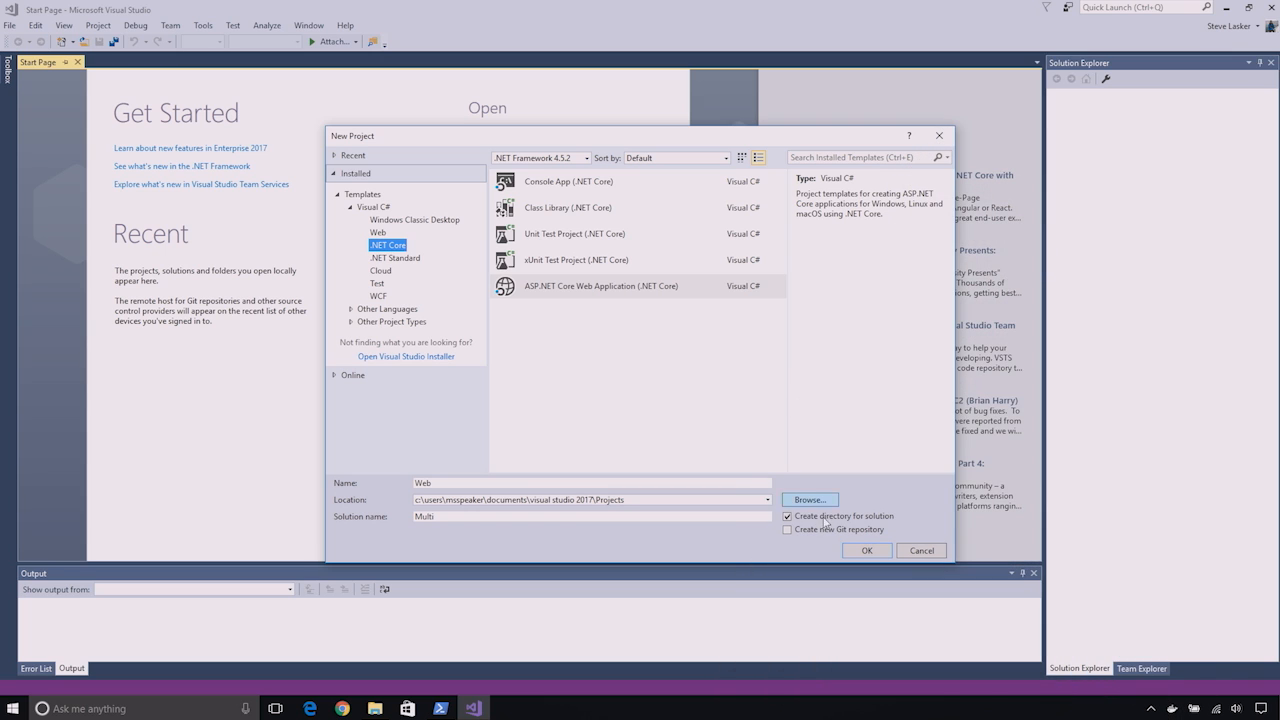
pyautogui.moveTo(604, 304)
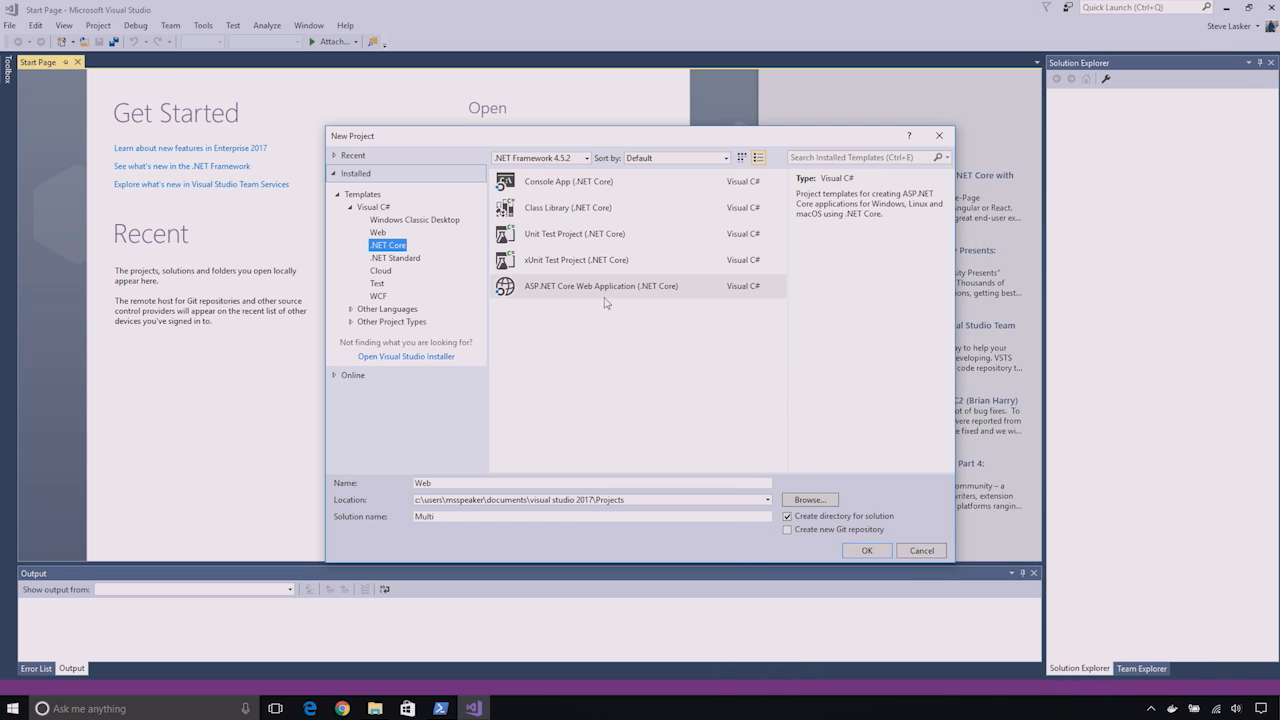
# Choose the ASP.NET Core Web Application template named Web, pick Web Application, and follow the Docker for Windows link.
pyautogui.click(600, 286)
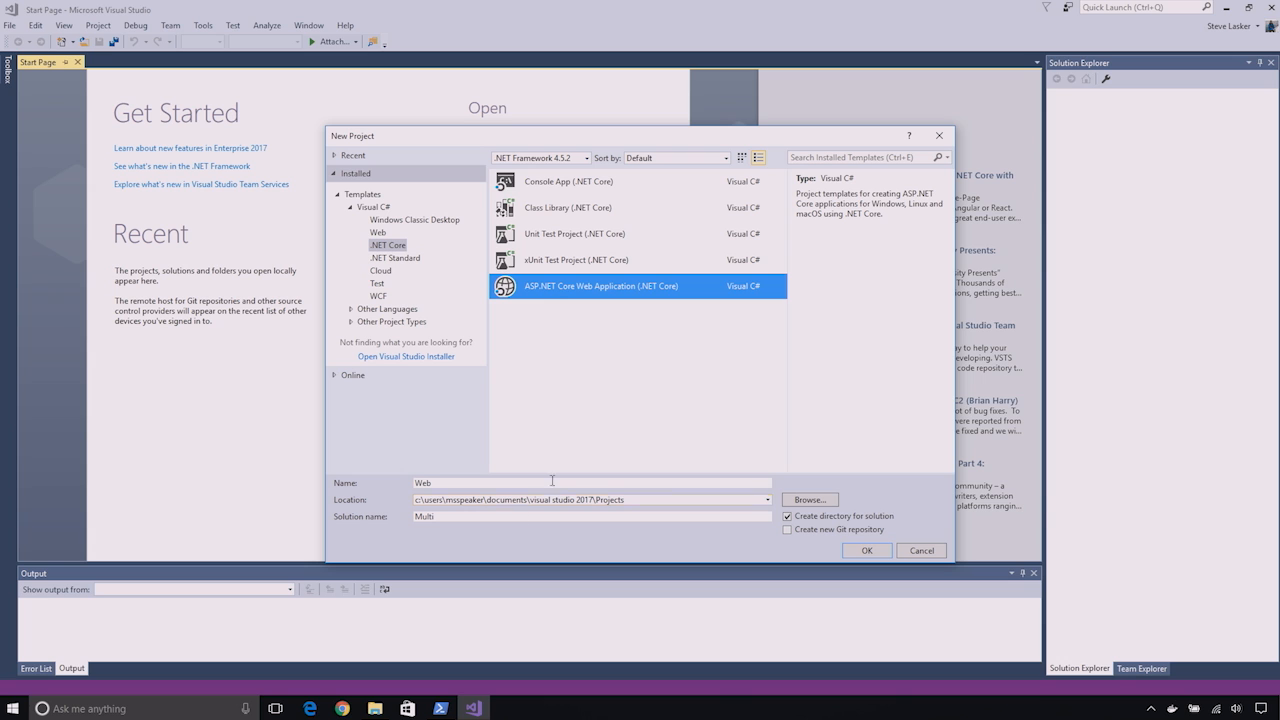
pyautogui.click(866, 550)
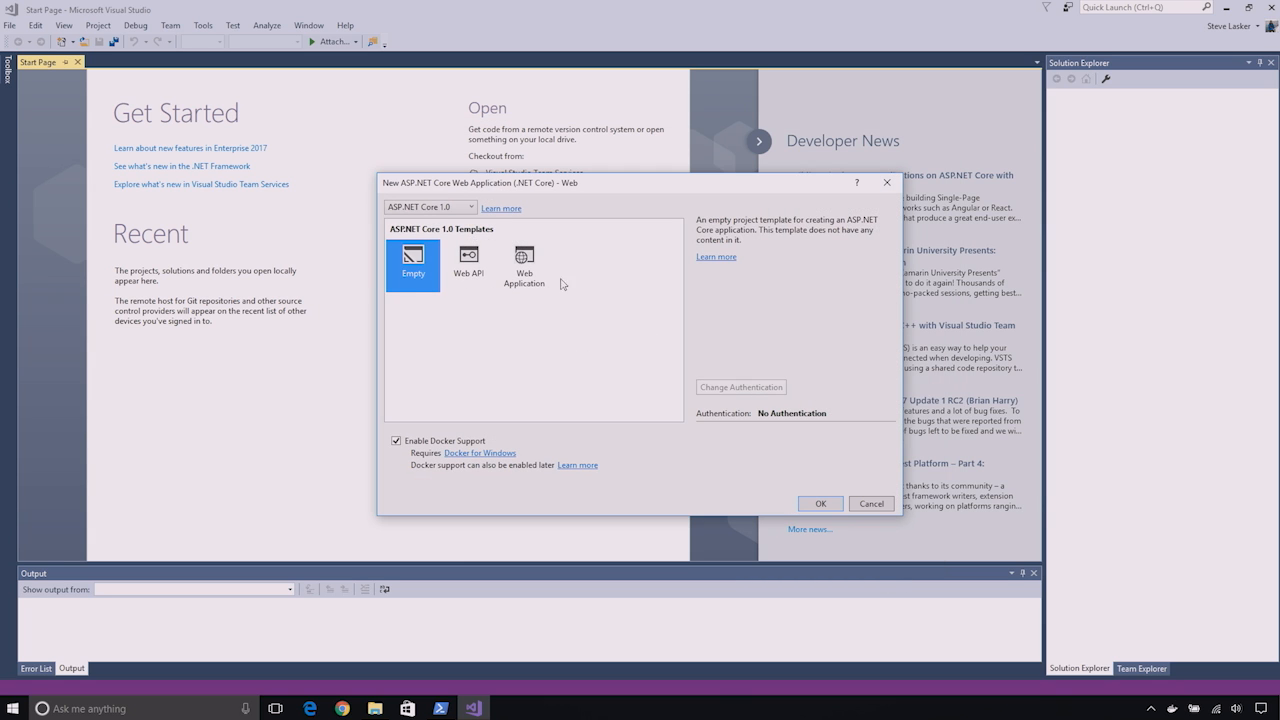
pyautogui.click(524, 262)
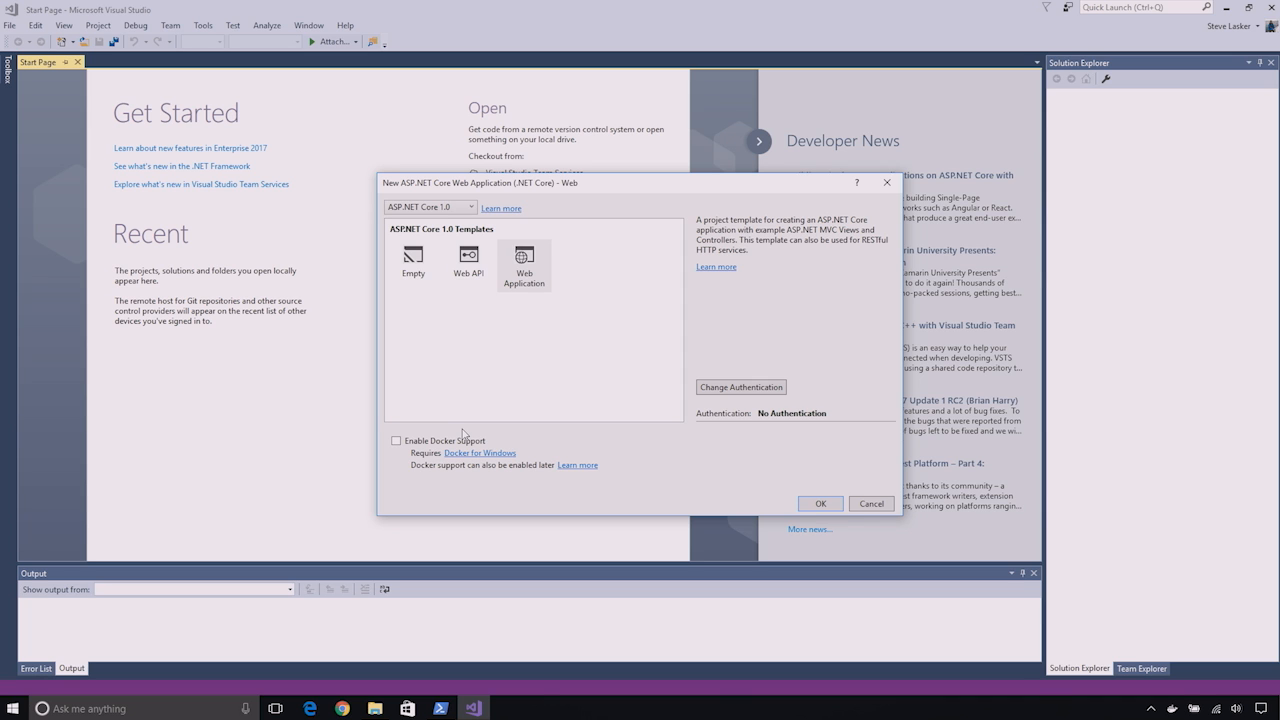
pyautogui.moveTo(480, 452)
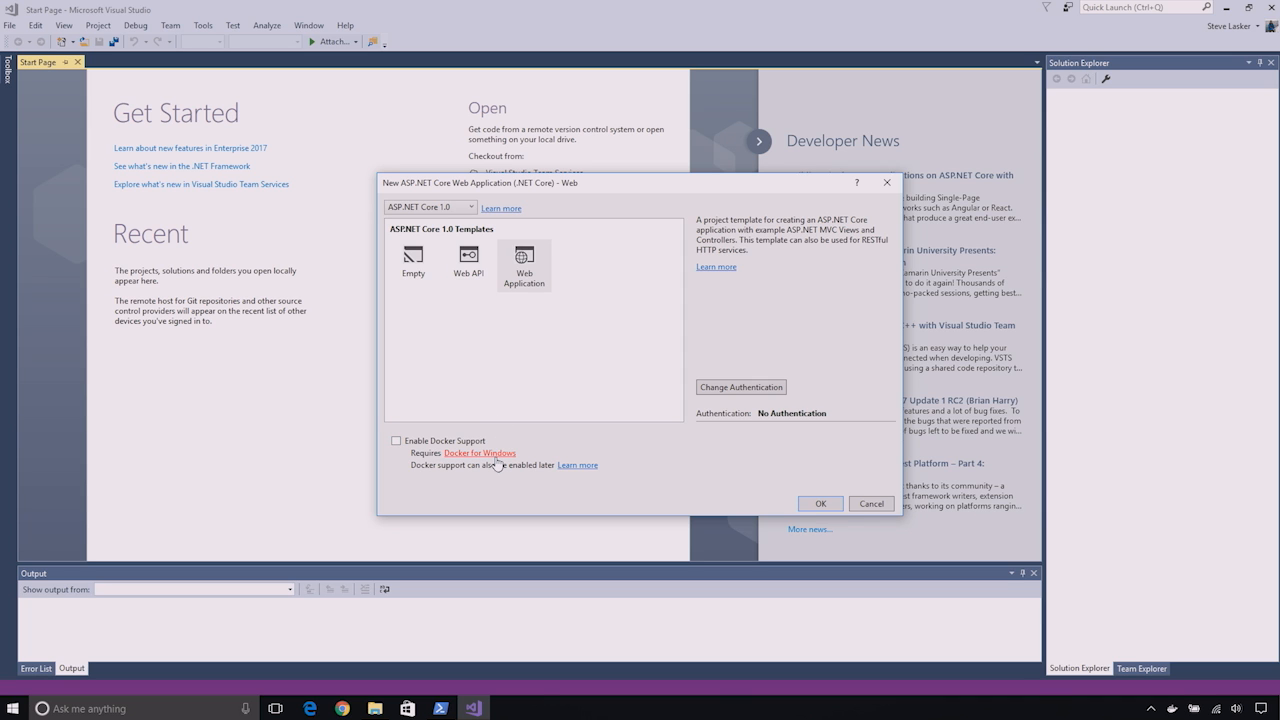
pyautogui.click(480, 452)
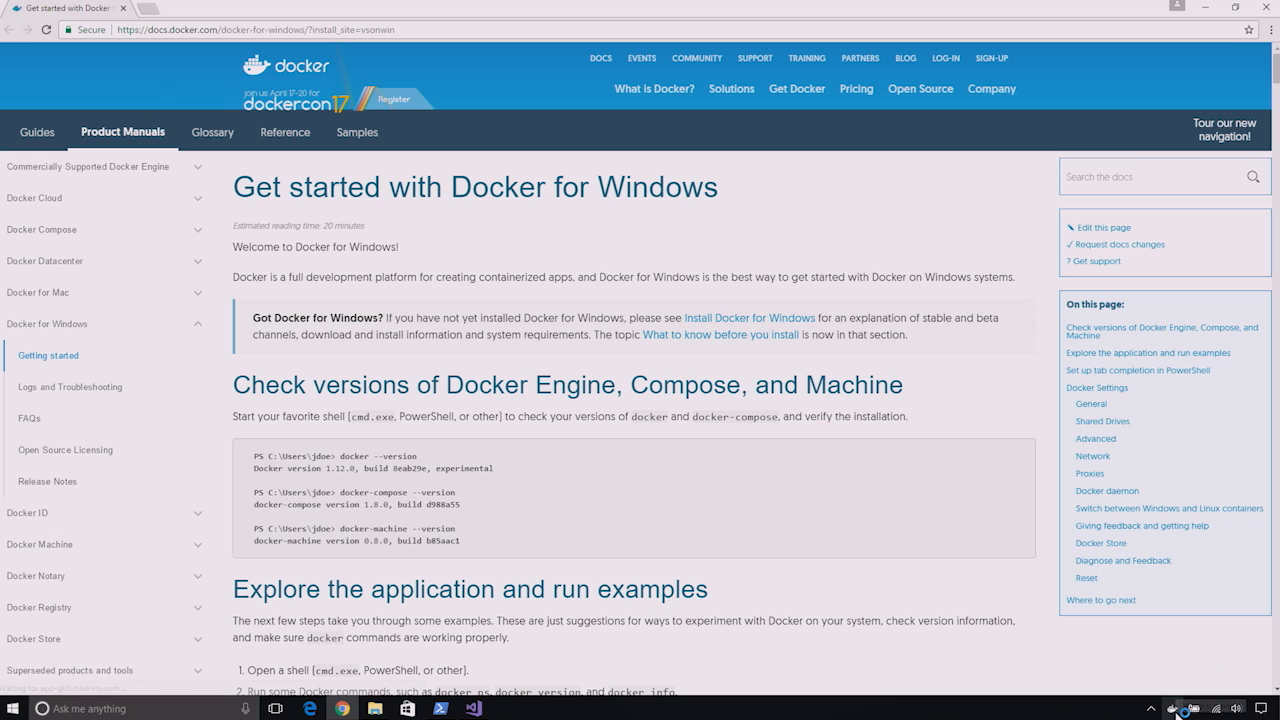
pyautogui.moveTo(1178, 714)
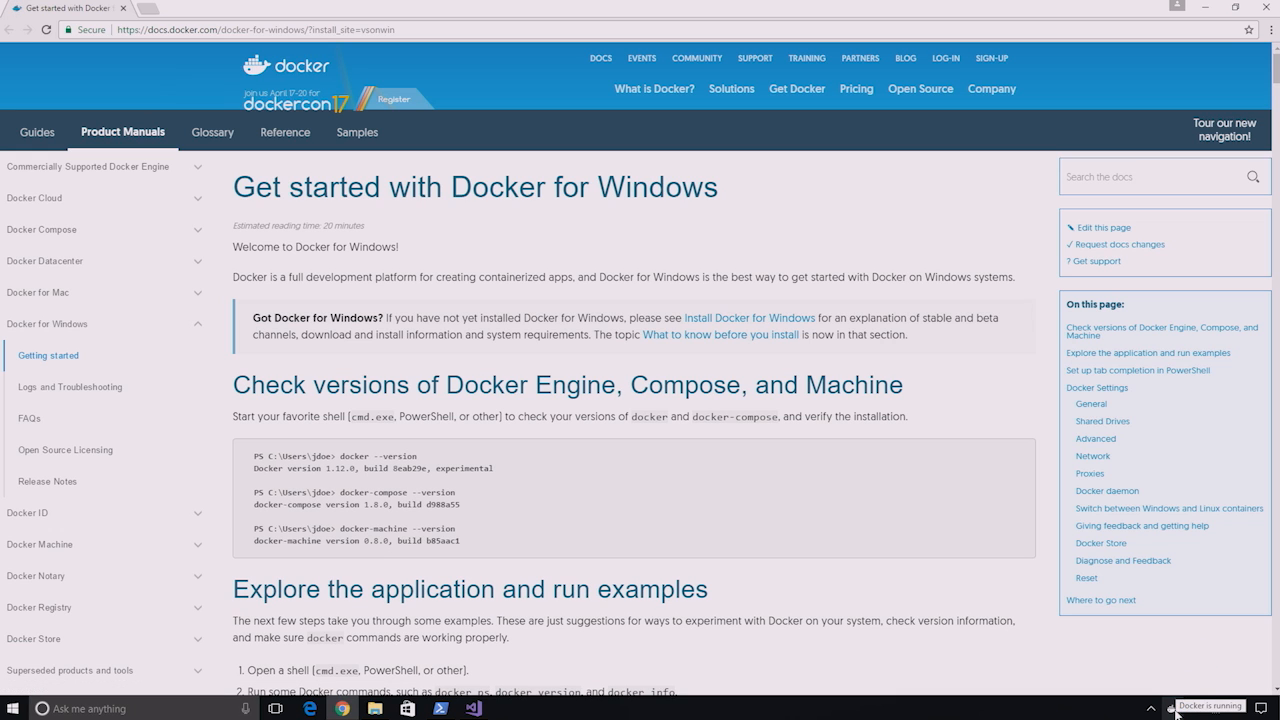
# Check the Docker tray icon to confirm Docker is running, then return to Visual Studio.
pyautogui.click(748, 318)
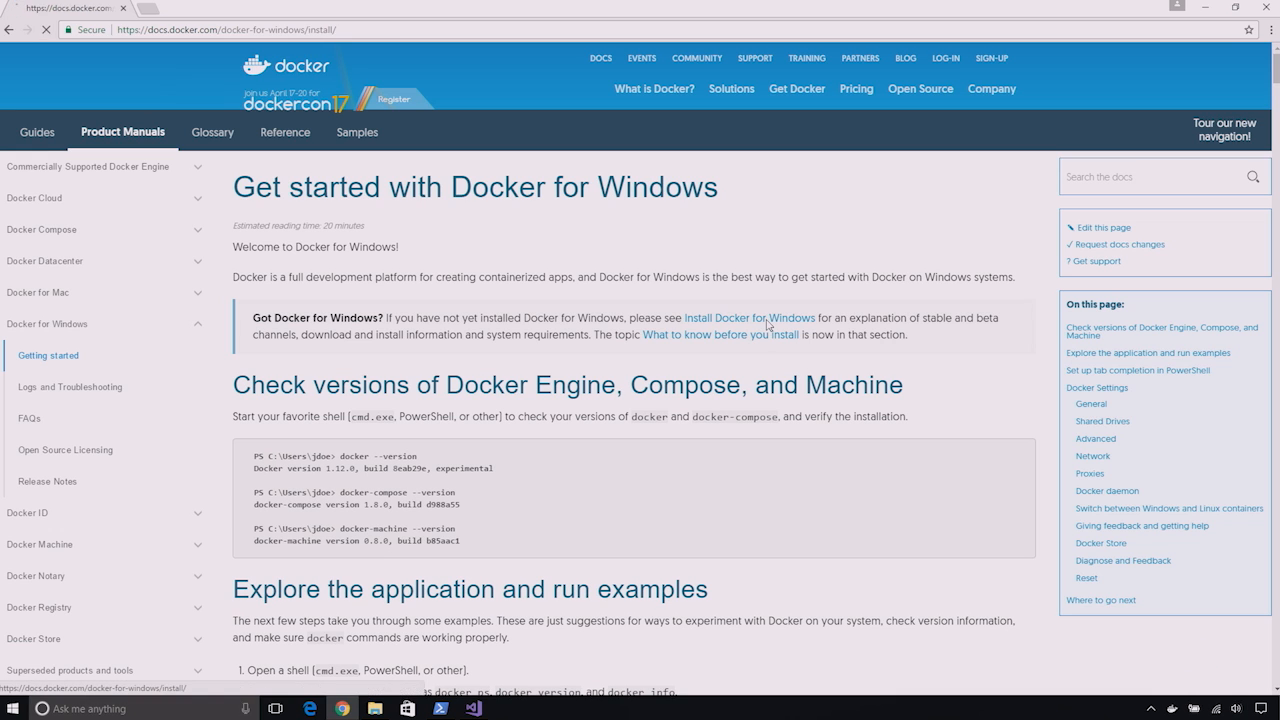
pyautogui.click(748, 316)
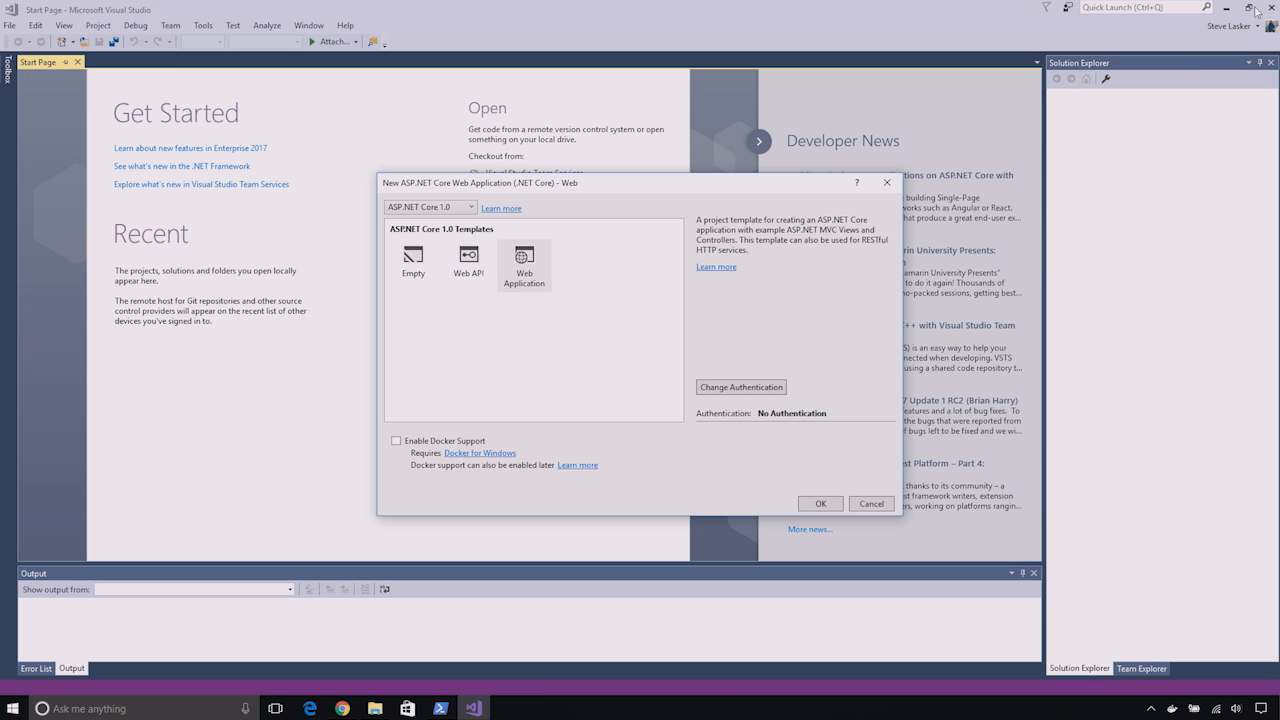
pyautogui.moveTo(820, 504)
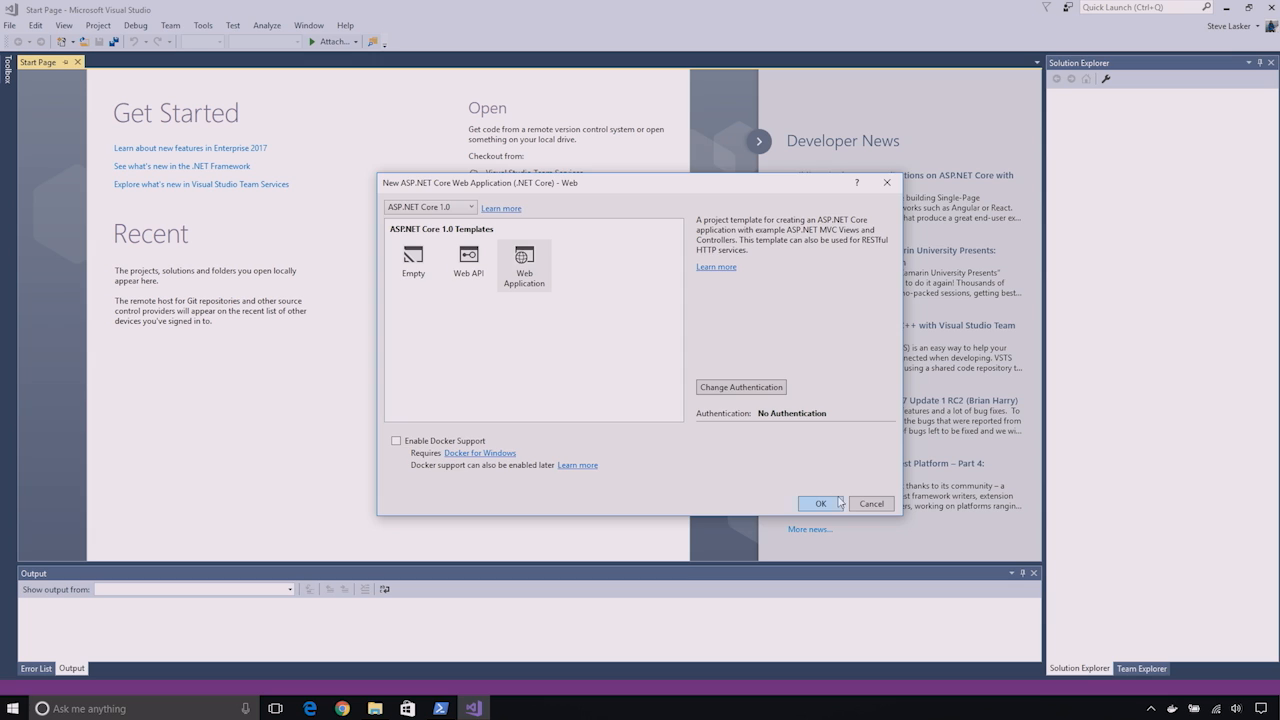
# Create the Web project and add Docker Support from its context menu, yielding a Dockerfile and docker-compose project.
pyautogui.click(820, 504)
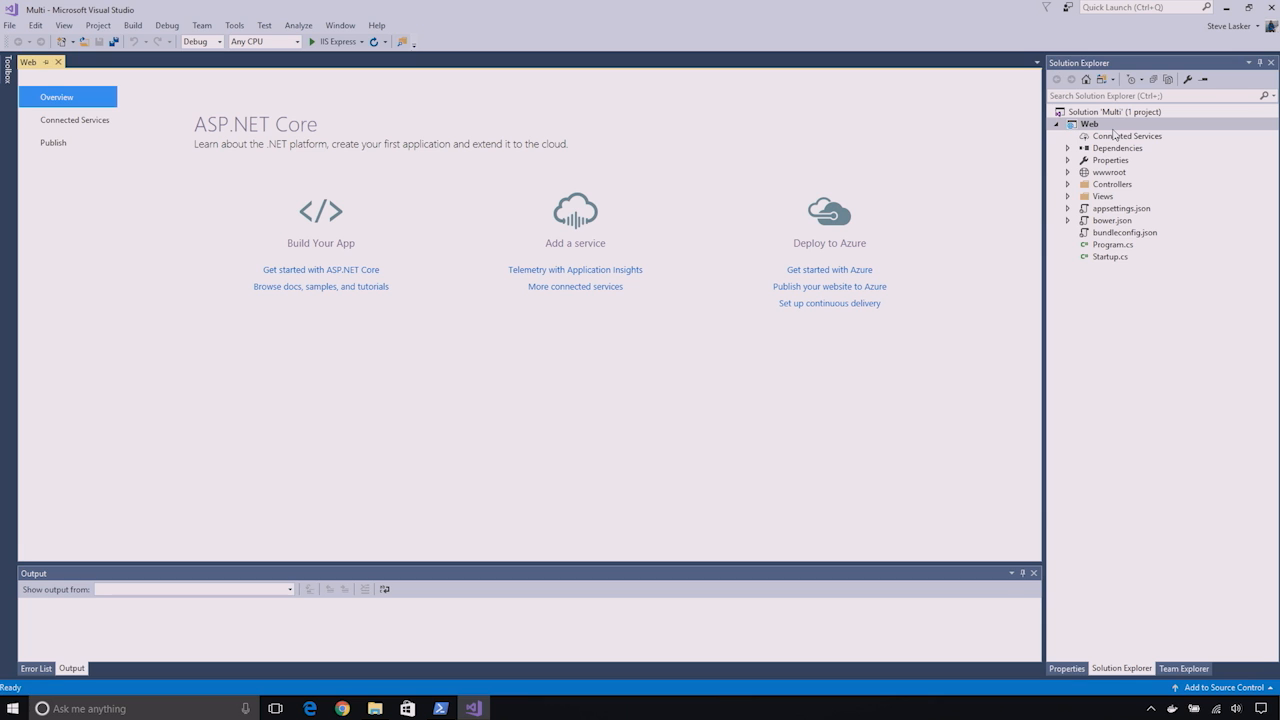
pyautogui.click(1088, 124)
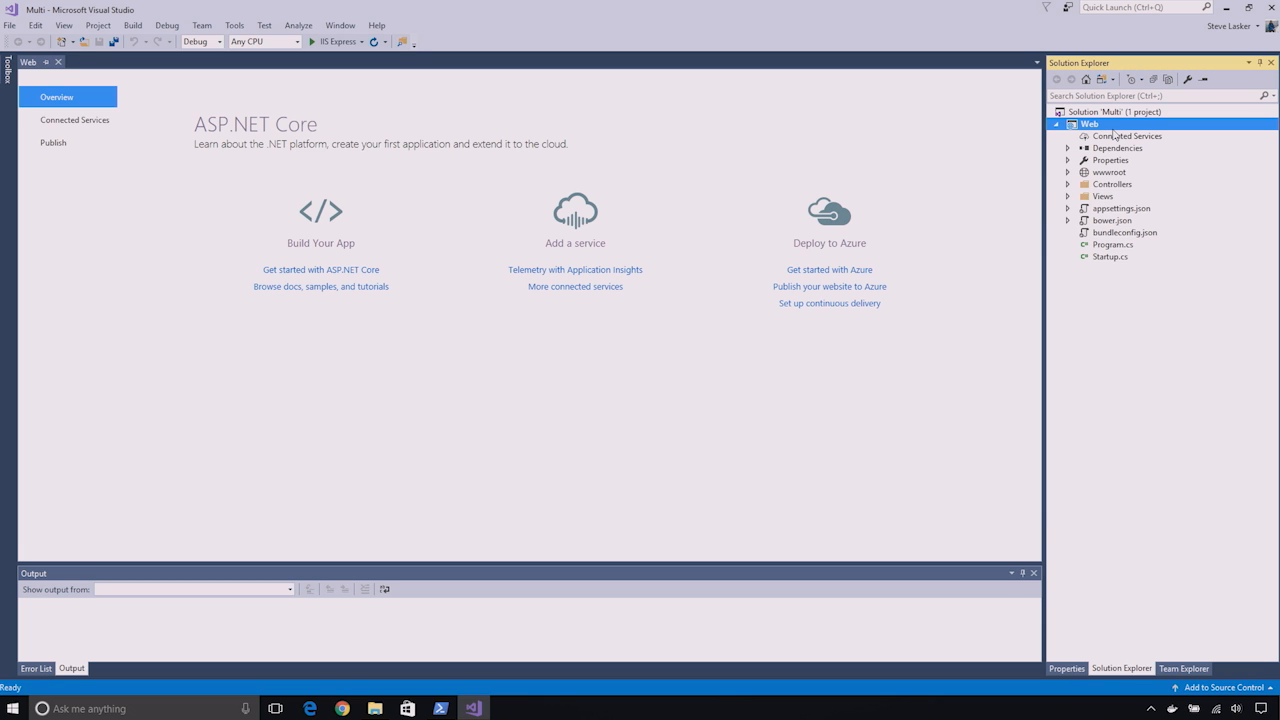
pyautogui.rightClick(1088, 124)
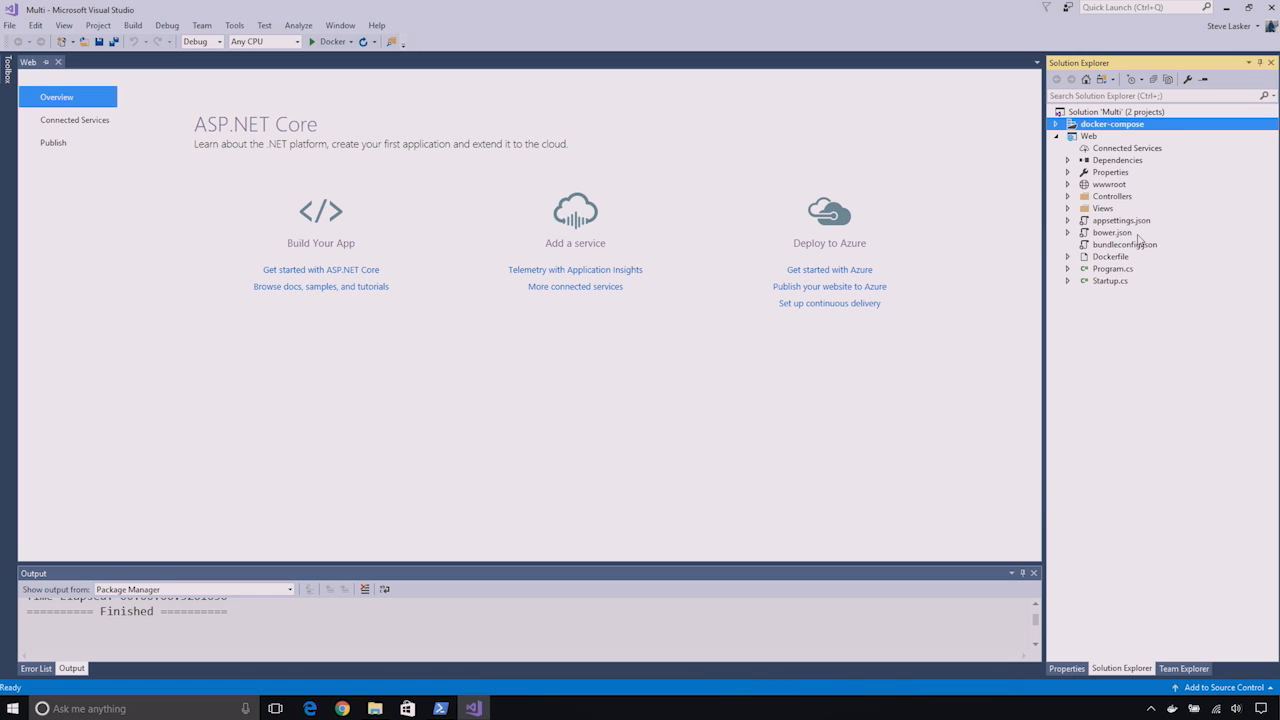
pyautogui.click(1112, 256)
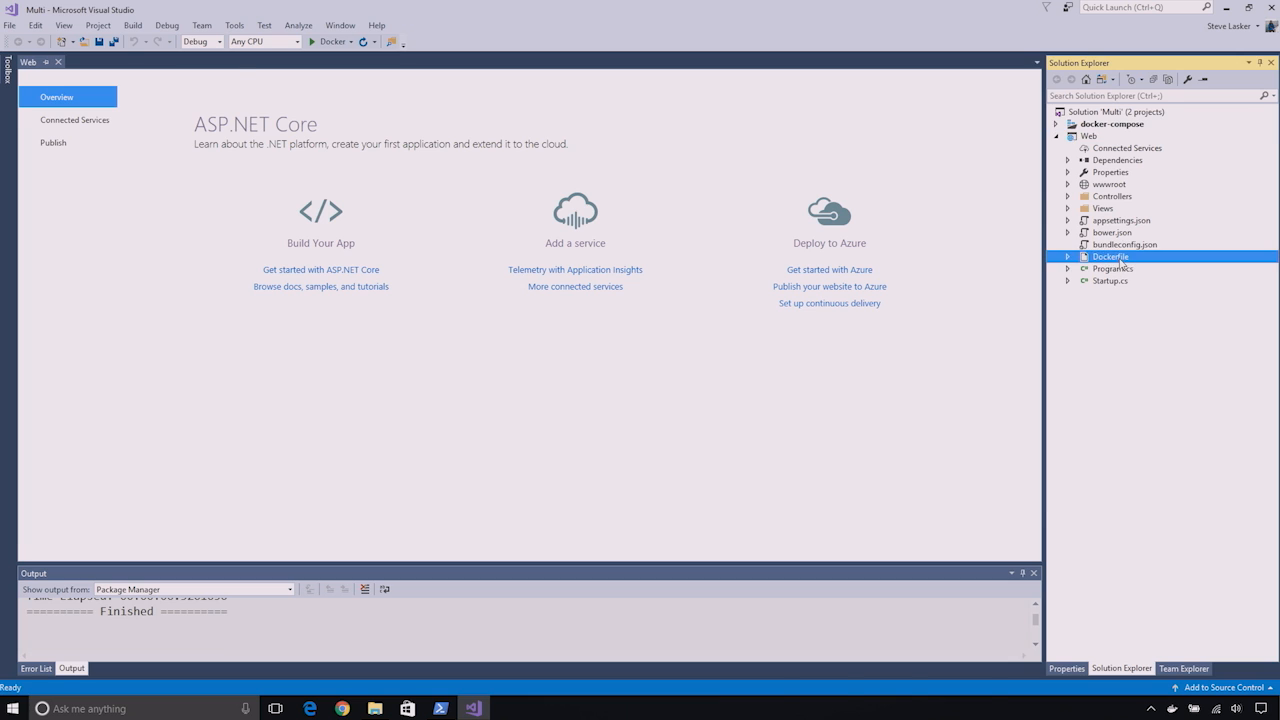
# View the Web project's Dockerfile and expand the docker-compose project to list its yml files.
pyautogui.doubleClick(1110, 256)
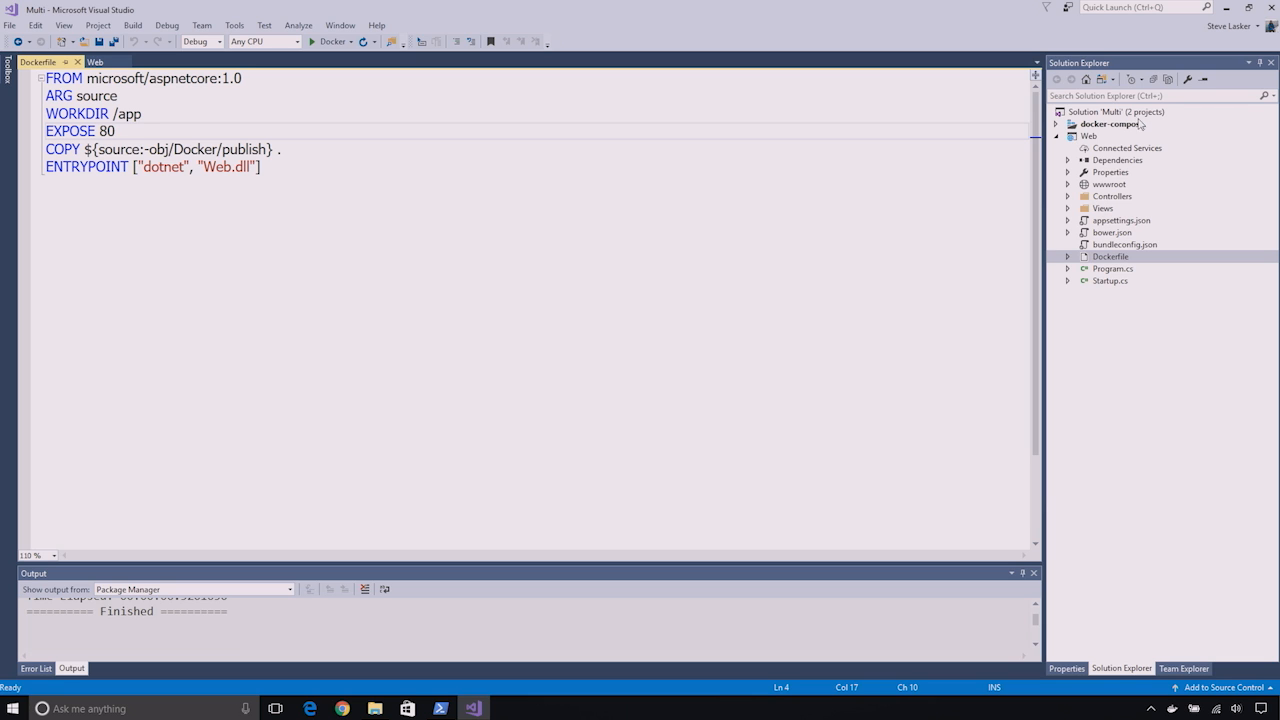
pyautogui.click(1056, 124)
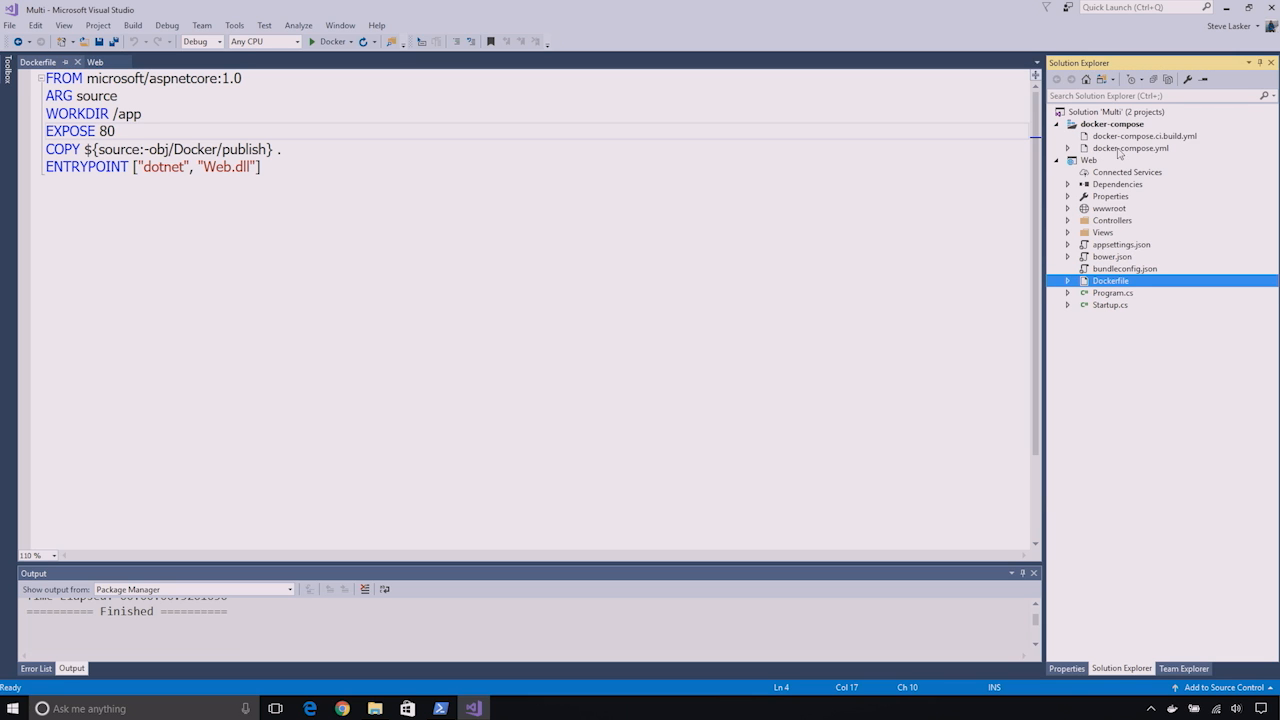
# Review docker-compose.yml and launch the Web app in a Linux container, reaching its About page.
pyautogui.doubleClick(1130, 148)
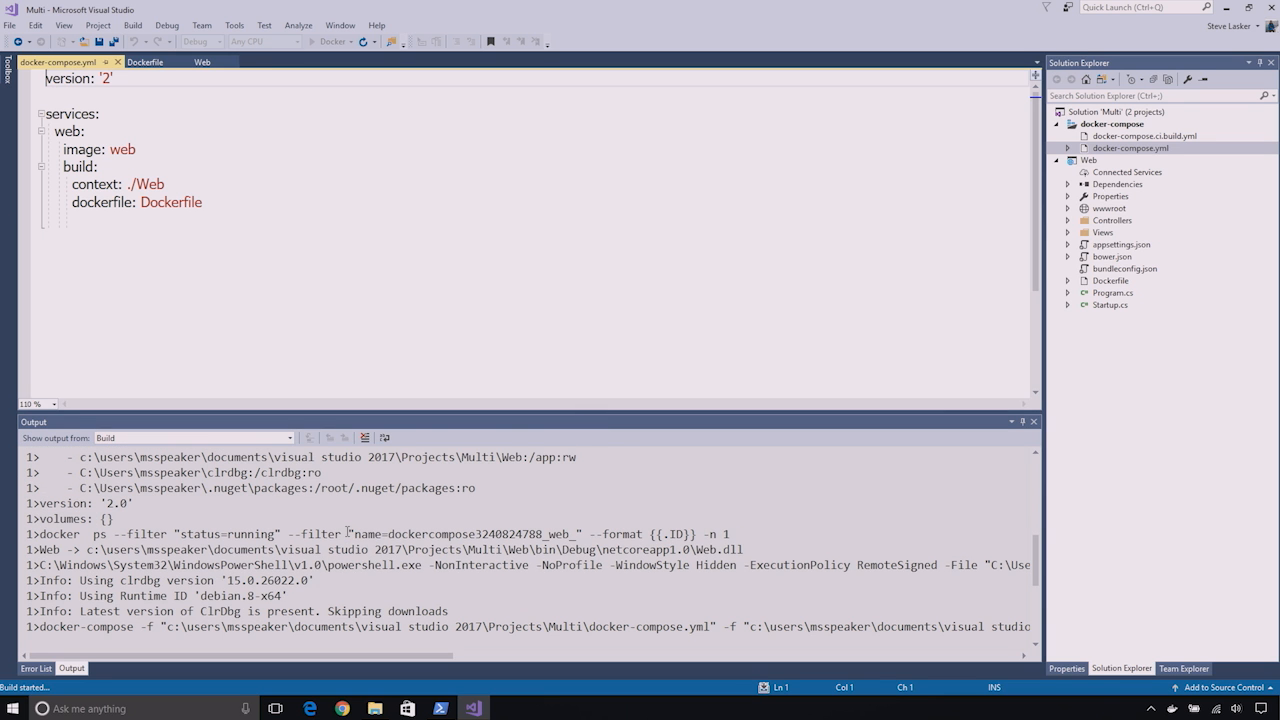
pyautogui.scroll(-3)
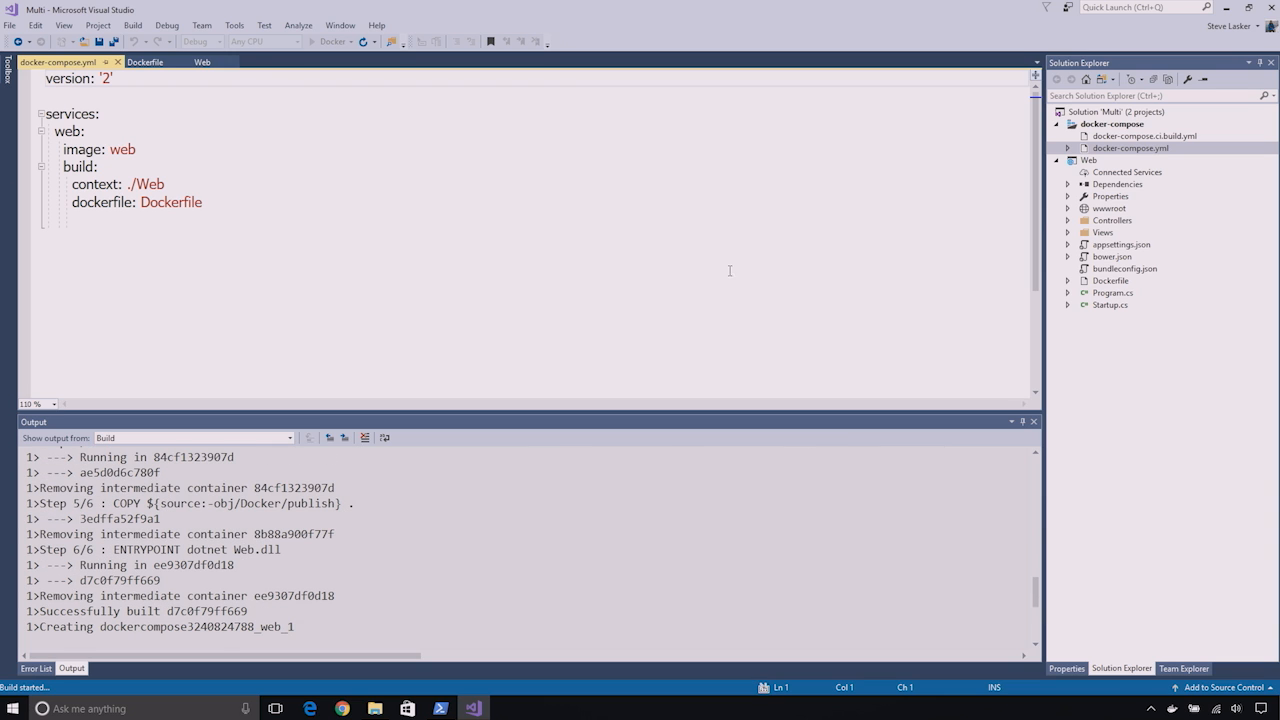
pyautogui.click(1068, 148)
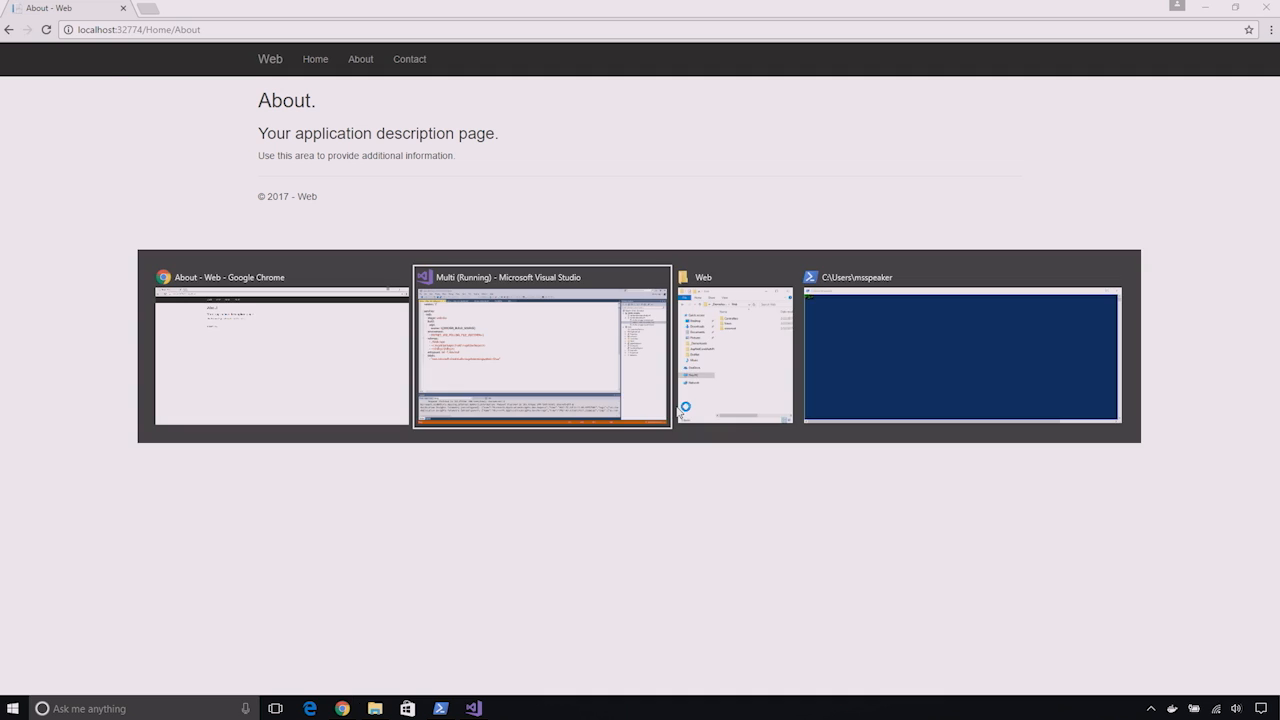
# Edit About.cshtml under Views > Home, replacing 'information' with 'running in a container'.
pyautogui.click(542, 350)
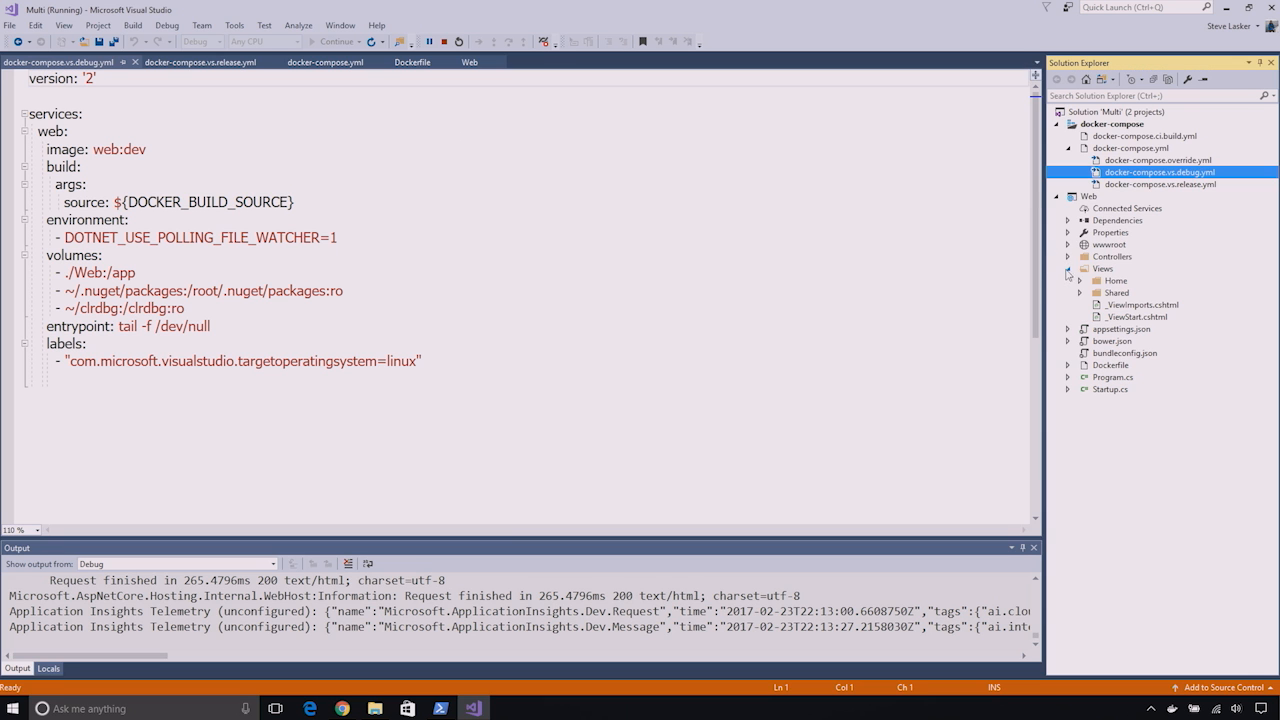
pyautogui.click(1104, 280)
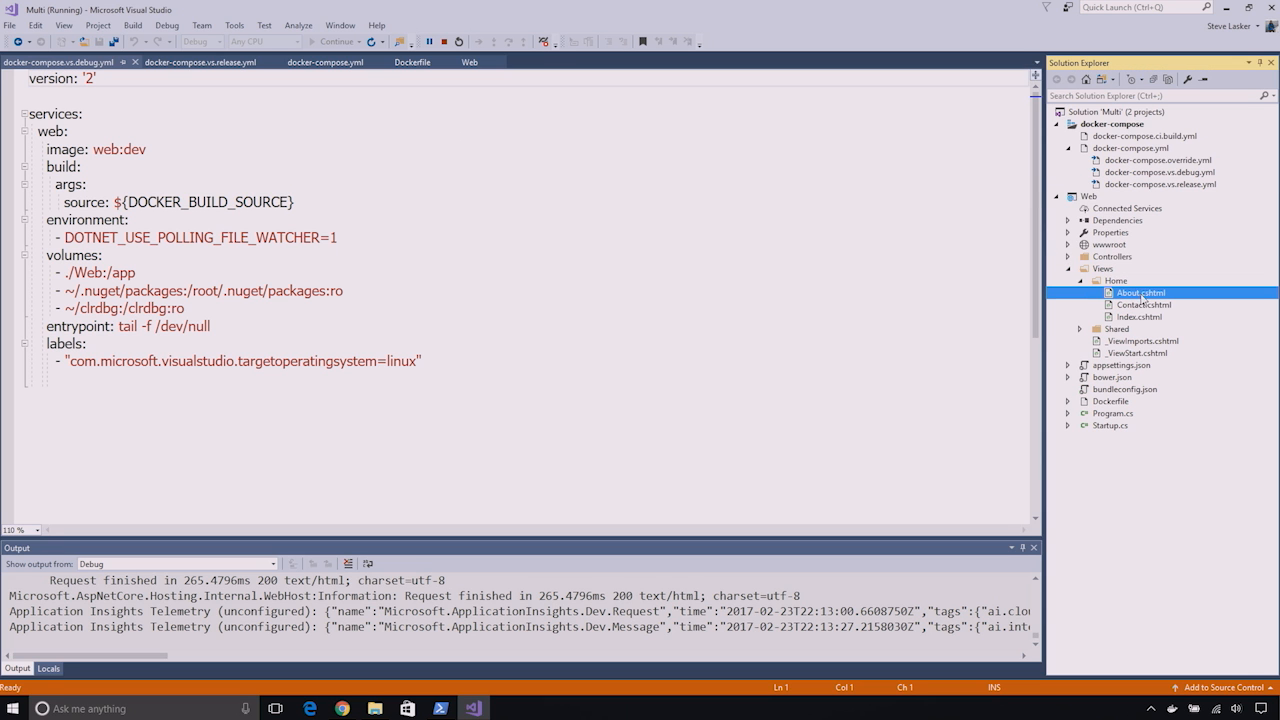
pyautogui.doubleClick(1140, 292)
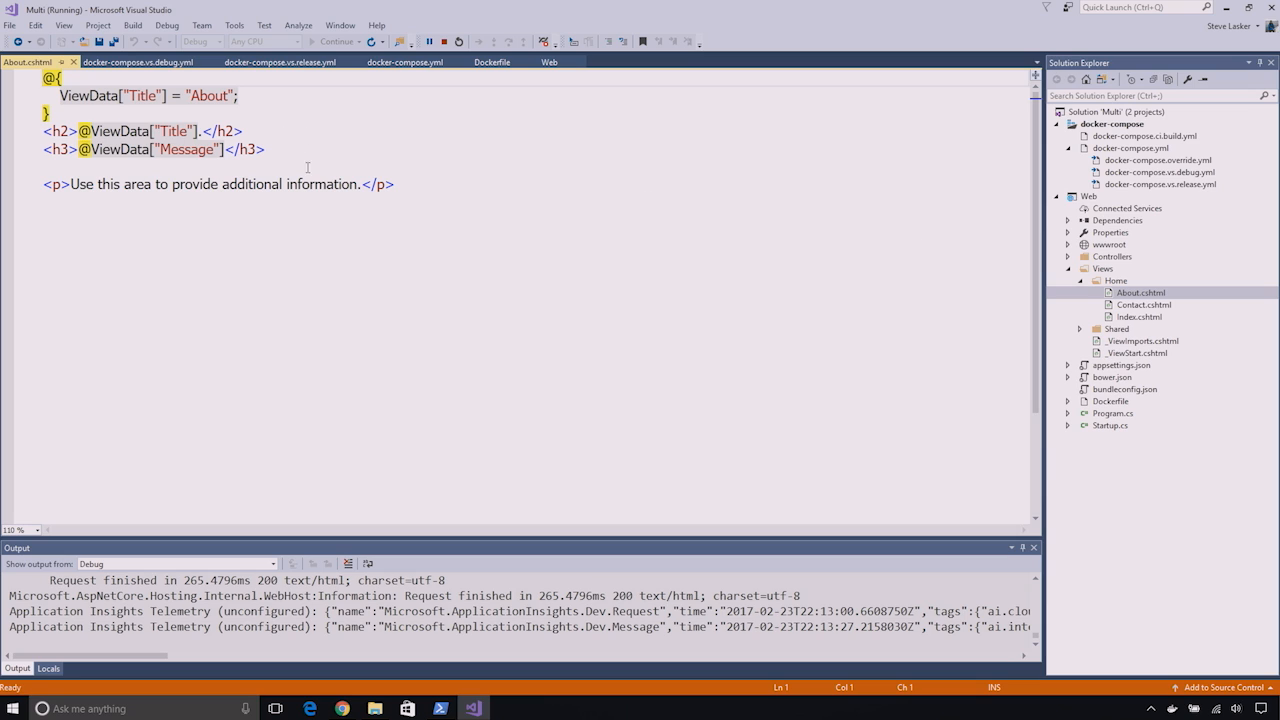
pyautogui.doubleClick(322, 184)
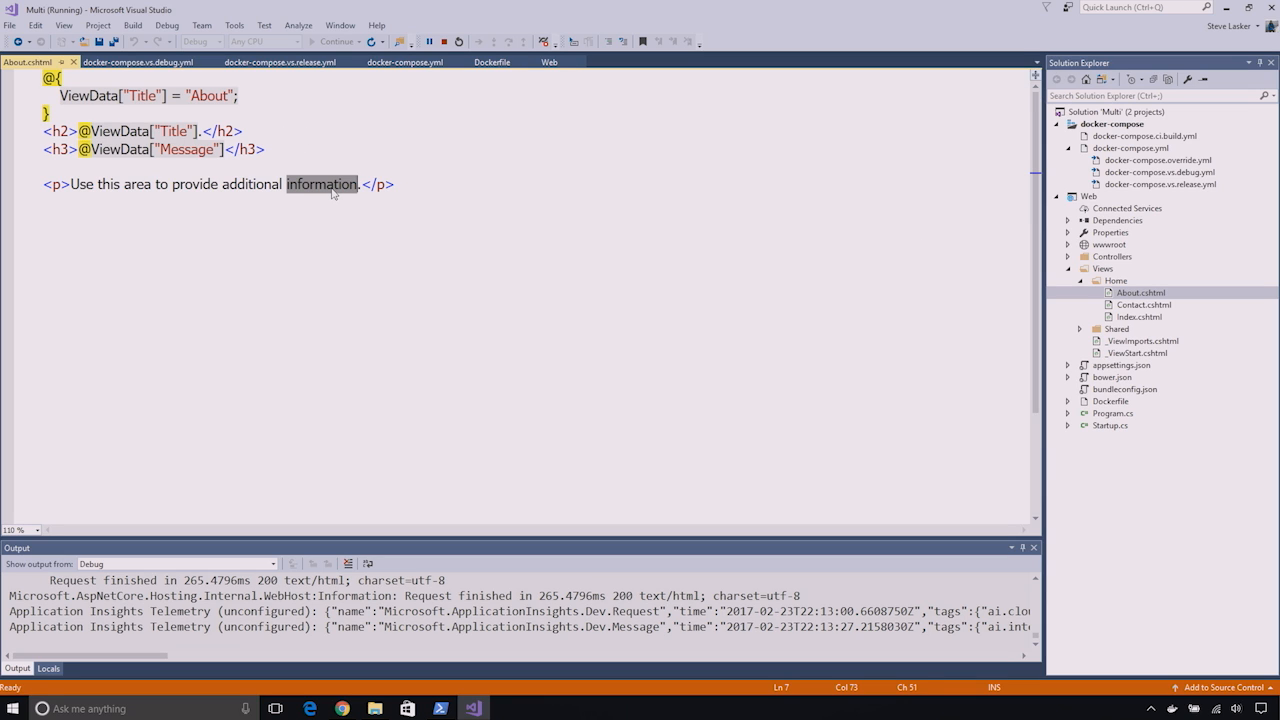
pyautogui.write('running in a conta')
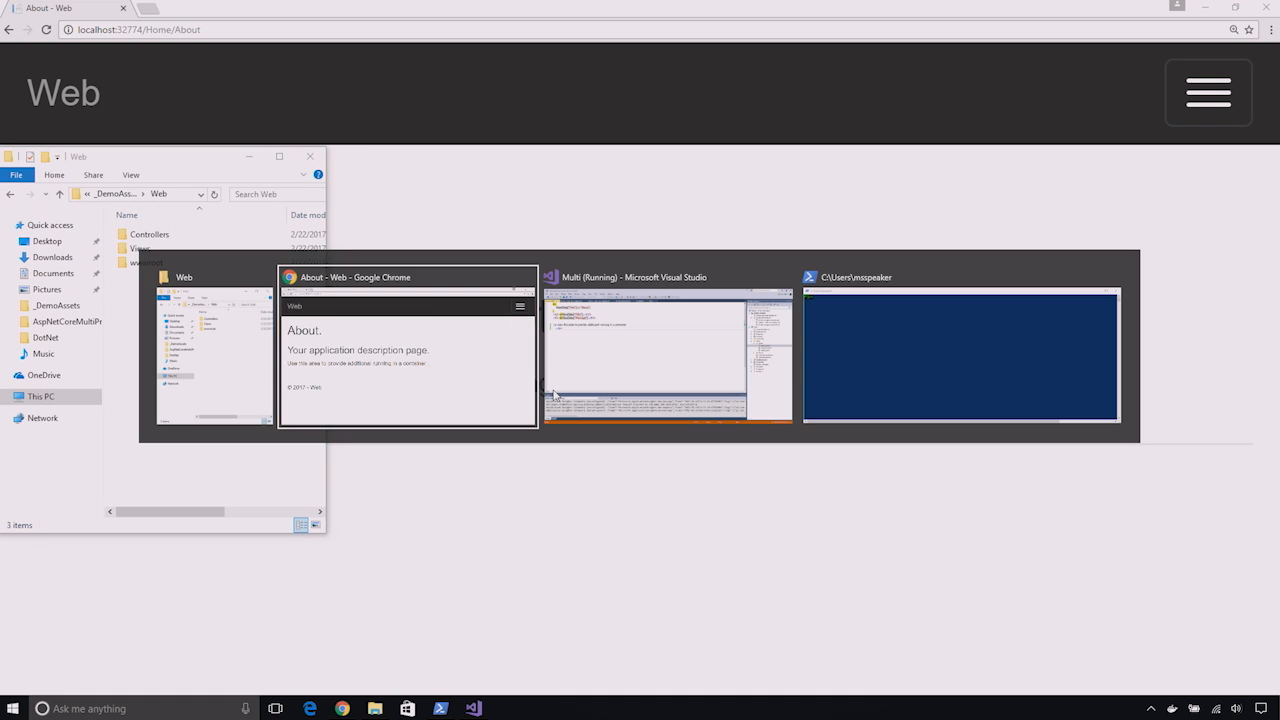
# Run docker ps in PowerShell to list the web:dev container, then switch back to Visual Studio.
pyautogui.click(960, 356)
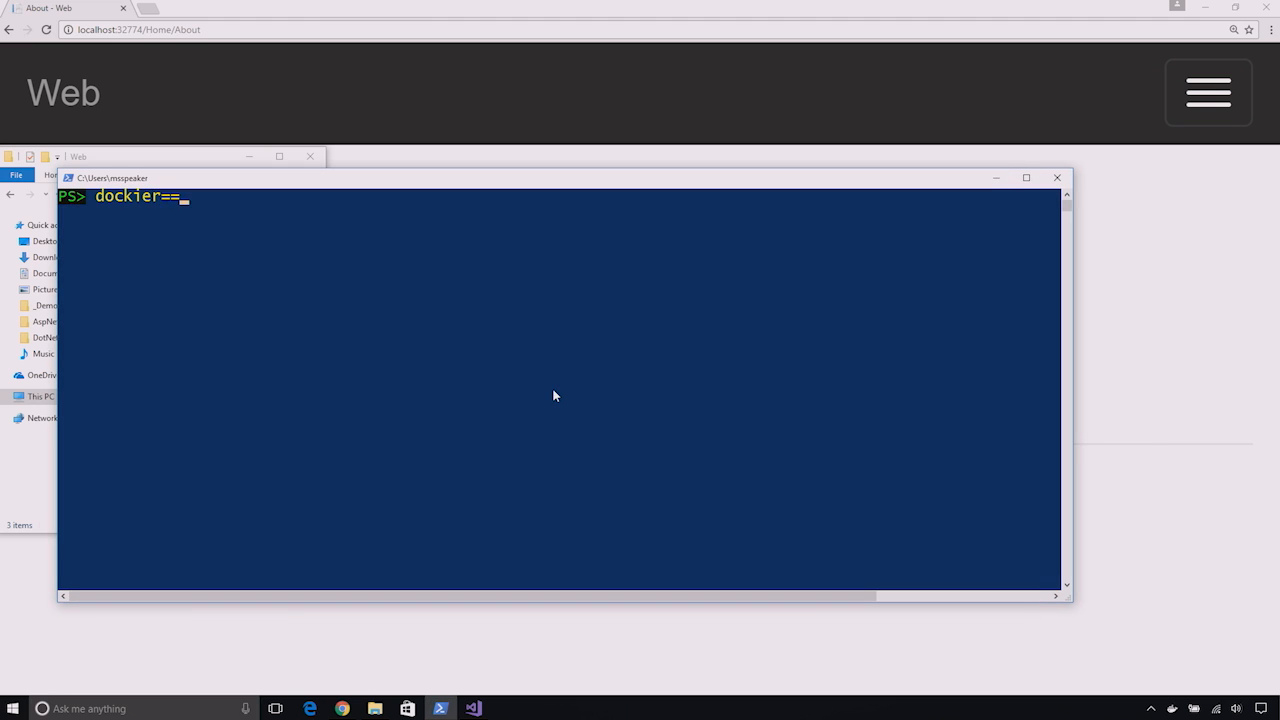
pyautogui.write('docker ps')
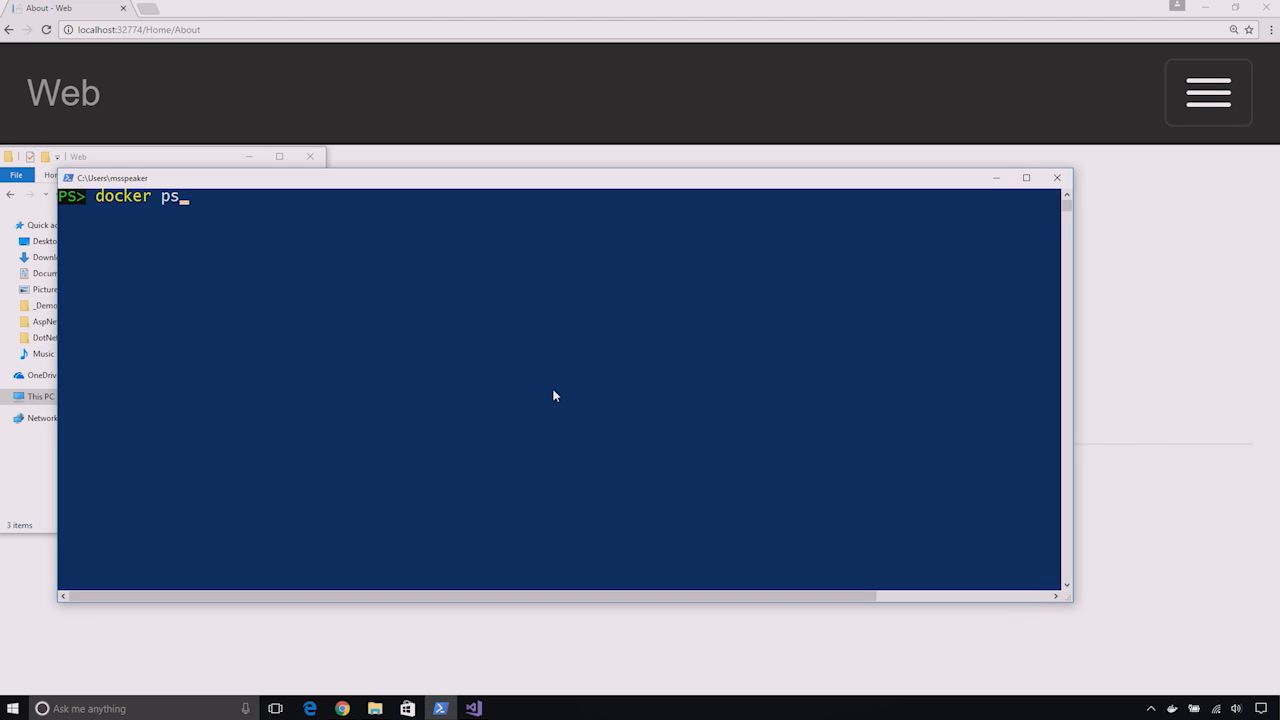
pyautogui.press('Return')
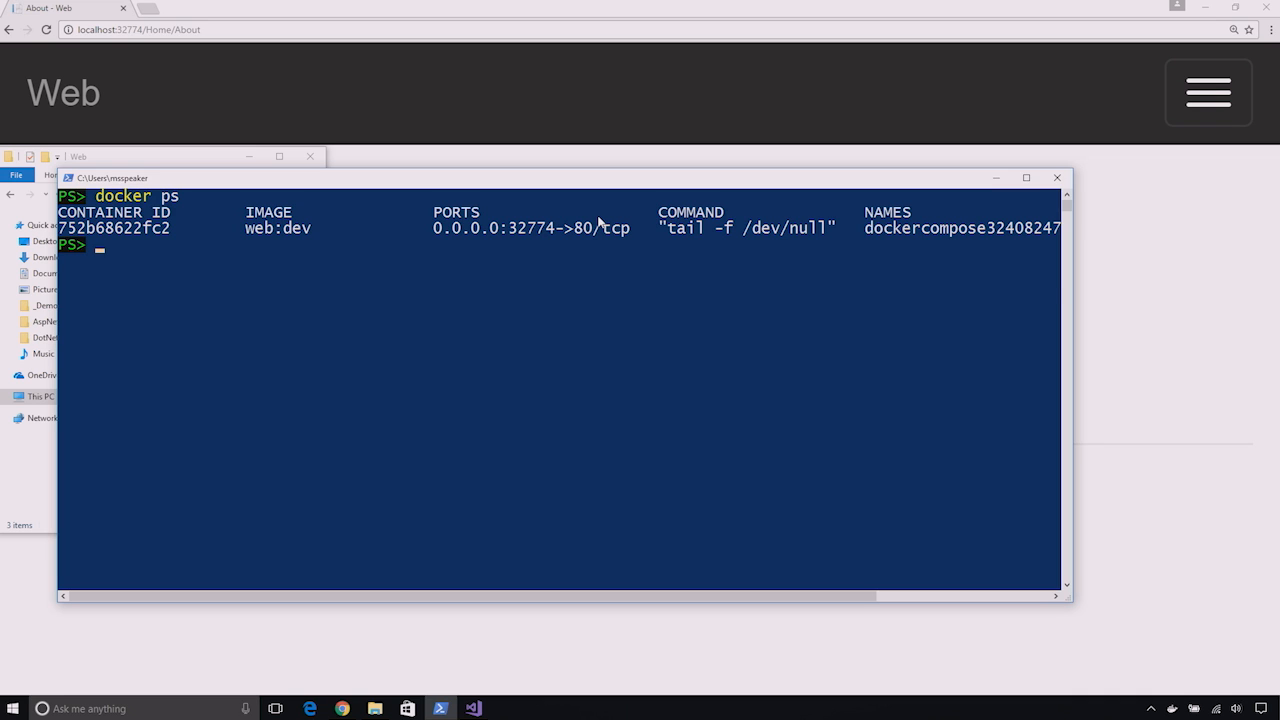
pyautogui.press('alt+tab')
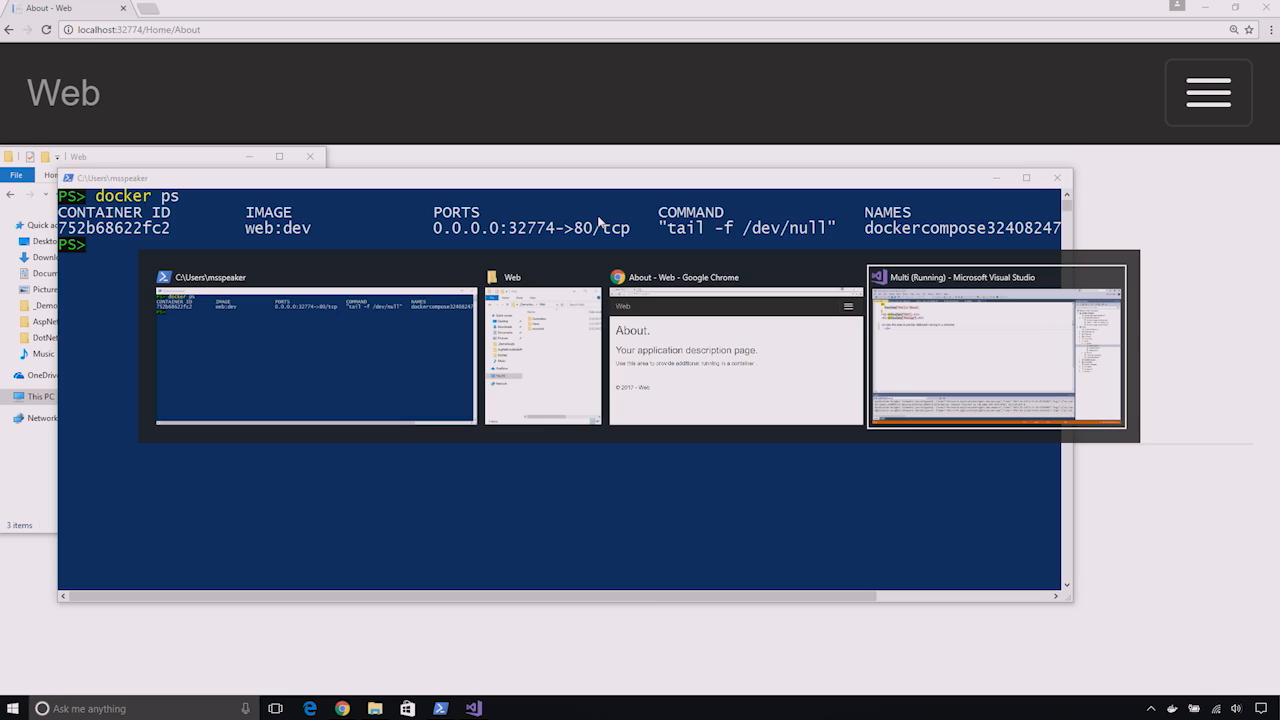
pyautogui.click(996, 344)
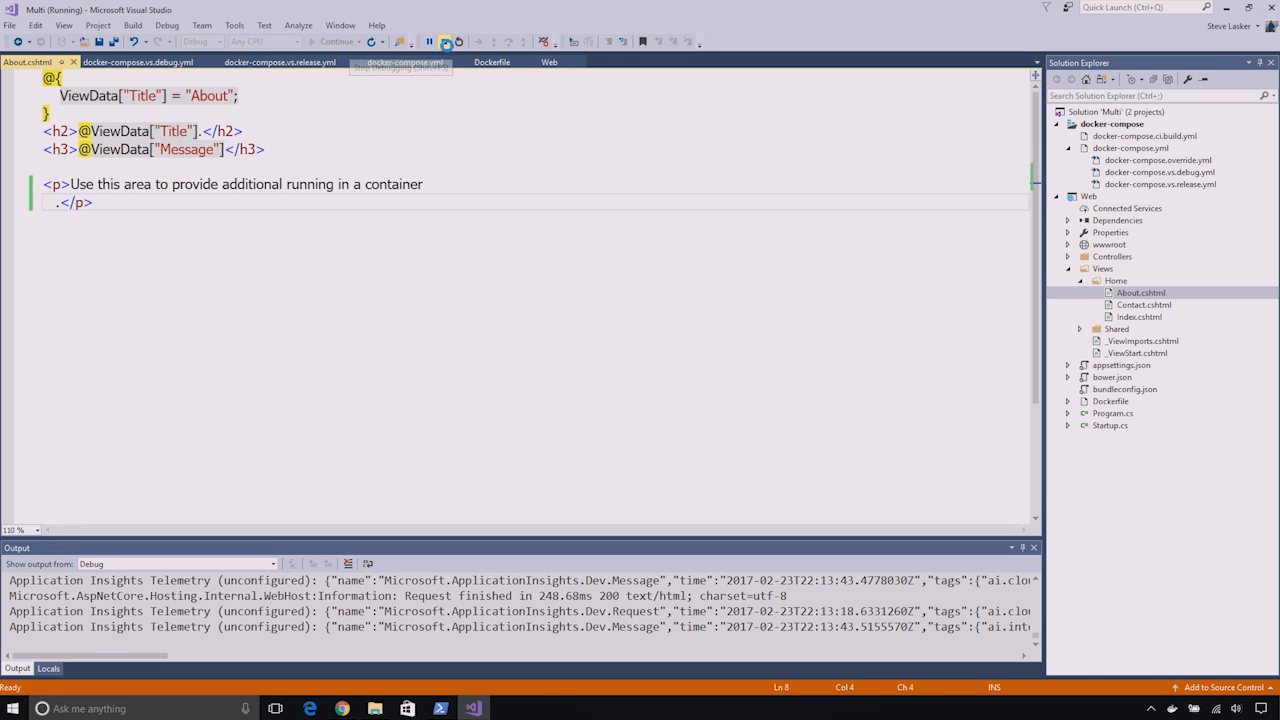
# Stop debugging and start adding a new ASP.NET Core Web Application project named Api.
pyautogui.click(444, 40)
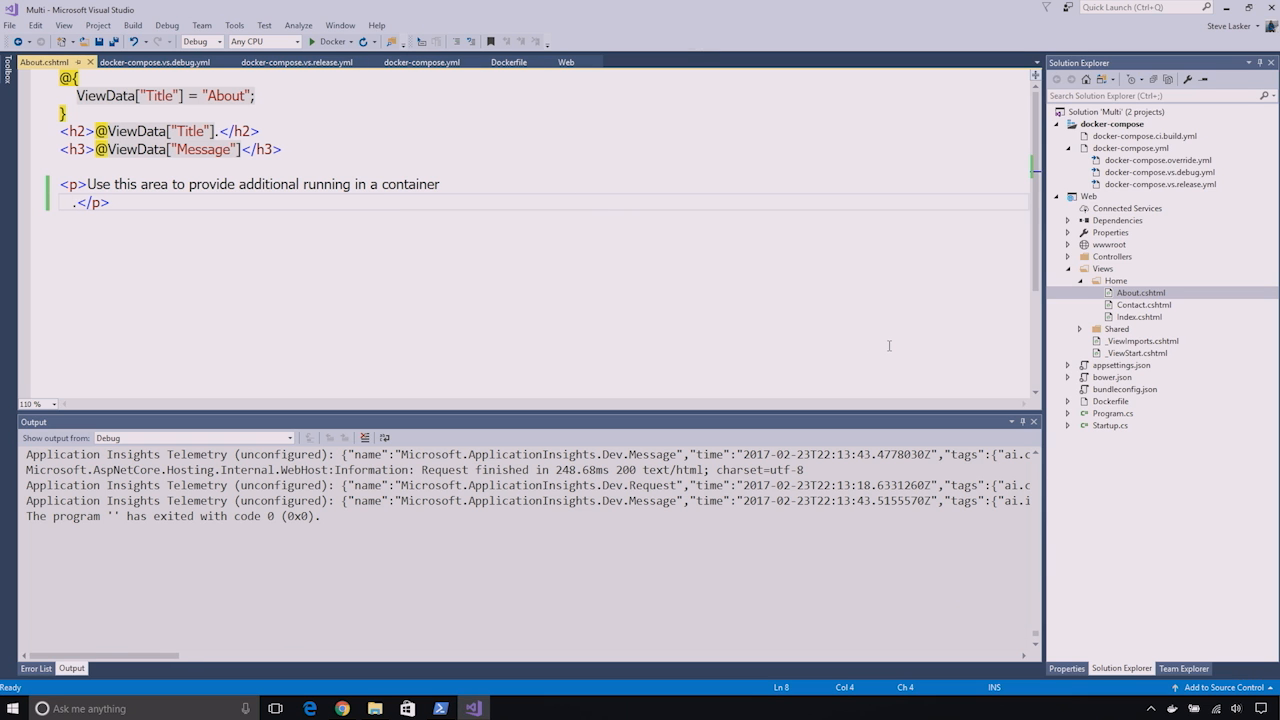
pyautogui.moveTo(604, 54)
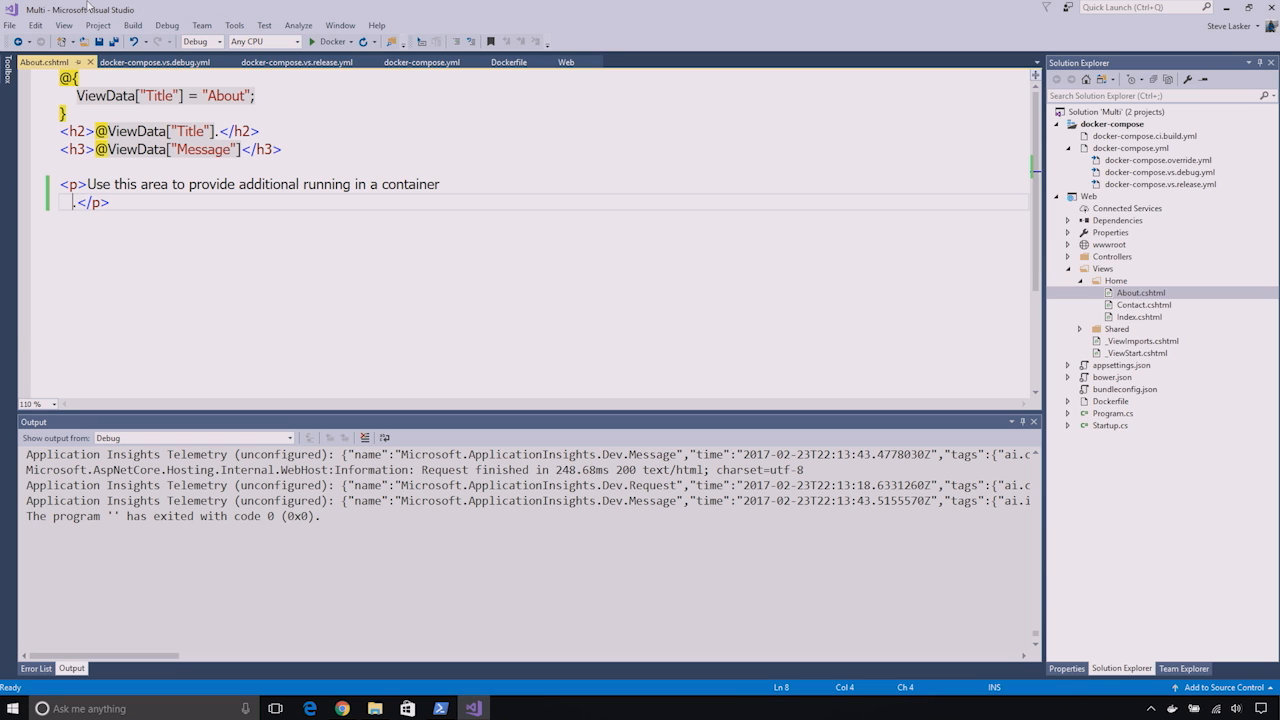
pyautogui.click(8, 24)
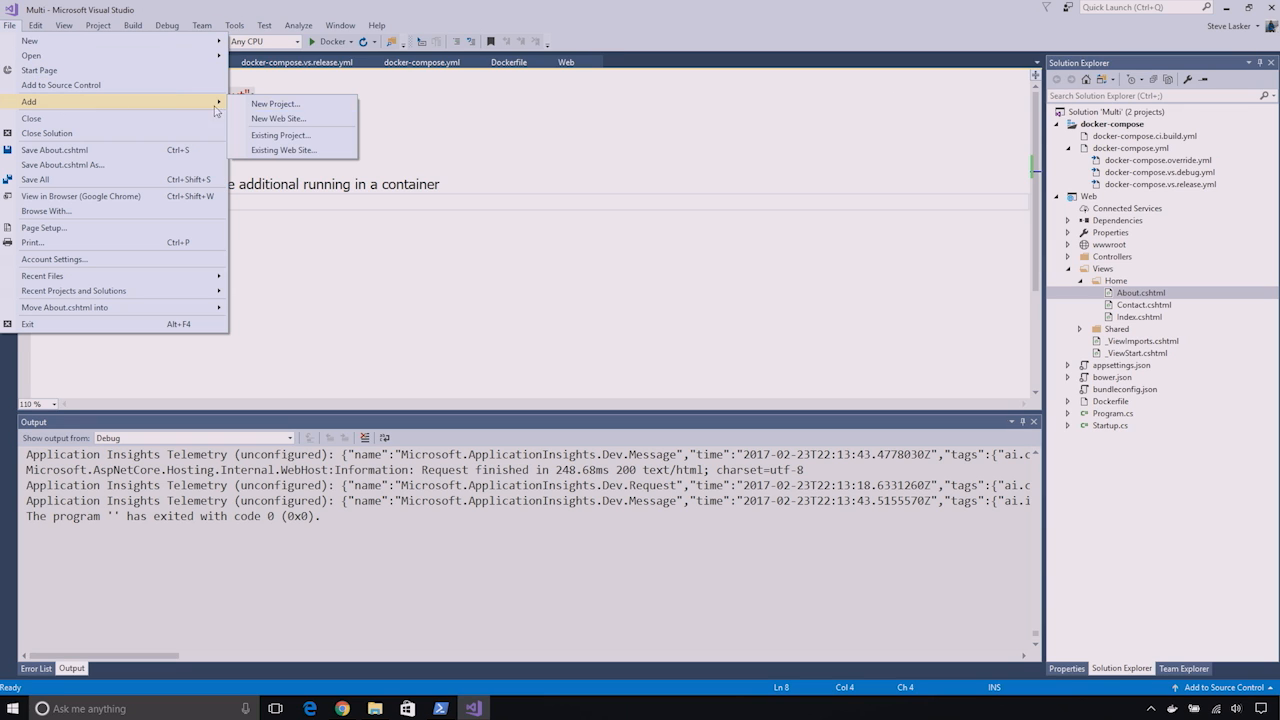
pyautogui.click(276, 104)
pyautogui.write('A')
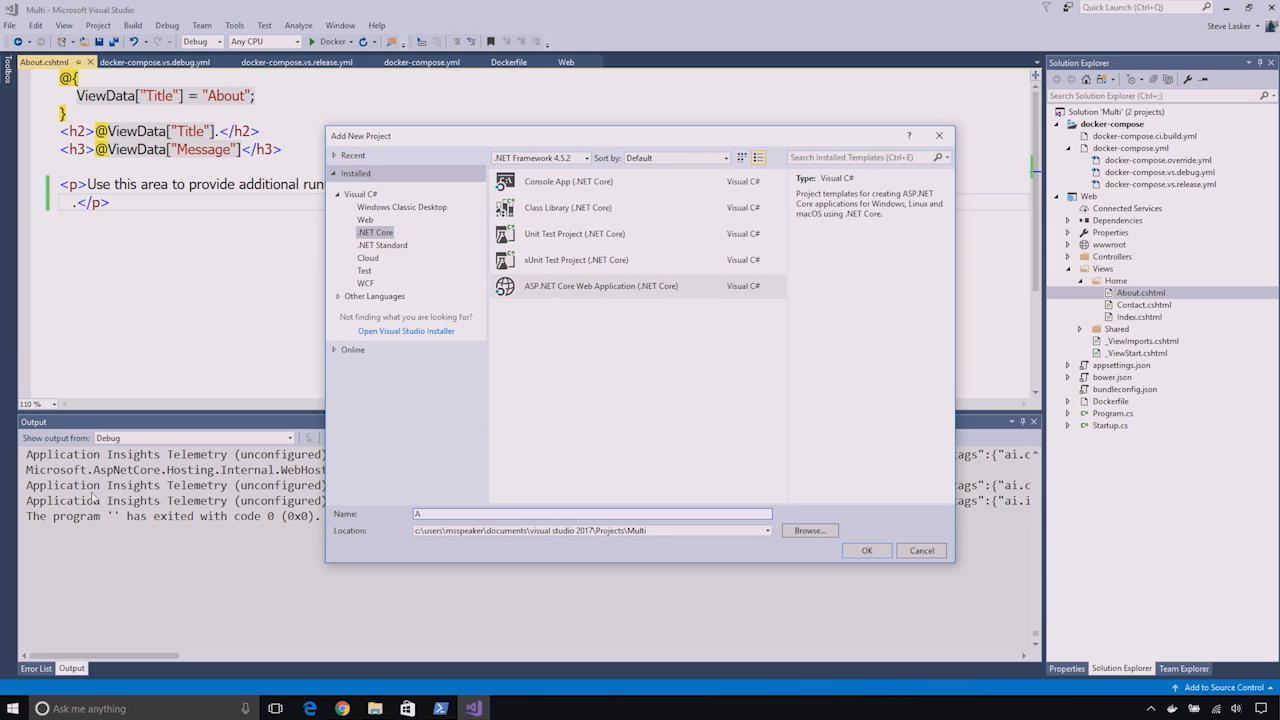
pyautogui.click(866, 550)
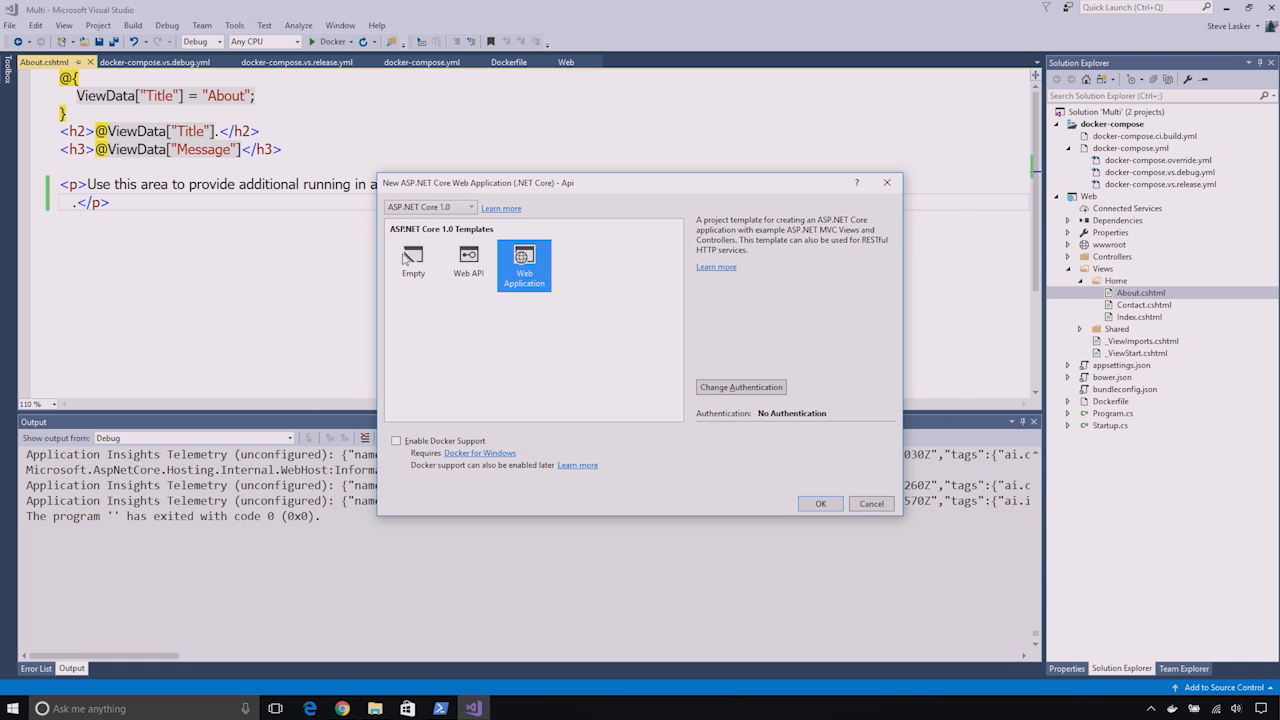
# Create Api with the Web API template and Docker support enabled, then view the api service in docker-compose.yml.
pyautogui.click(468, 260)
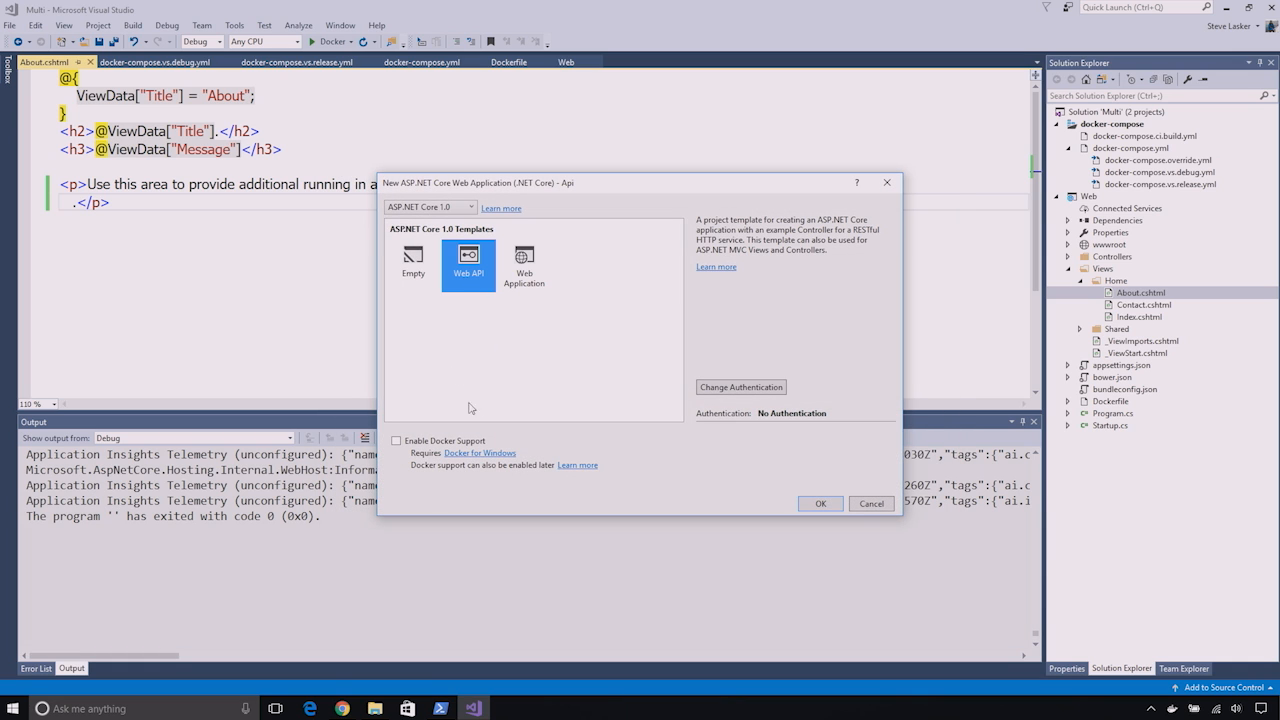
pyautogui.click(396, 440)
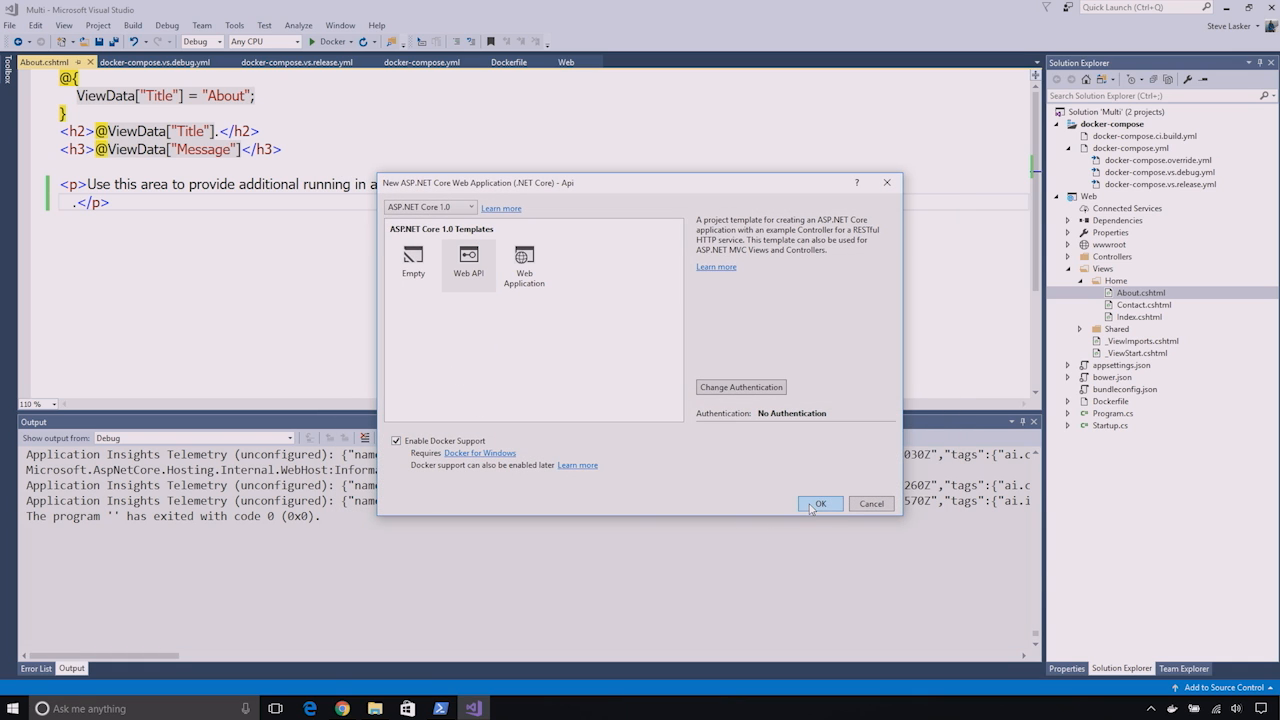
pyautogui.click(820, 504)
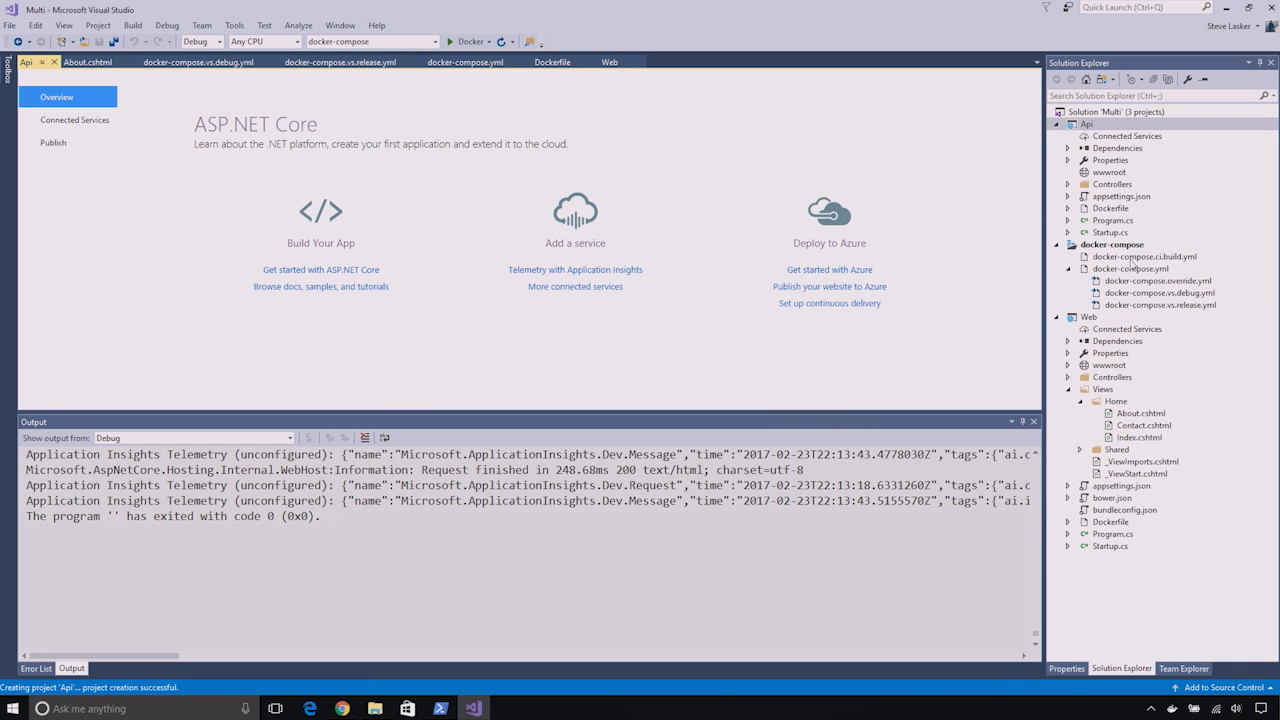
pyautogui.click(464, 62)
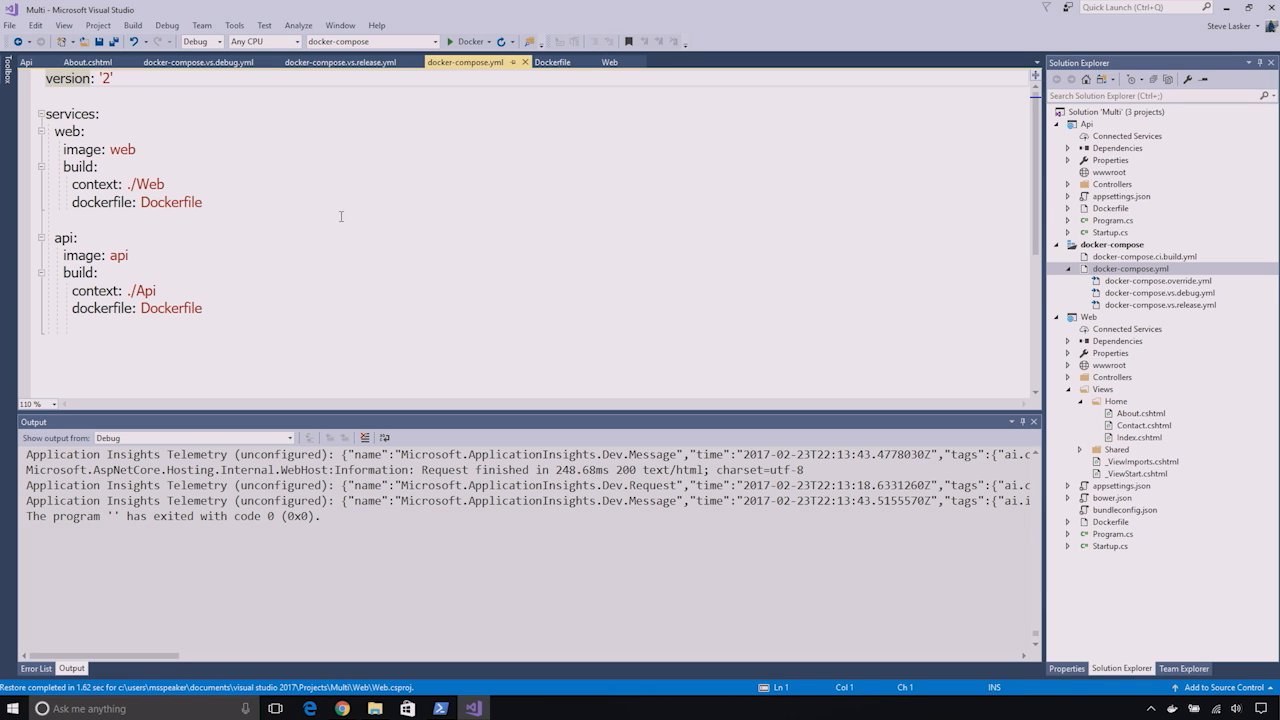
pyautogui.moveTo(264, 168)
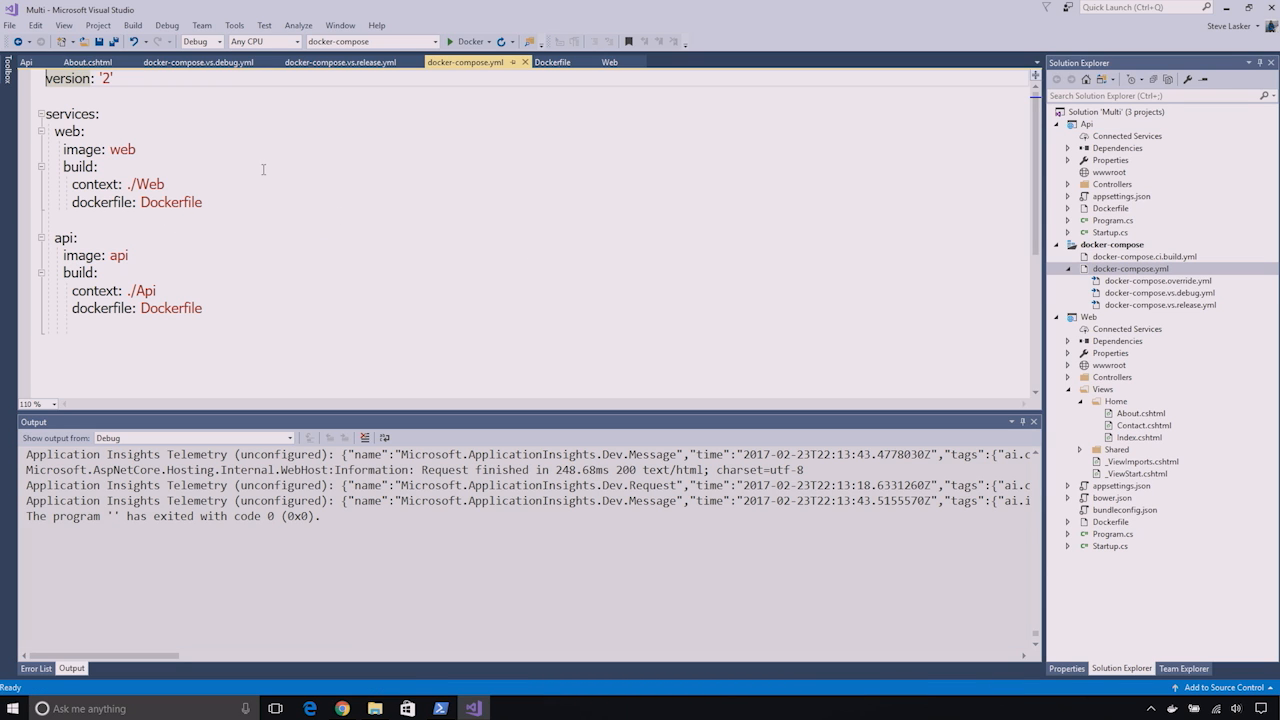
pyautogui.moveTo(176, 308)
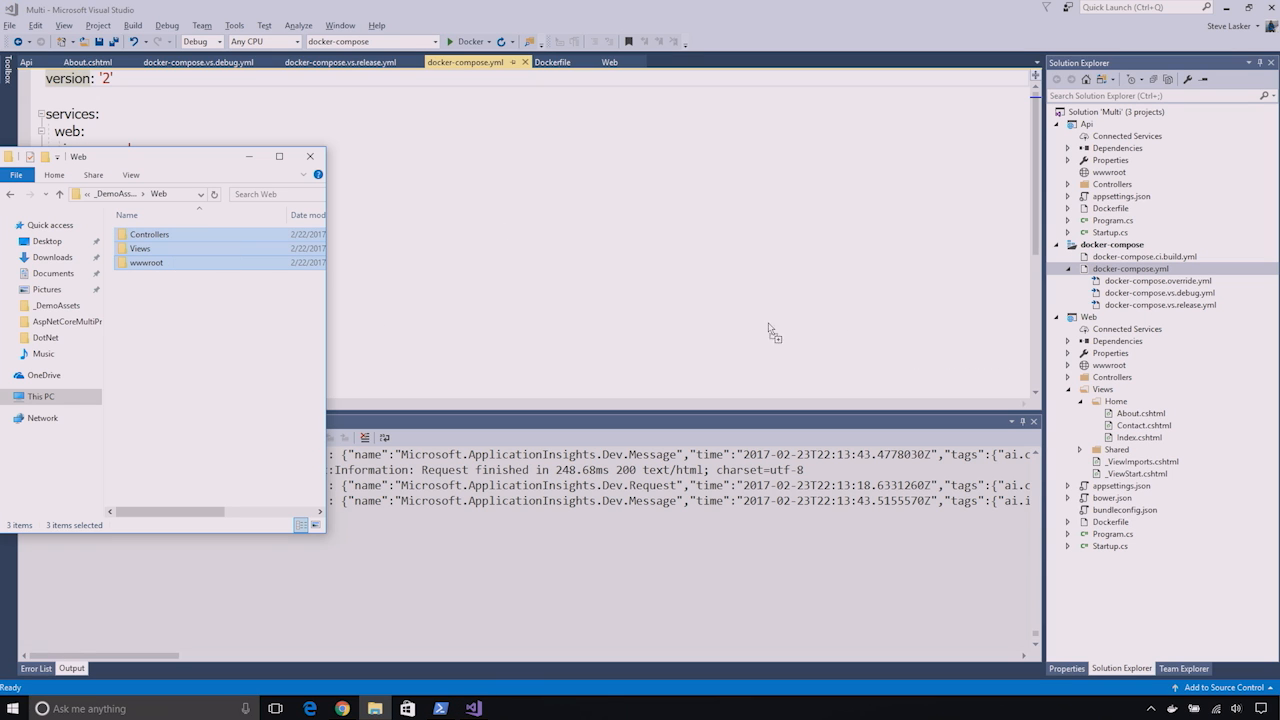
pyautogui.moveTo(200, 284)
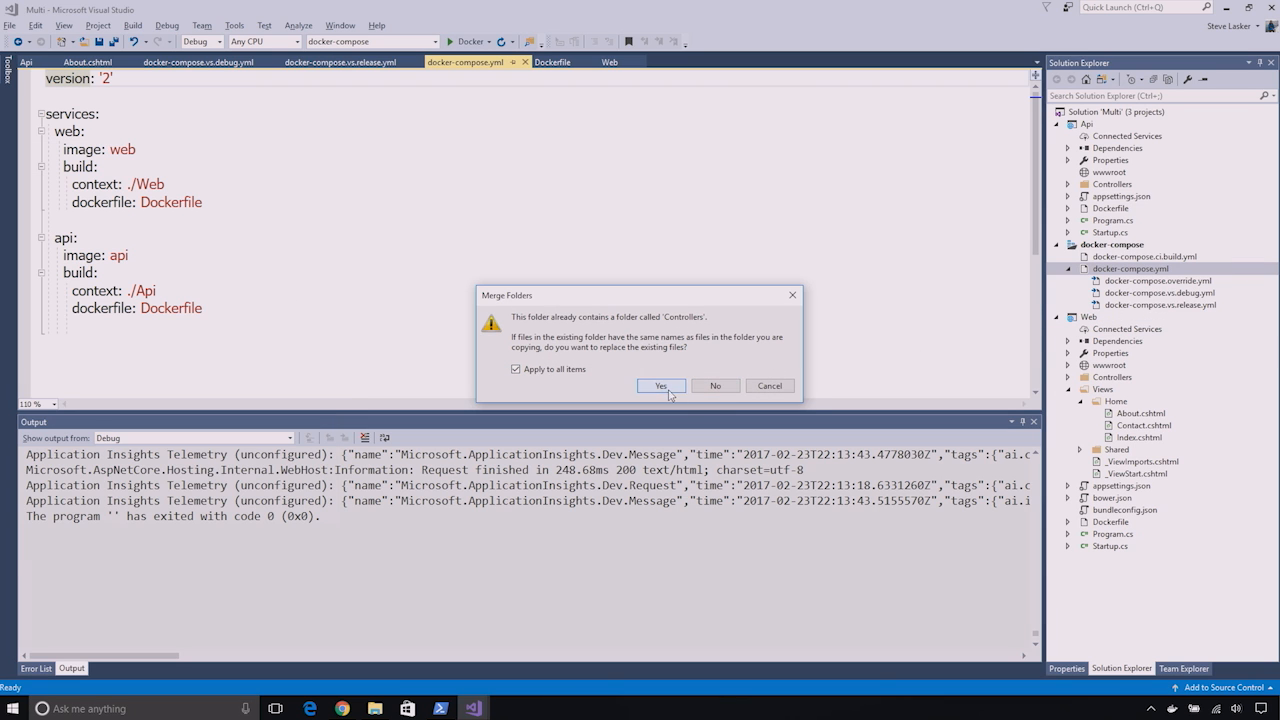
# Merge the DemoAssets Web and Api folders into the projects and accept the About.cshtml reload prompt.
pyautogui.click(660, 384)
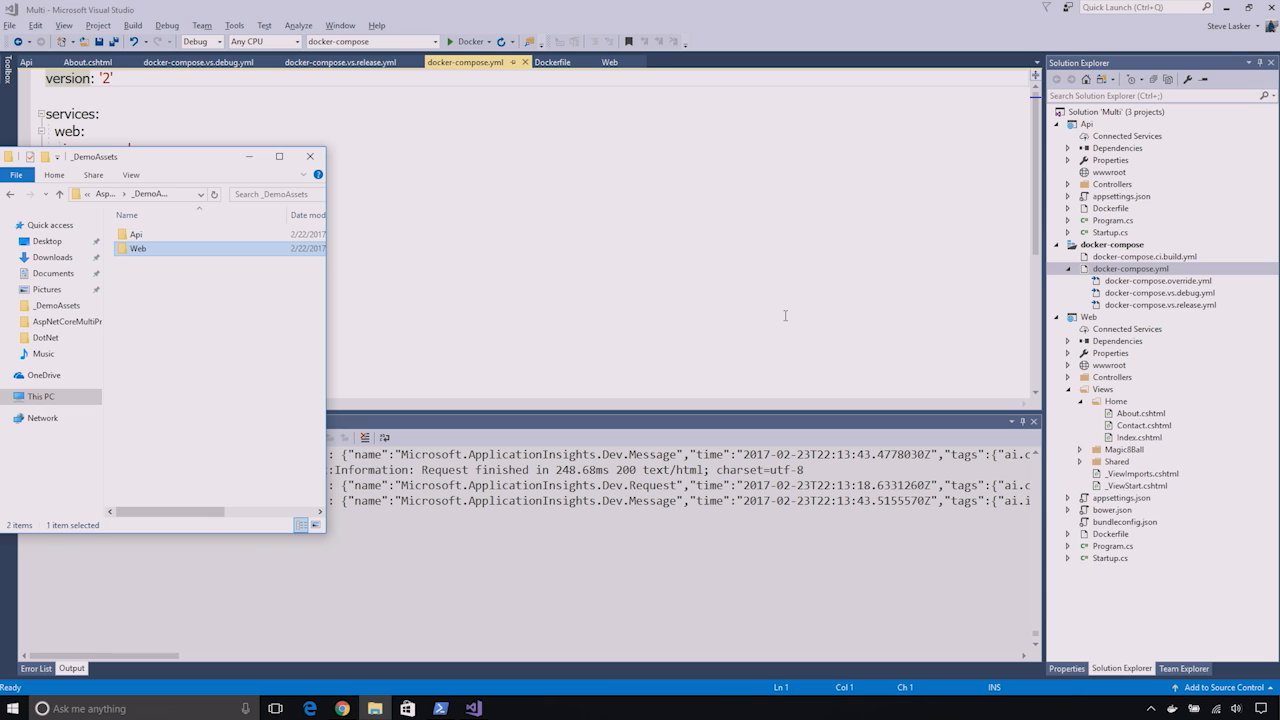
pyautogui.doubleClick(136, 234)
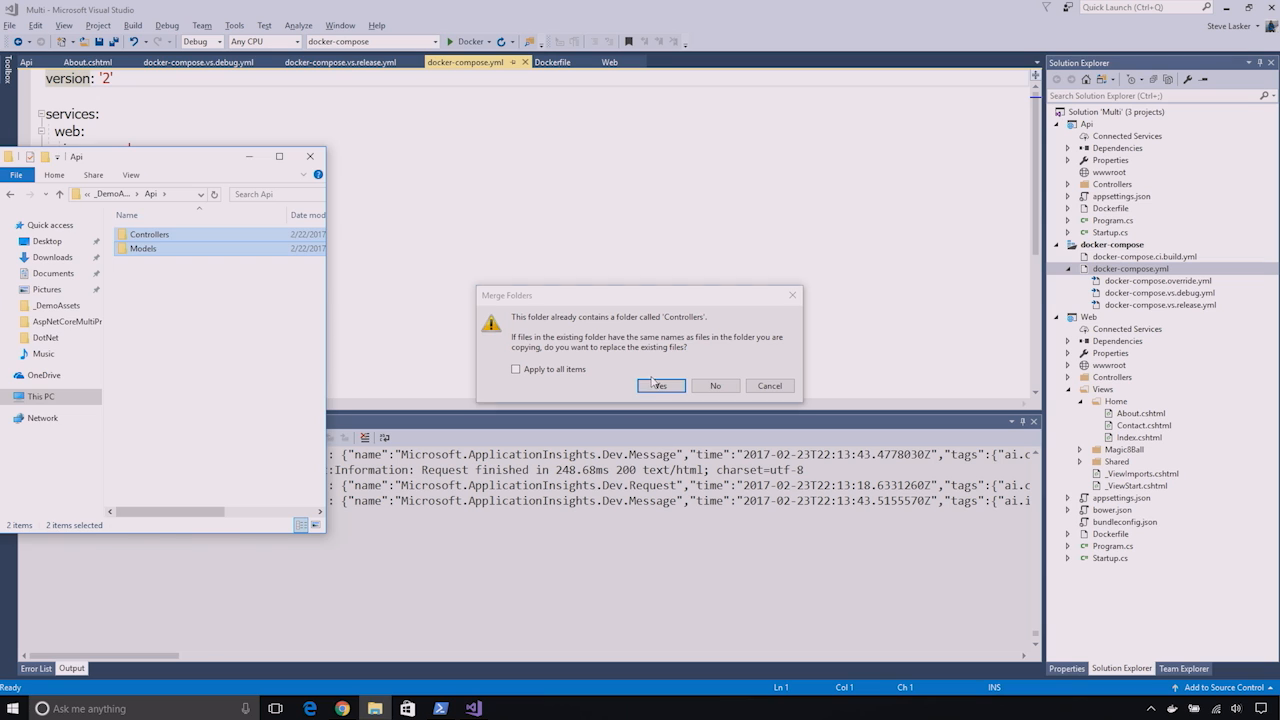
pyautogui.click(660, 384)
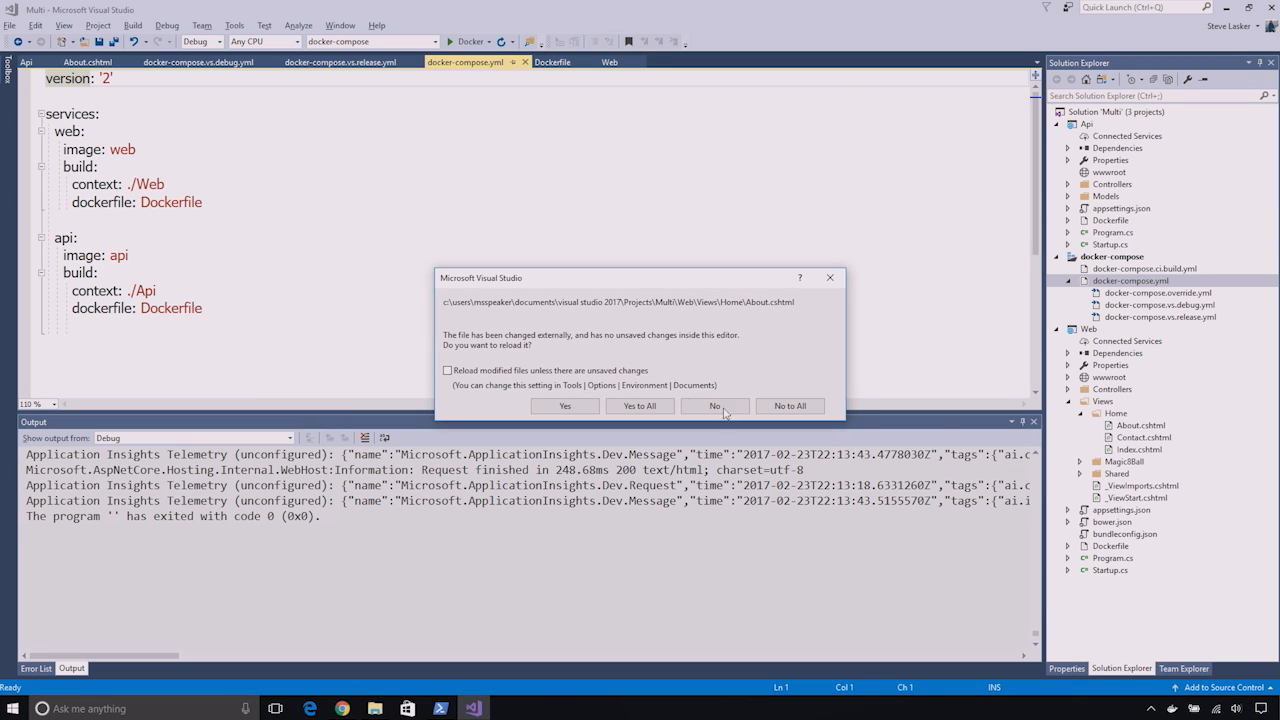
pyautogui.click(714, 404)
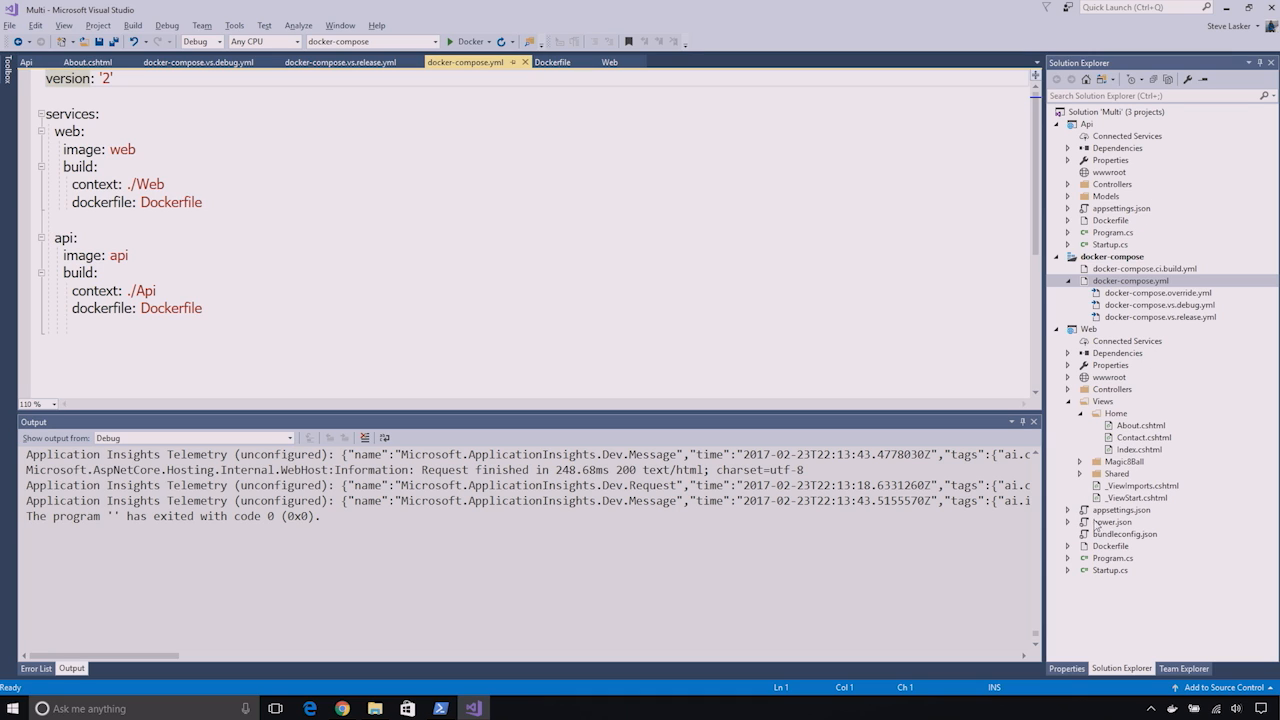
pyautogui.moveTo(1068, 364)
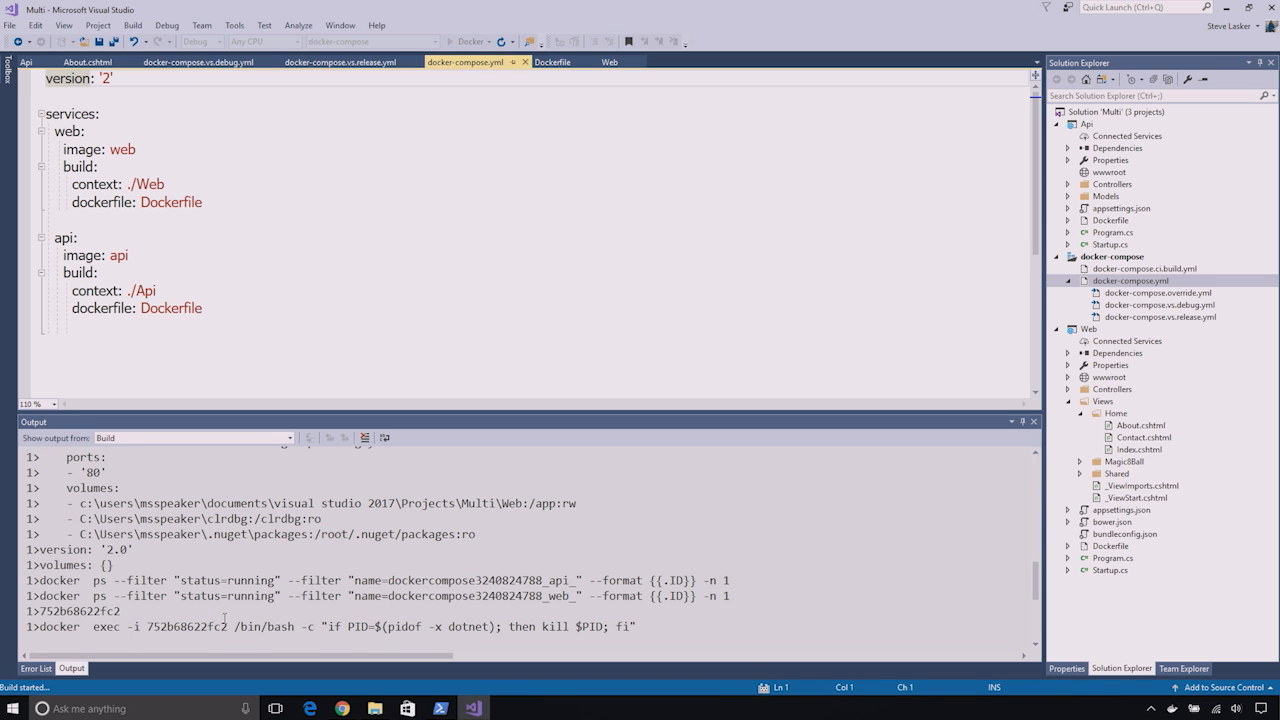
# Review docker-compose.vs.debug.yml and debug docker-compose to launch Web and Api containers together.
pyautogui.scroll(-3)
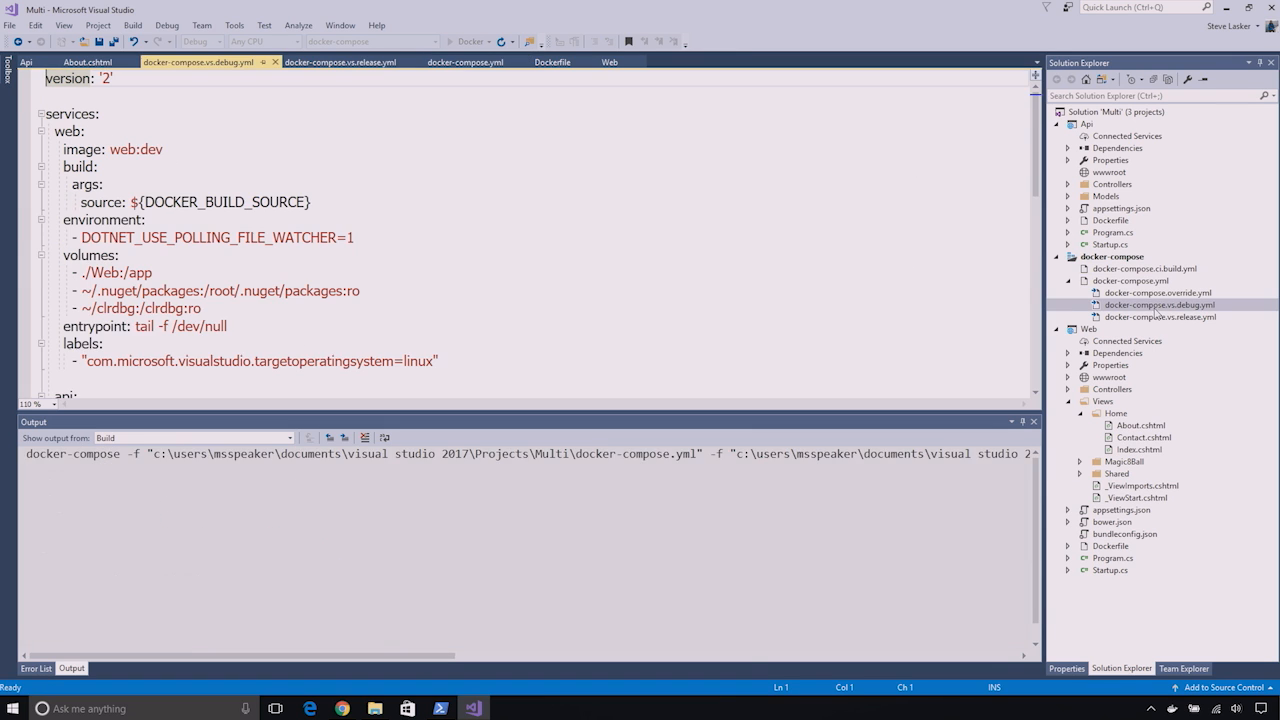
pyautogui.click(468, 40)
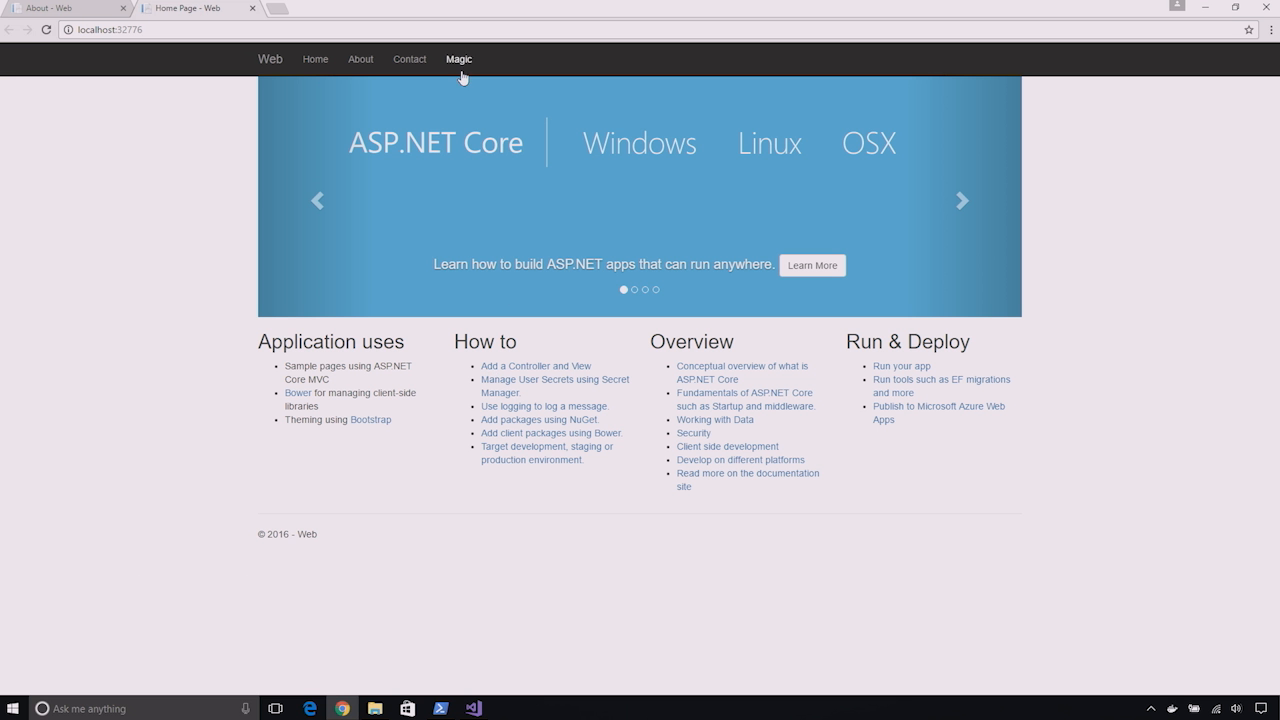
# Ask the Magic 8 Ball a couple of times from the navbar link, then return to the debugging session.
pyautogui.click(458, 58)
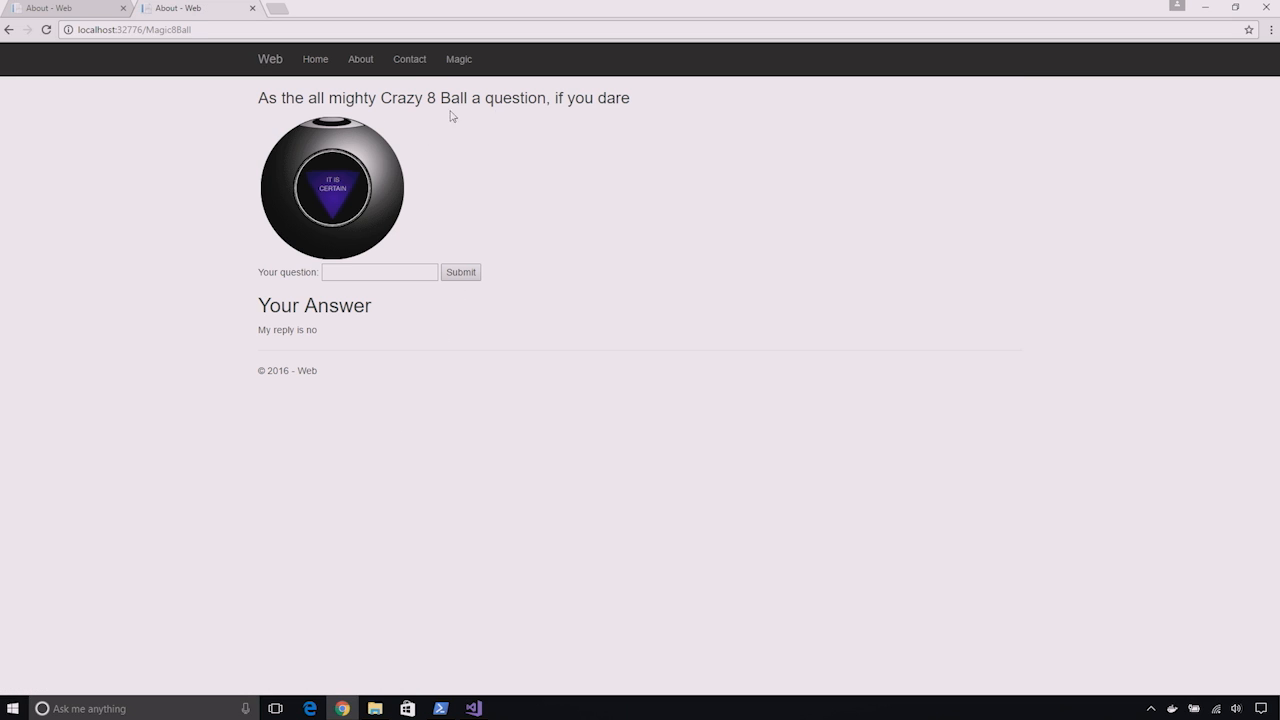
pyautogui.moveTo(378, 314)
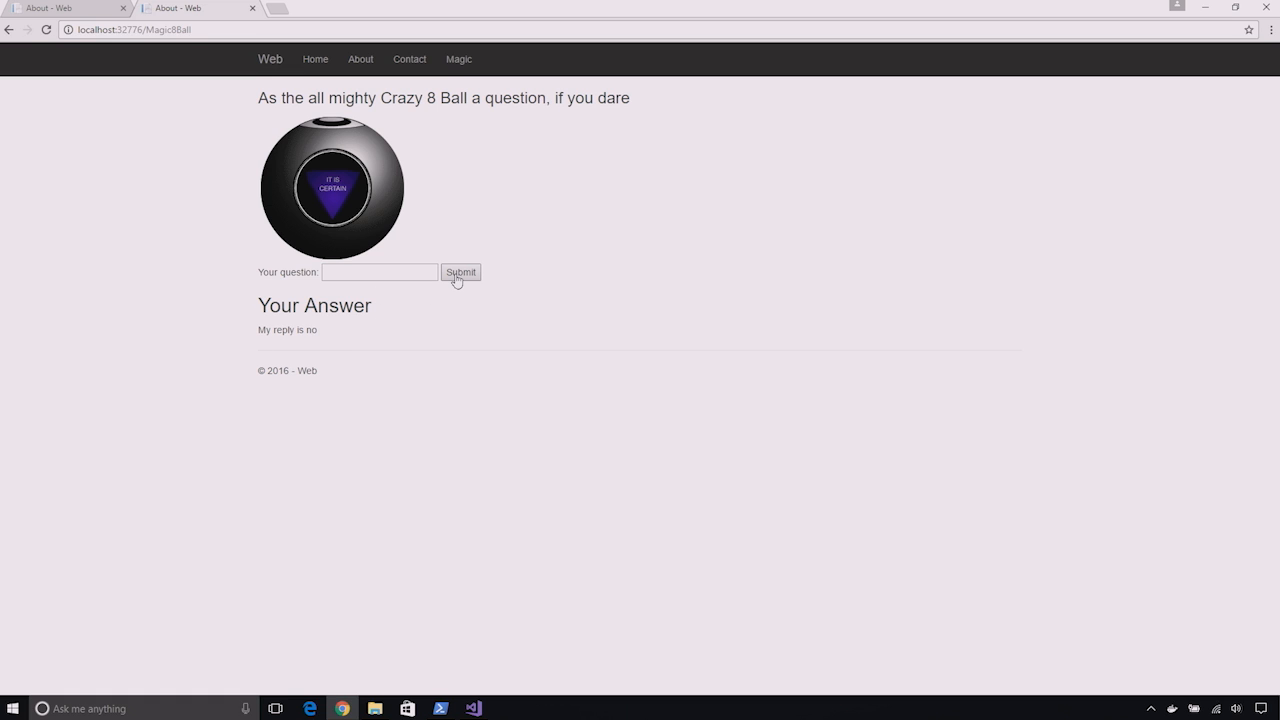
pyautogui.click(460, 272)
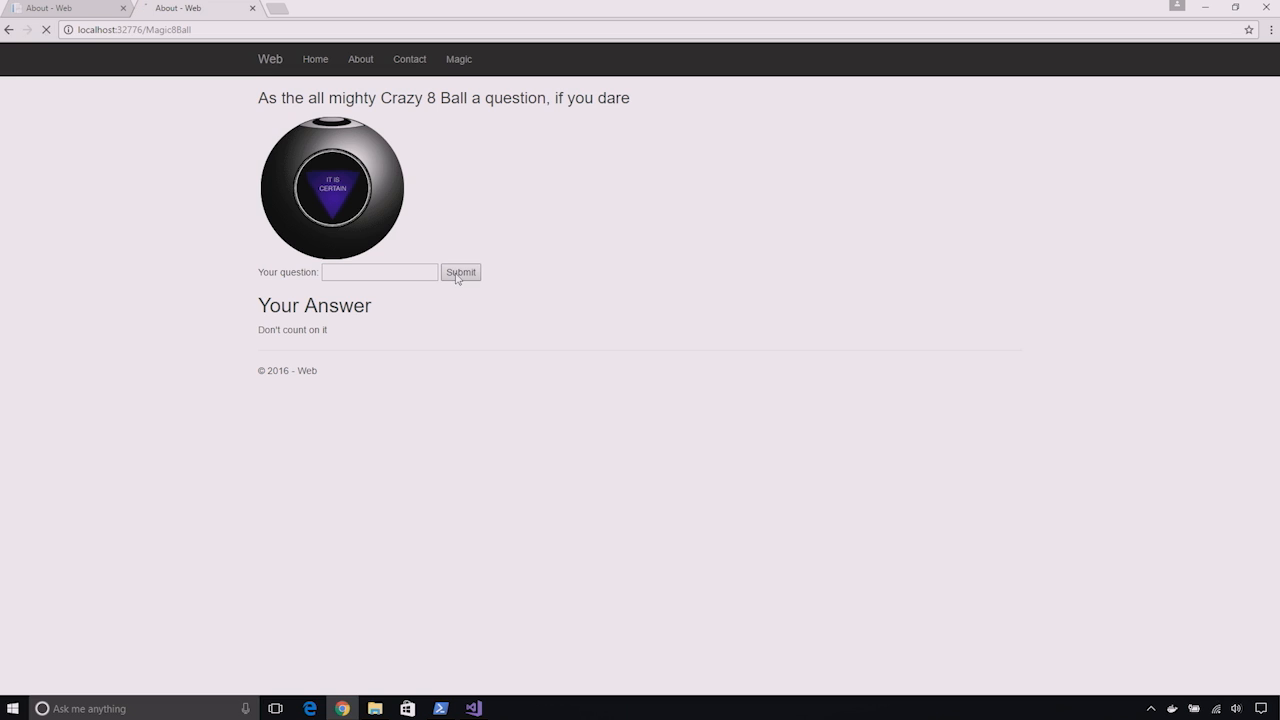
pyautogui.click(460, 272)
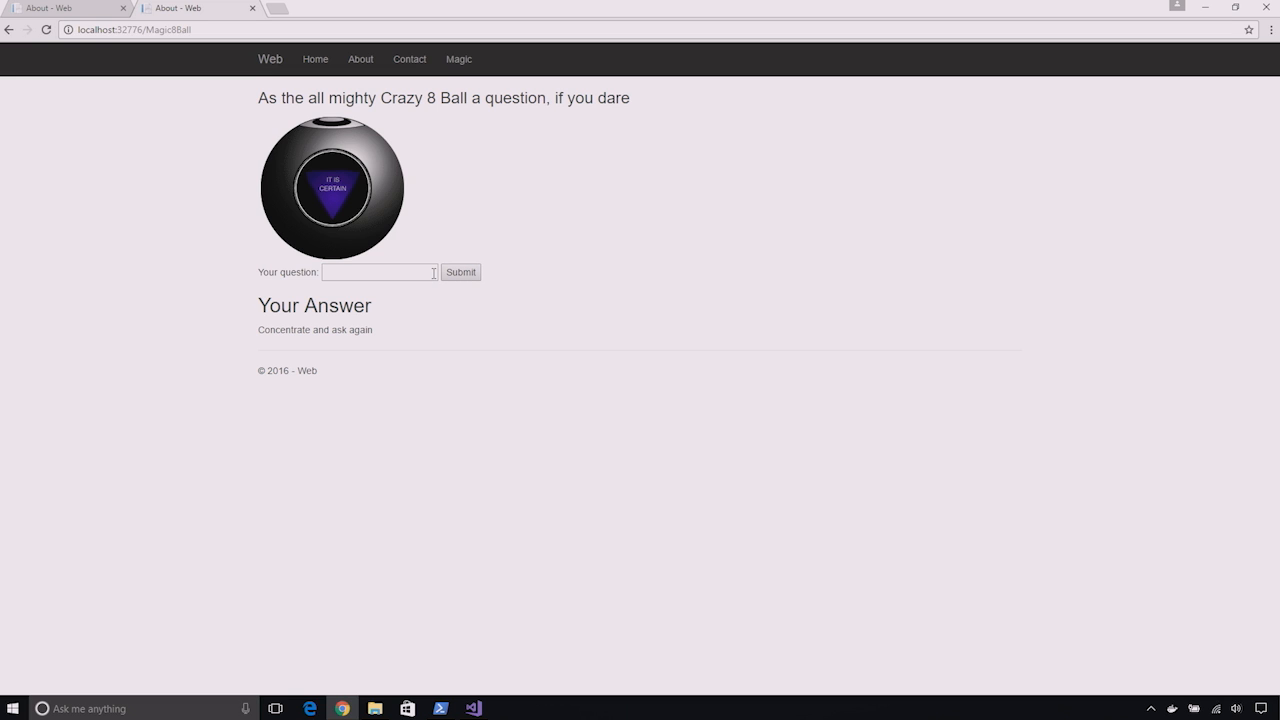
pyautogui.moveTo(392, 280)
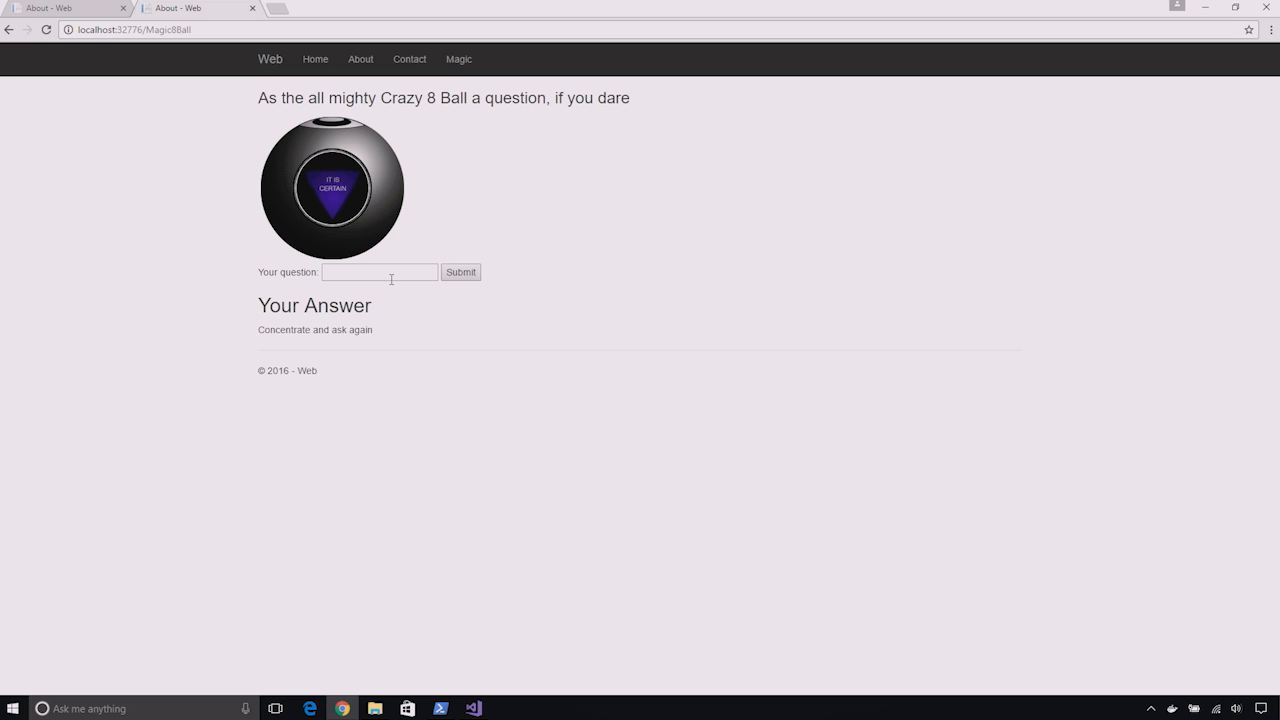
pyautogui.click(472, 708)
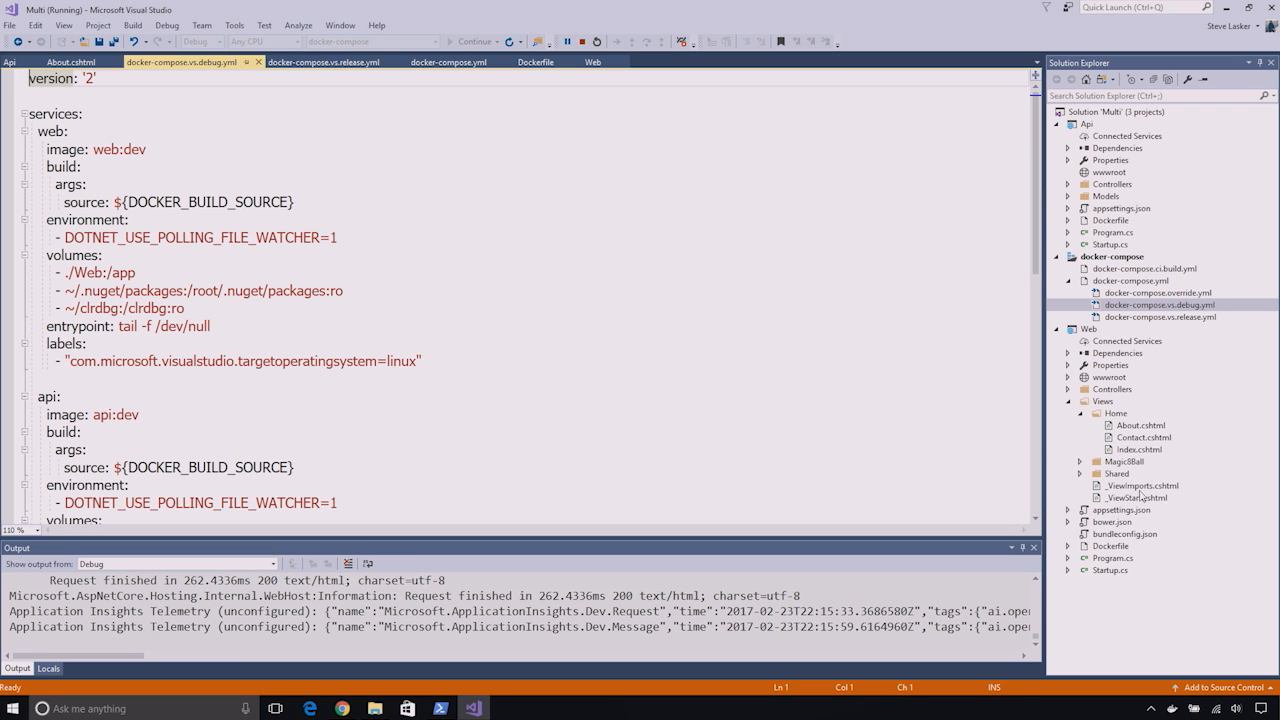
# Set a breakpoint in Web's MagicBallController.cs where the HttpClient is created.
pyautogui.click(1080, 460)
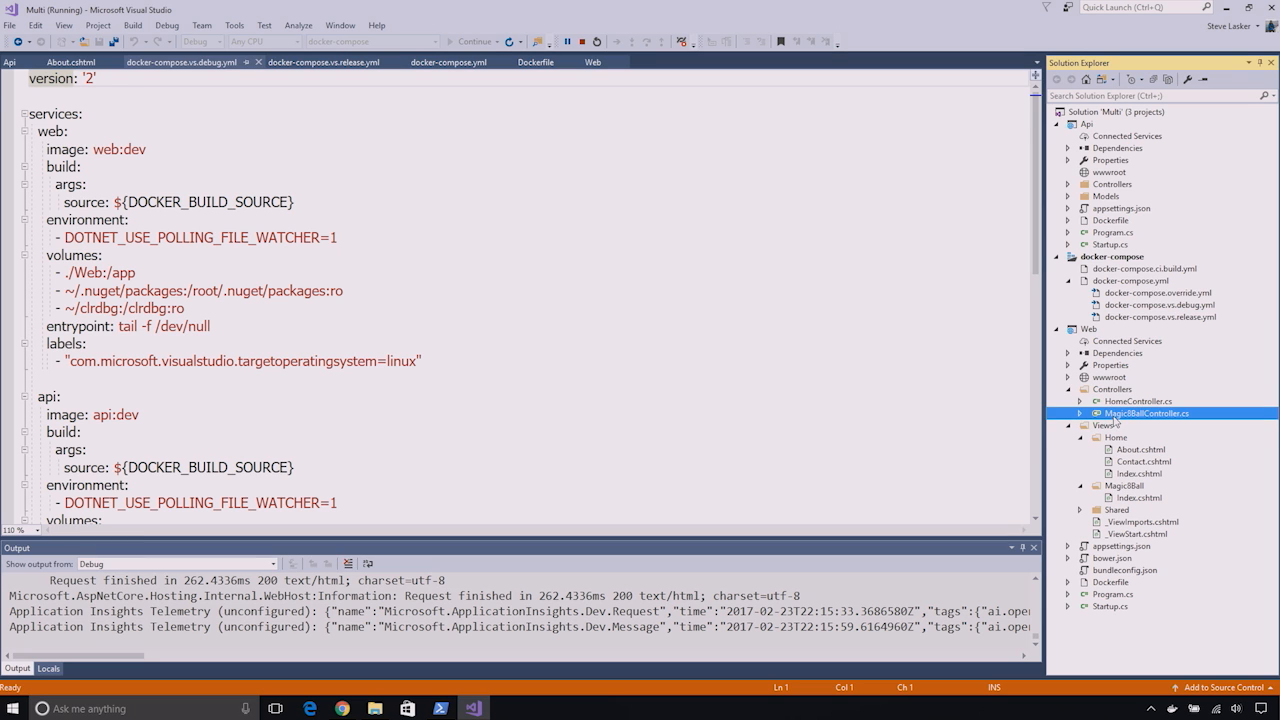
pyautogui.doubleClick(1148, 412)
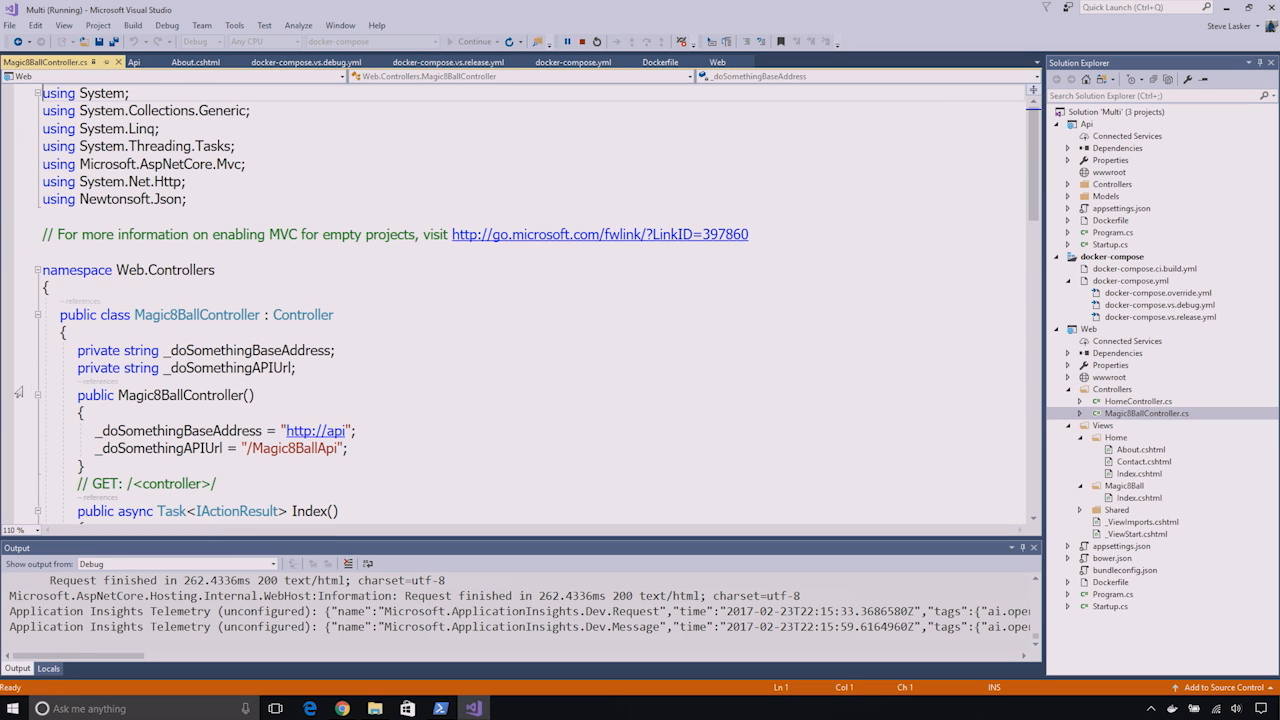
pyautogui.scroll(-3)
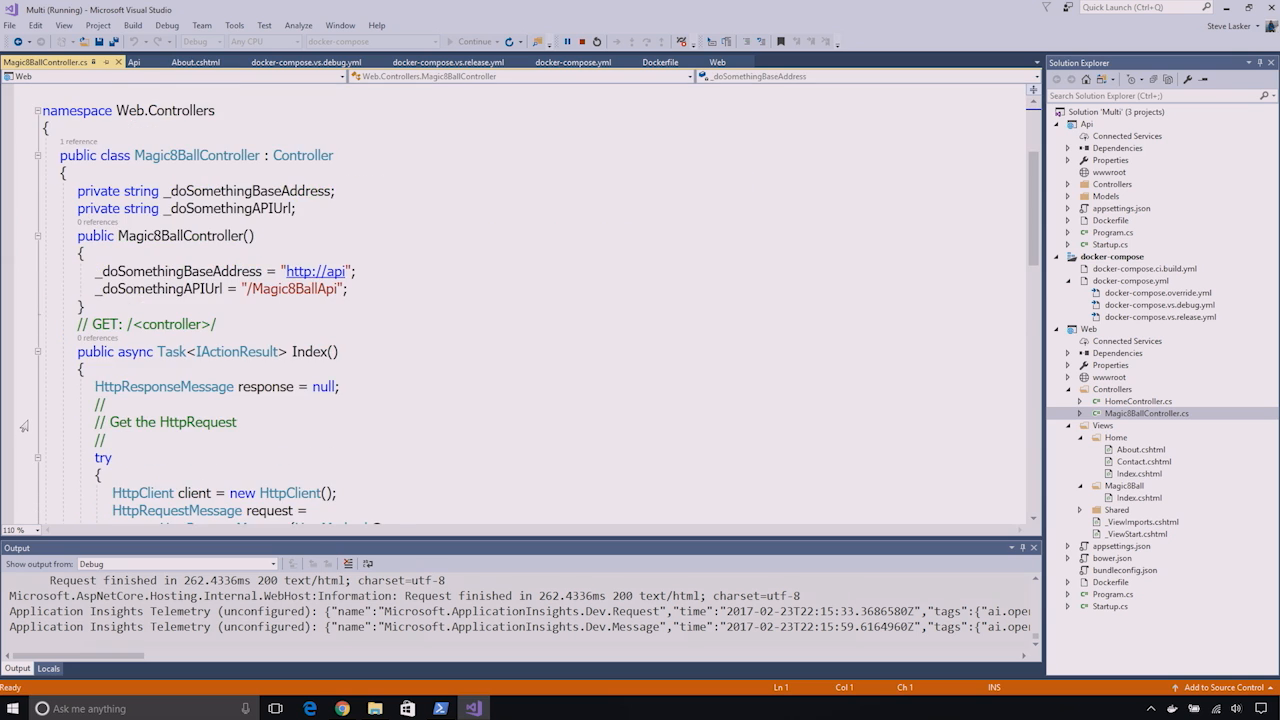
pyautogui.scroll(-3)
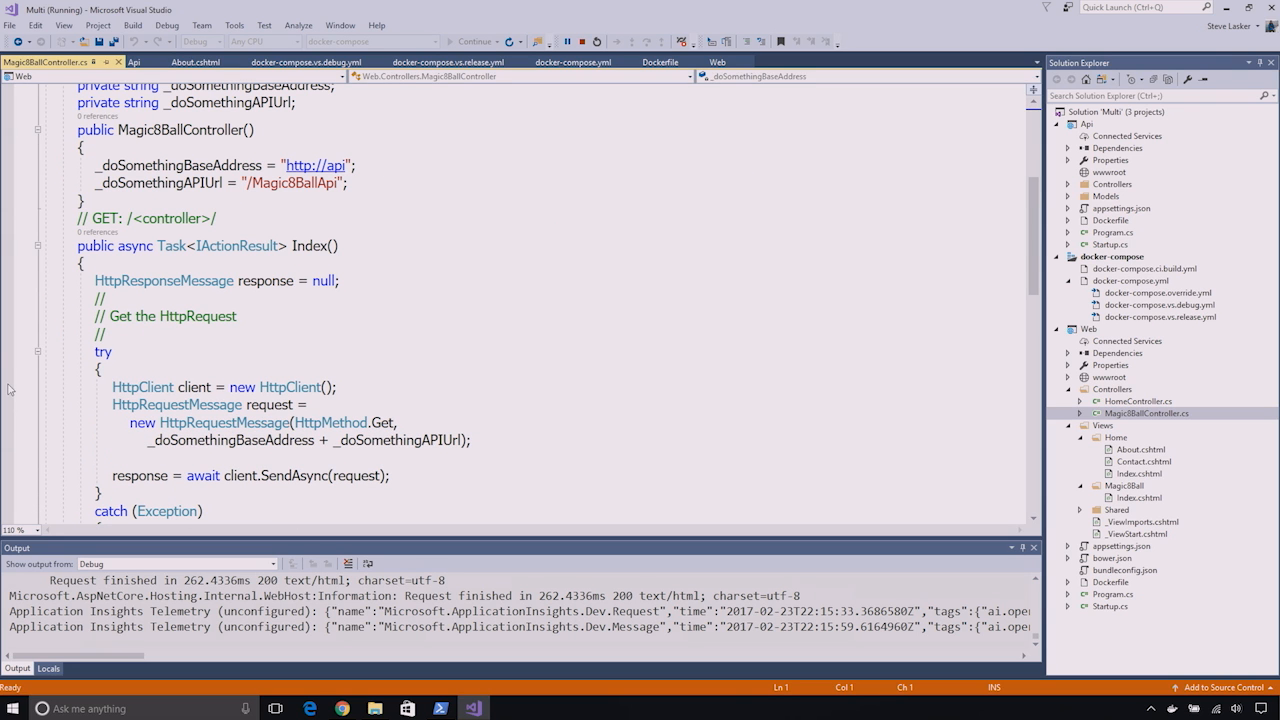
pyautogui.click(8, 388)
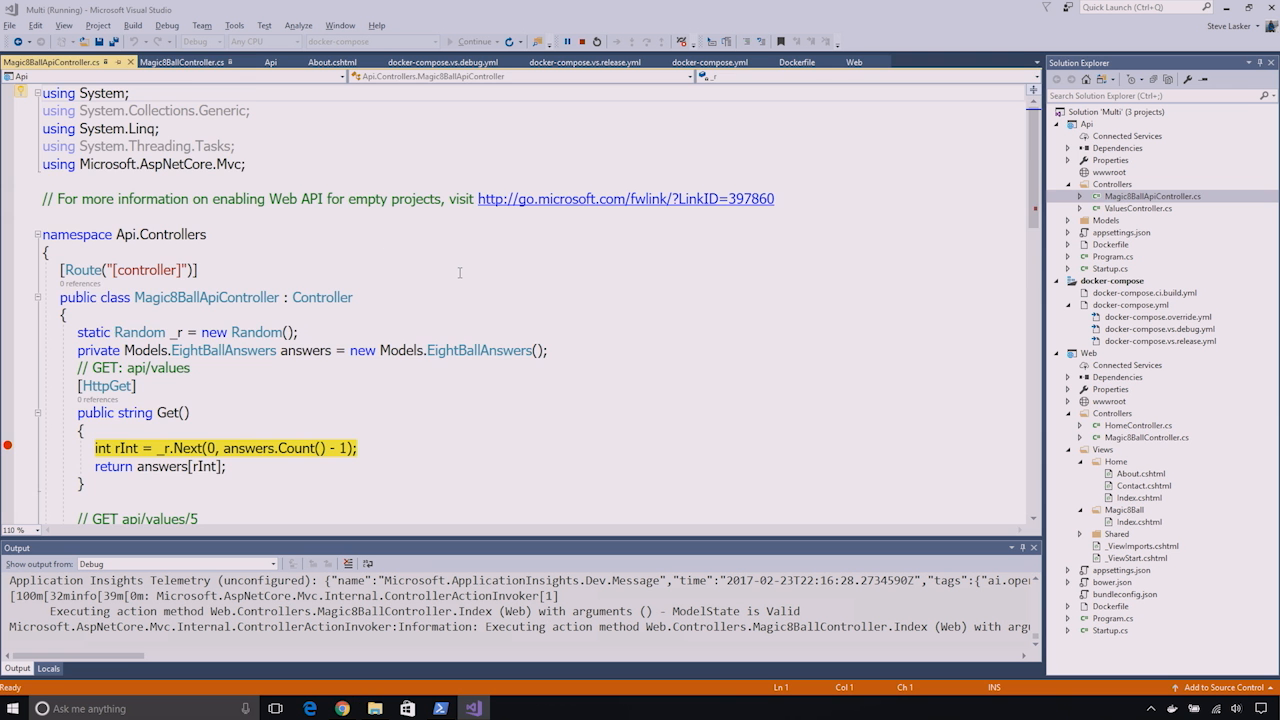
# Inspect MagicBallController paused at its HttpClient breakpoint and continue execution.
pyautogui.click(1146, 436)
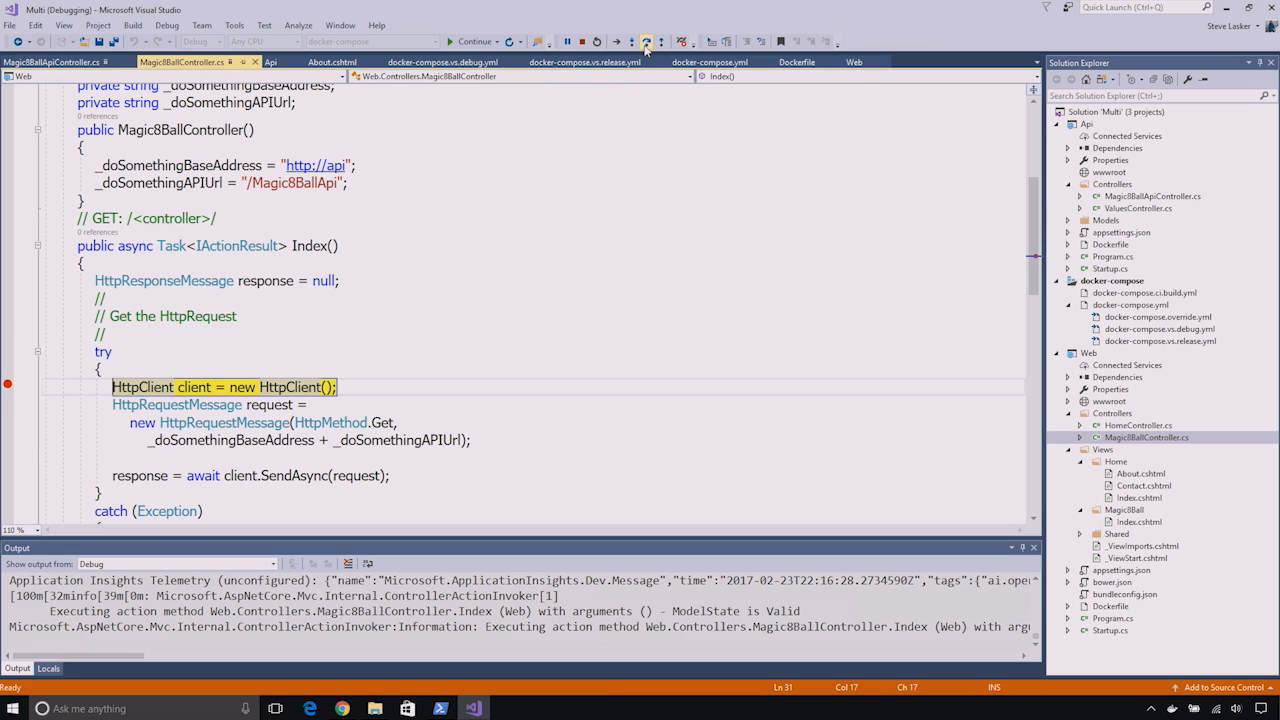
pyautogui.click(646, 42)
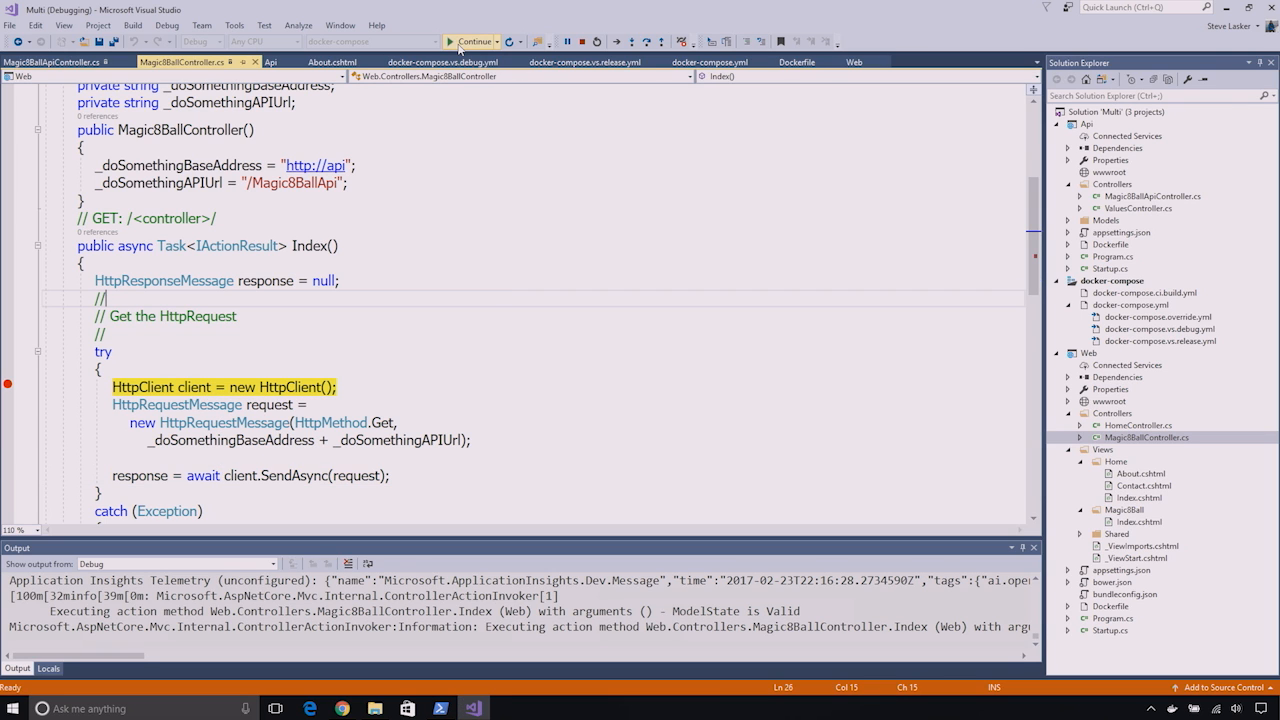
pyautogui.click(472, 40)
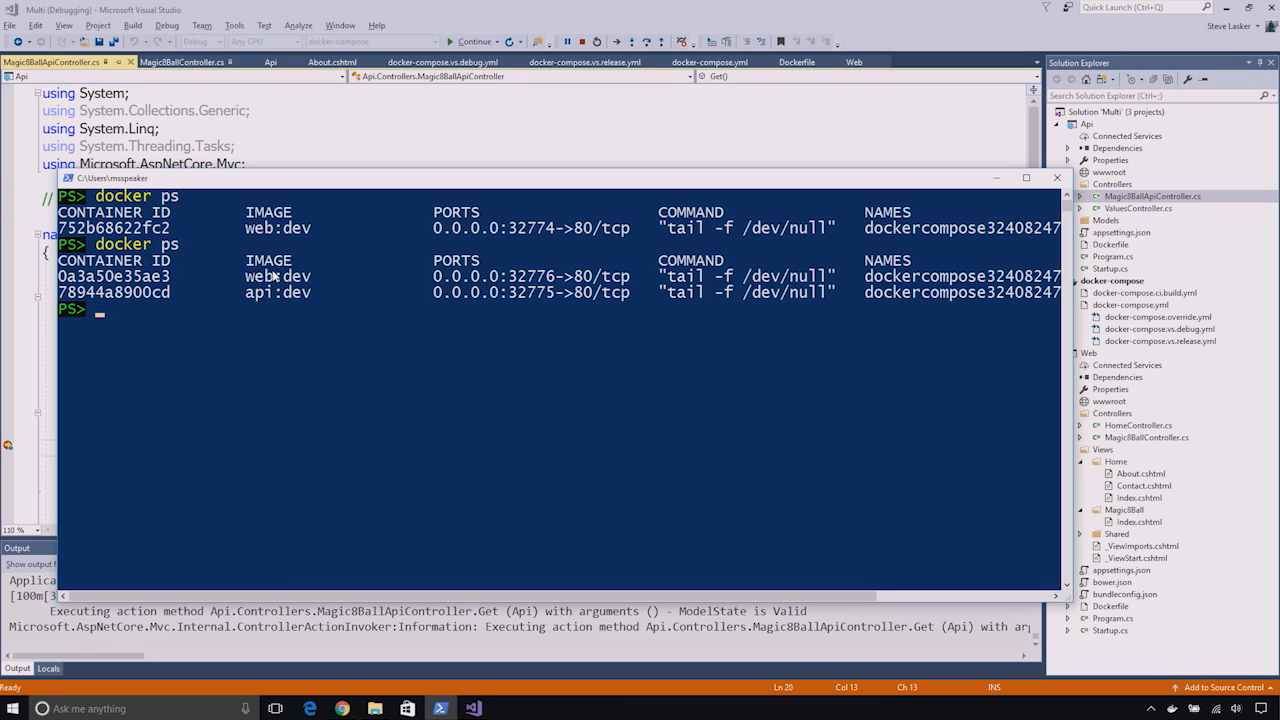
pyautogui.moveTo(264, 308)
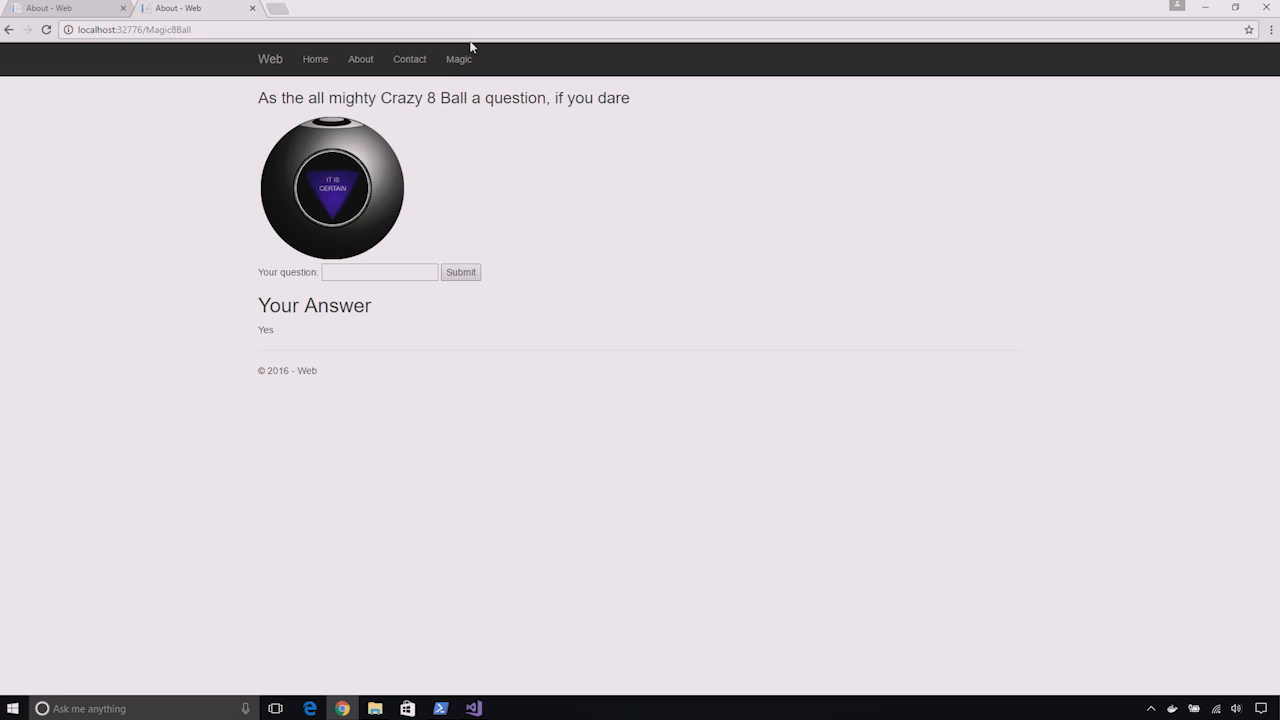
pyautogui.moveTo(578, 296)
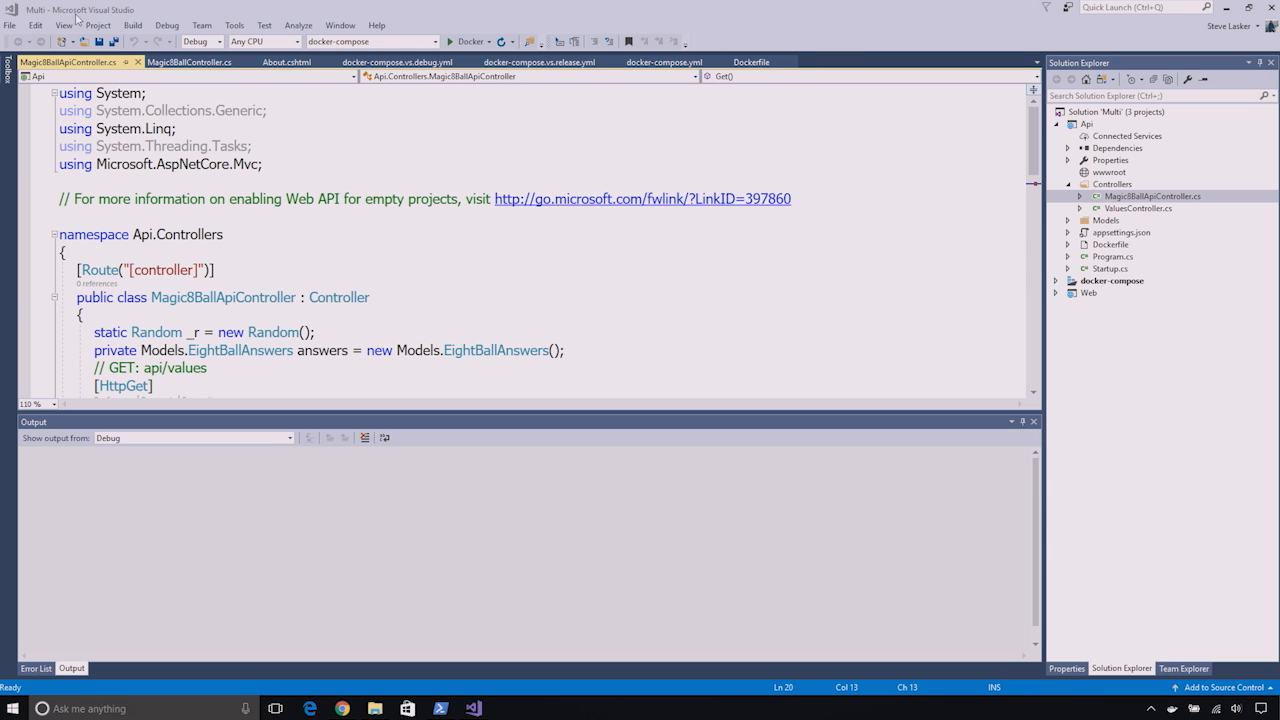
# Create an ASP.NET Web Application (.NET Framework) named NetFX from the Web Forms template.
pyautogui.click(10, 24)
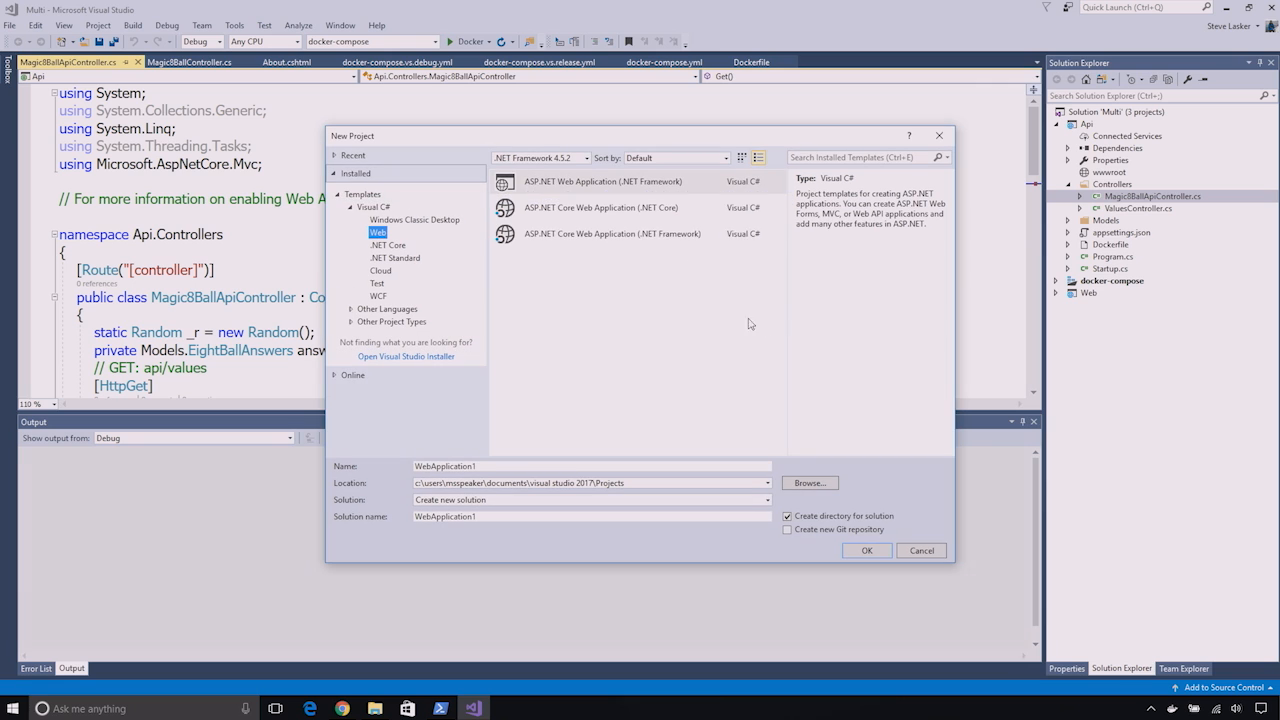
pyautogui.click(602, 180)
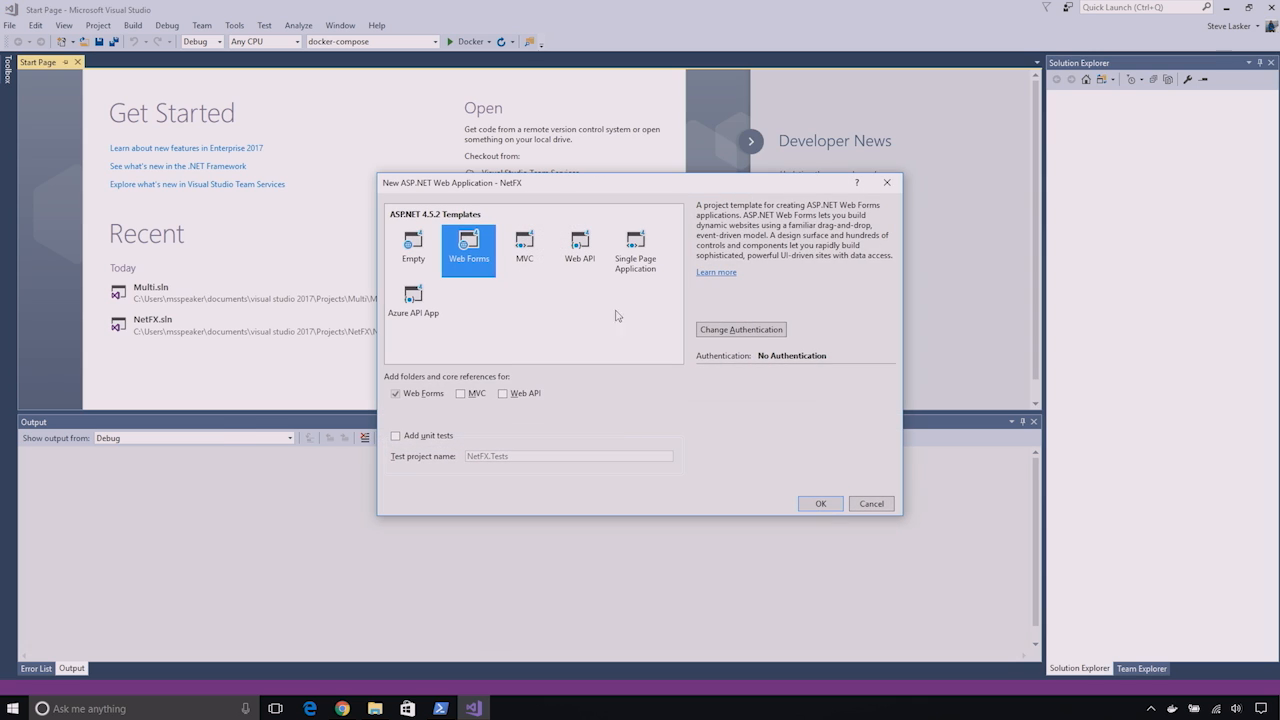
pyautogui.moveTo(808, 548)
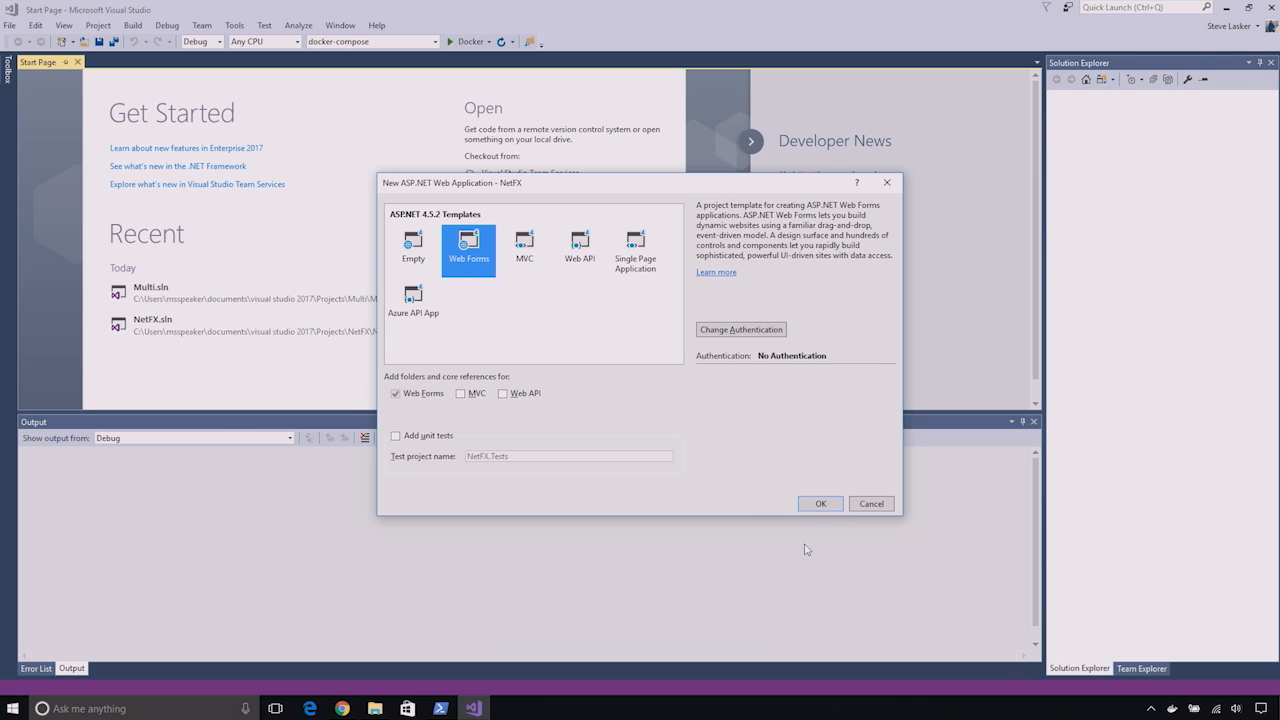
pyautogui.click(820, 504)
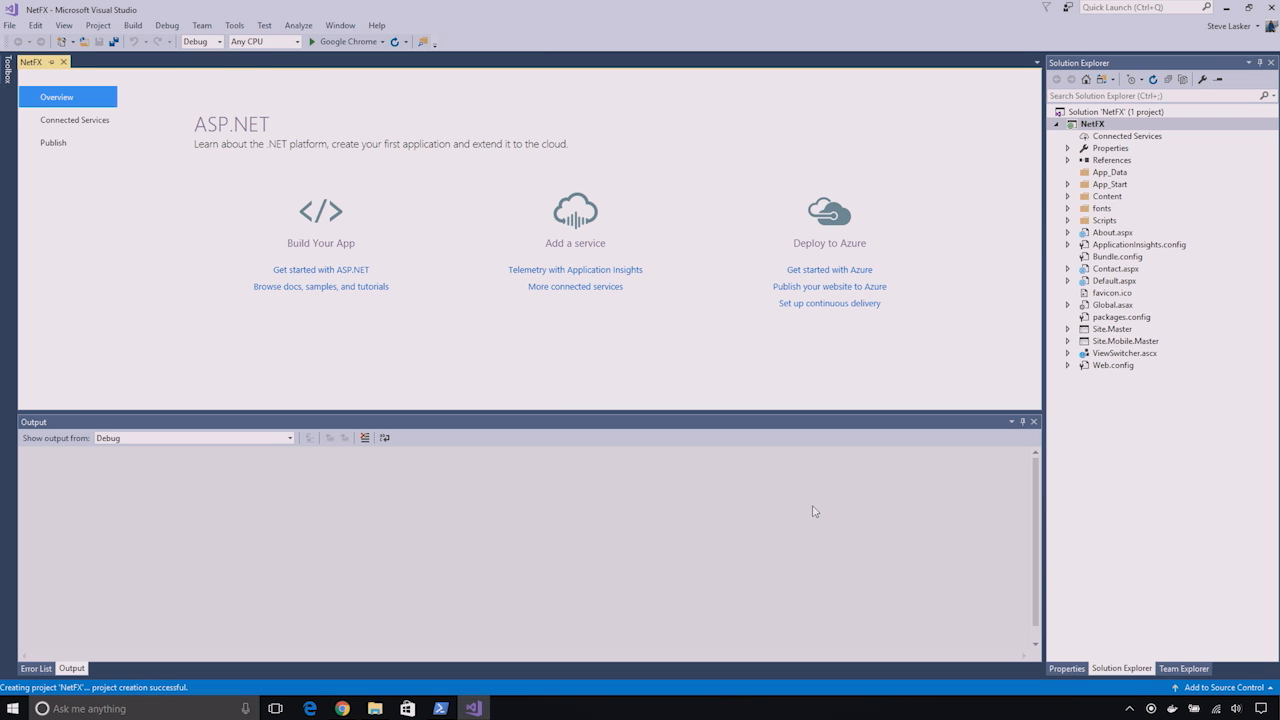
pyautogui.moveTo(1006, 324)
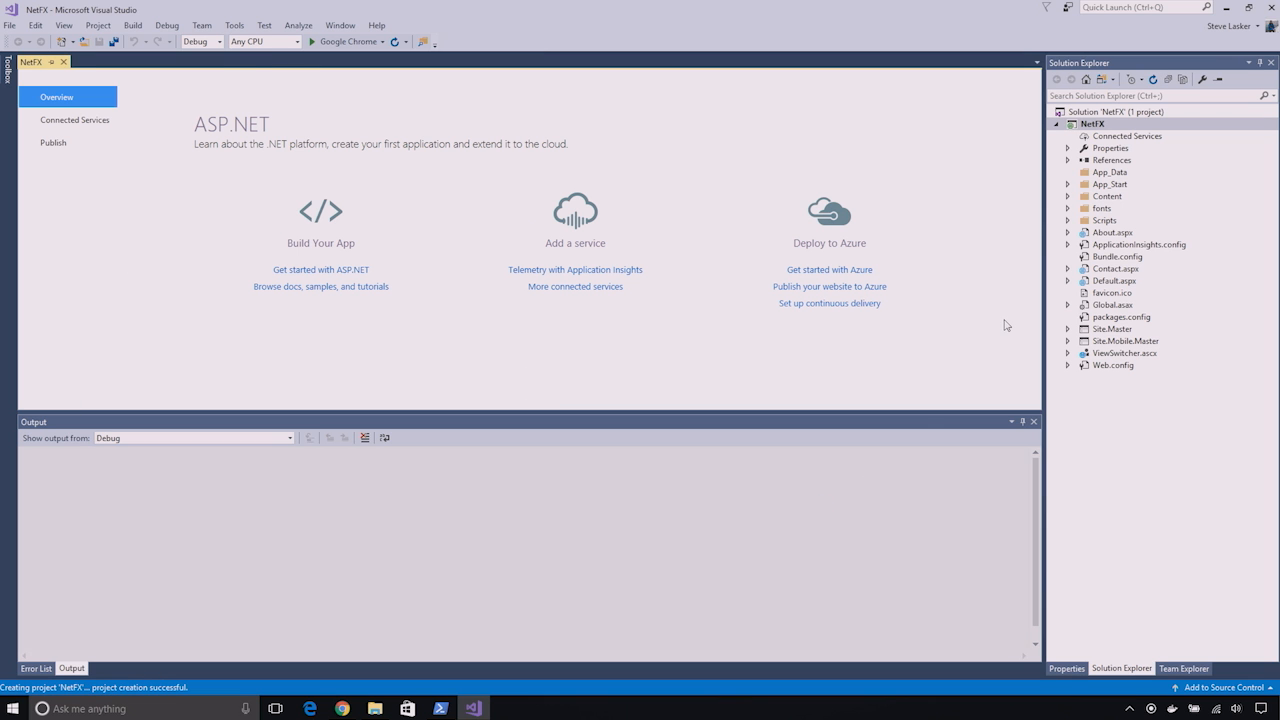
# Add Docker Support to NetFX from its context menu and view the generated Dockerfile.
pyautogui.rightClick(1092, 124)
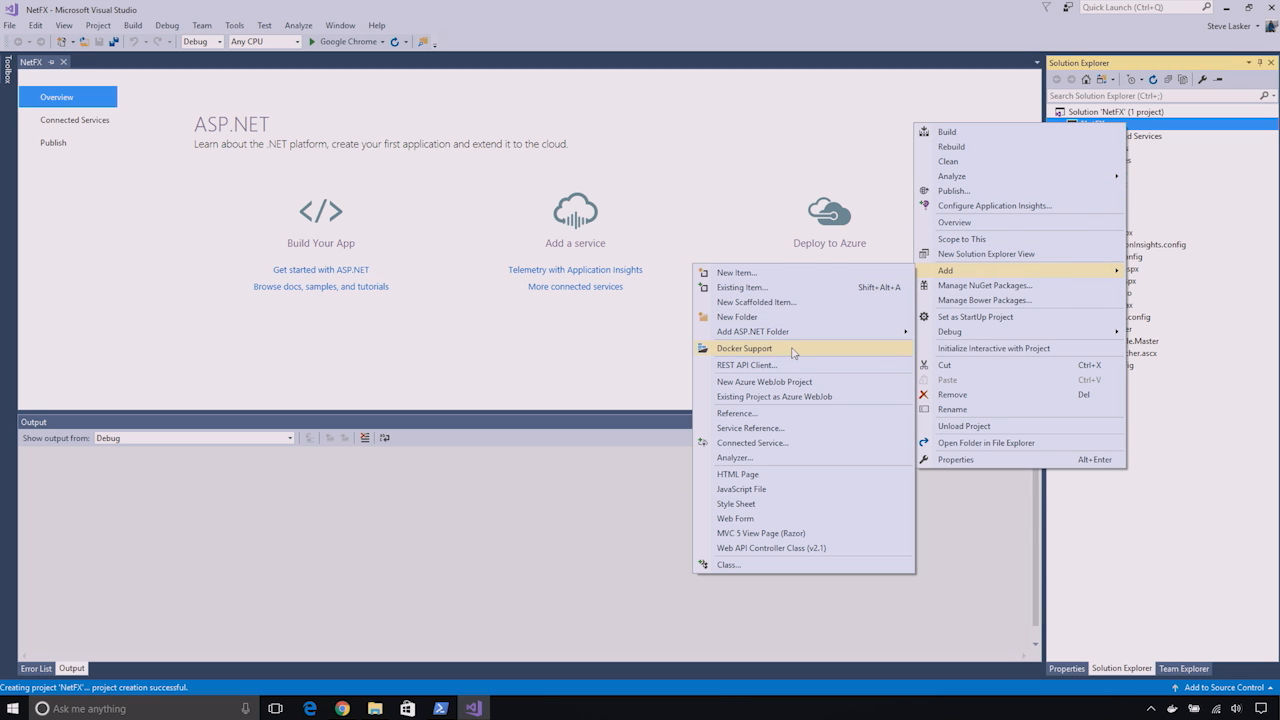
pyautogui.click(744, 348)
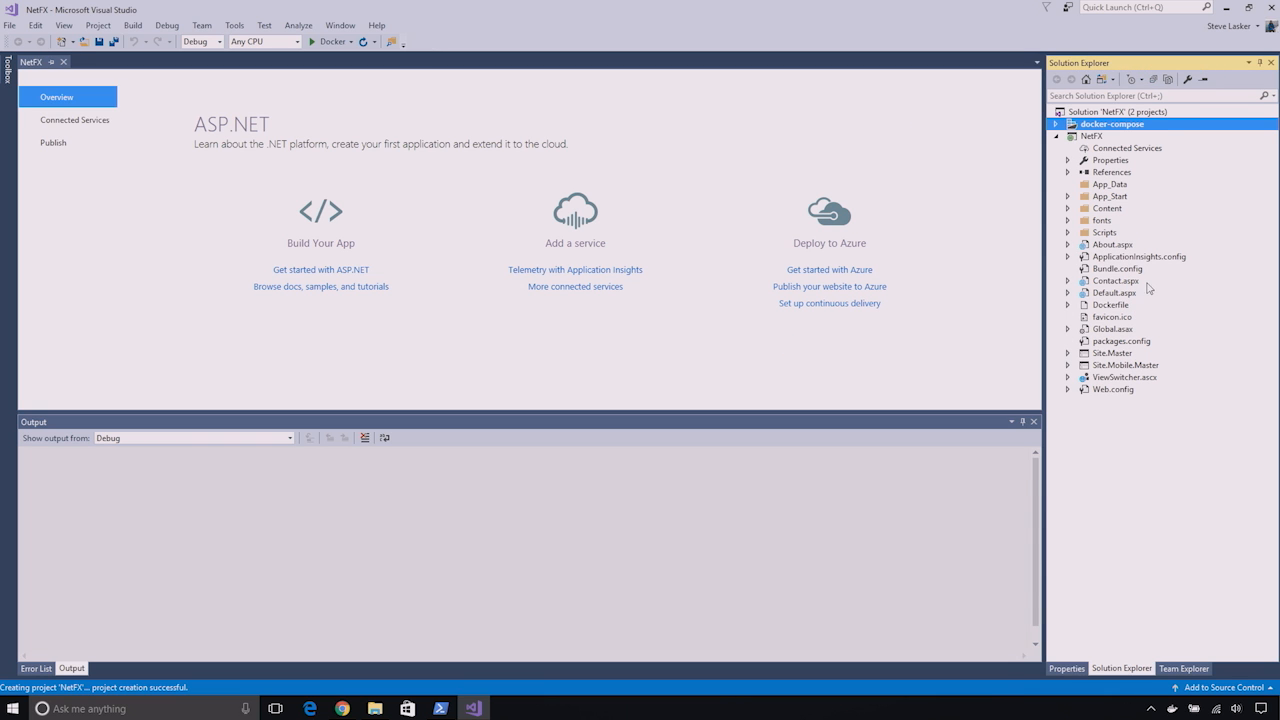
pyautogui.doubleClick(1110, 304)
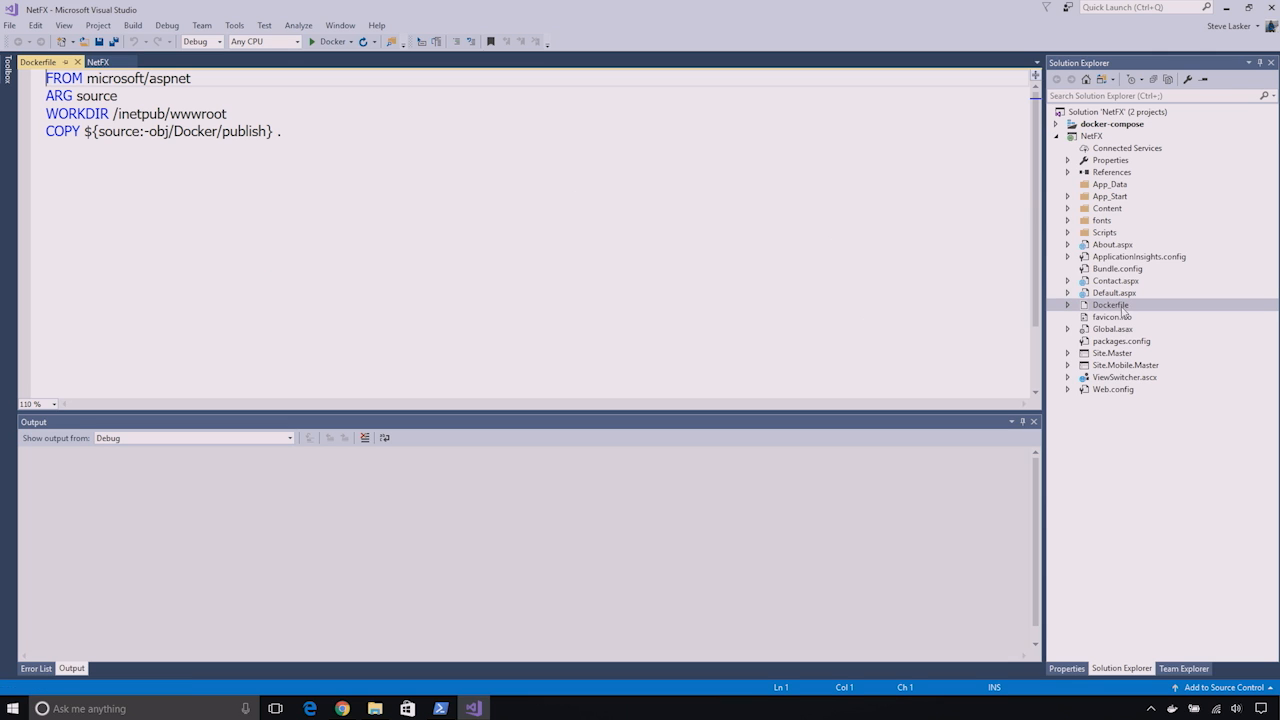
pyautogui.click(220, 88)
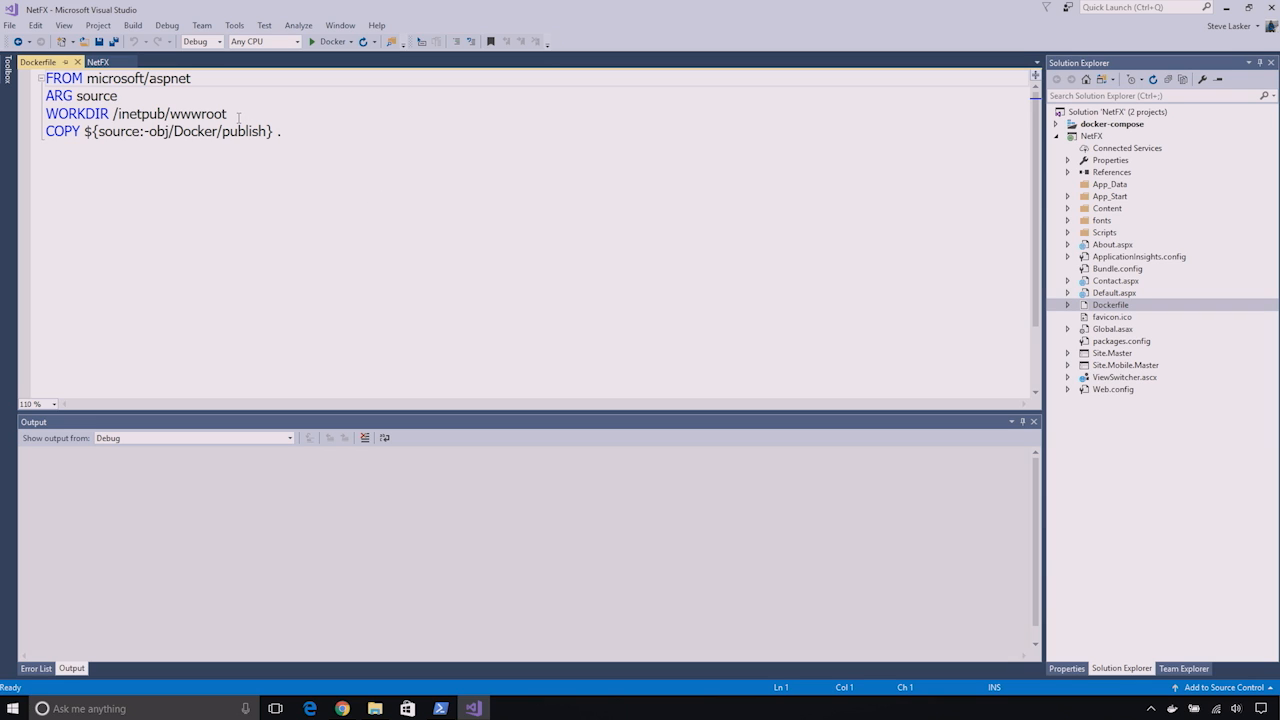
pyautogui.moveTo(184, 150)
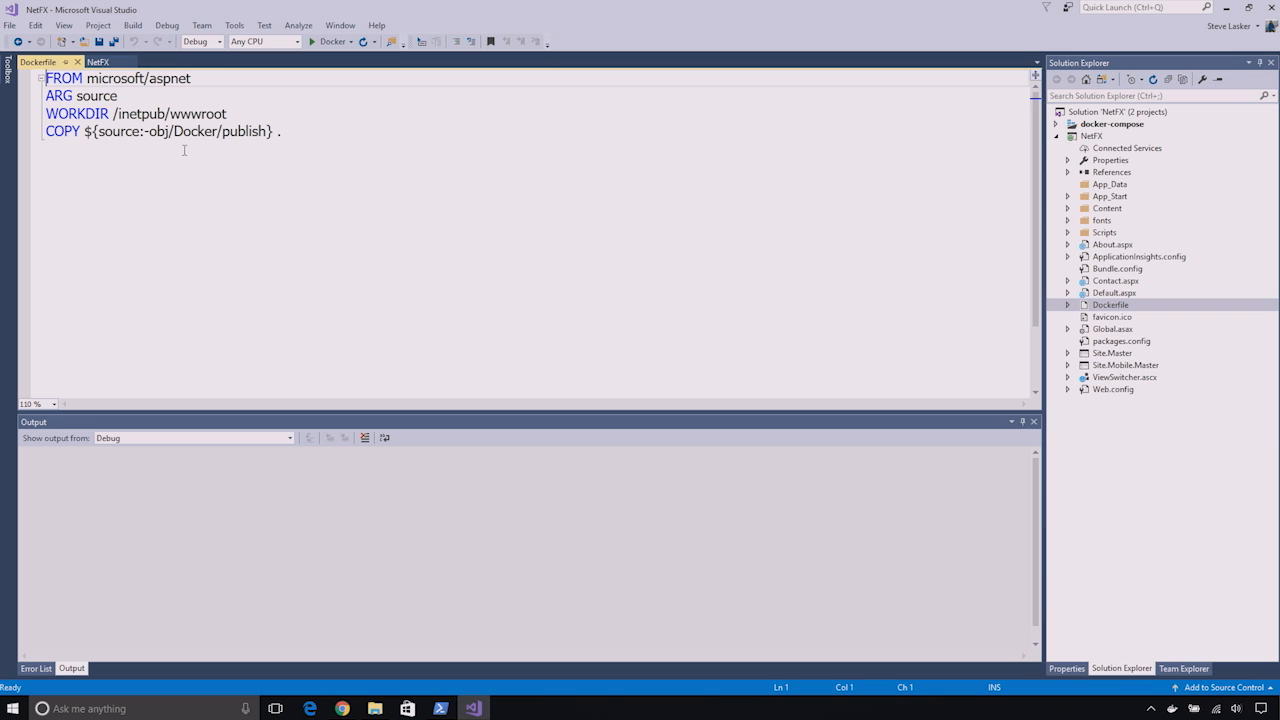
pyautogui.moveTo(216, 148)
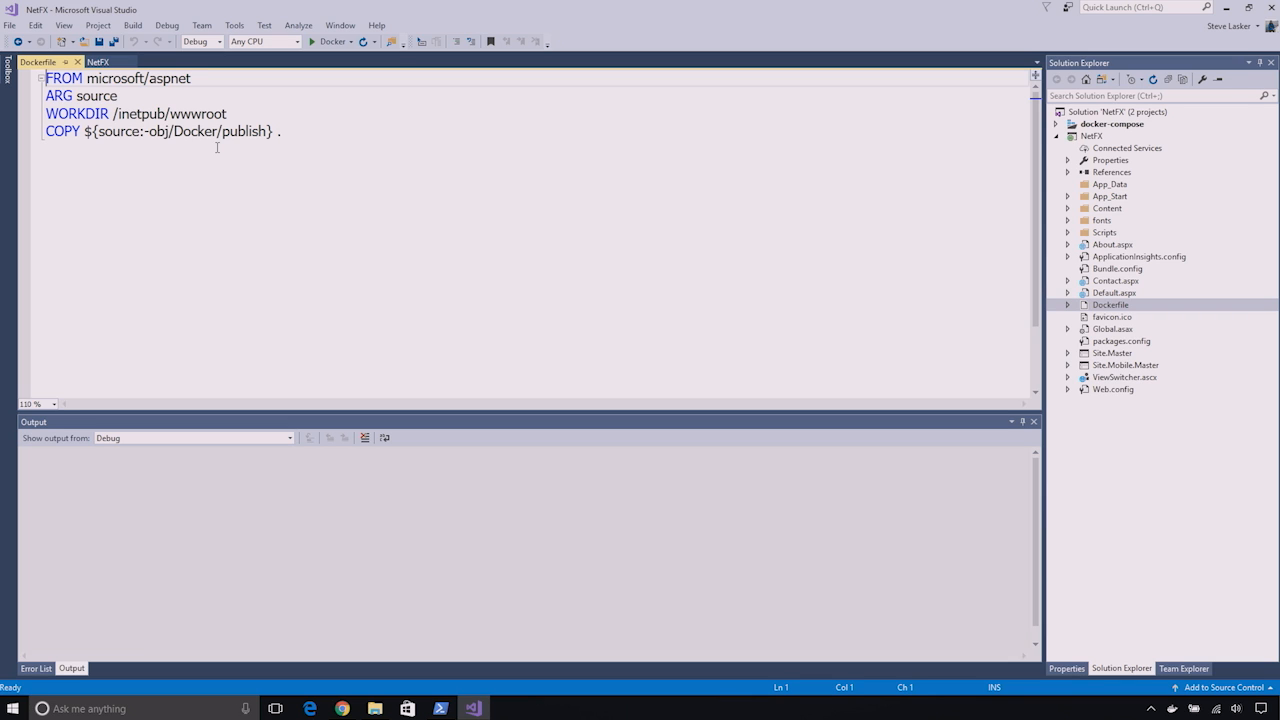
pyautogui.moveTo(428, 88)
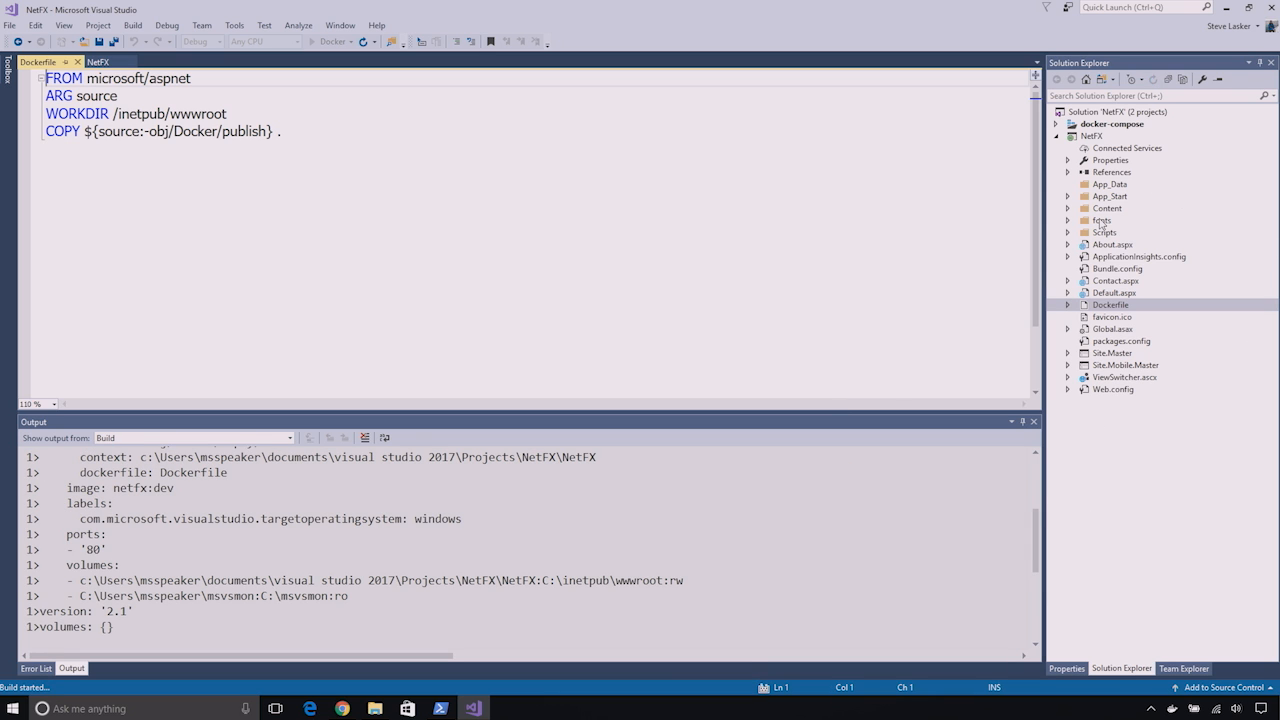
# Expand the docker-compose project and view docker-compose.yml with its override and debug files.
pyautogui.click(1056, 124)
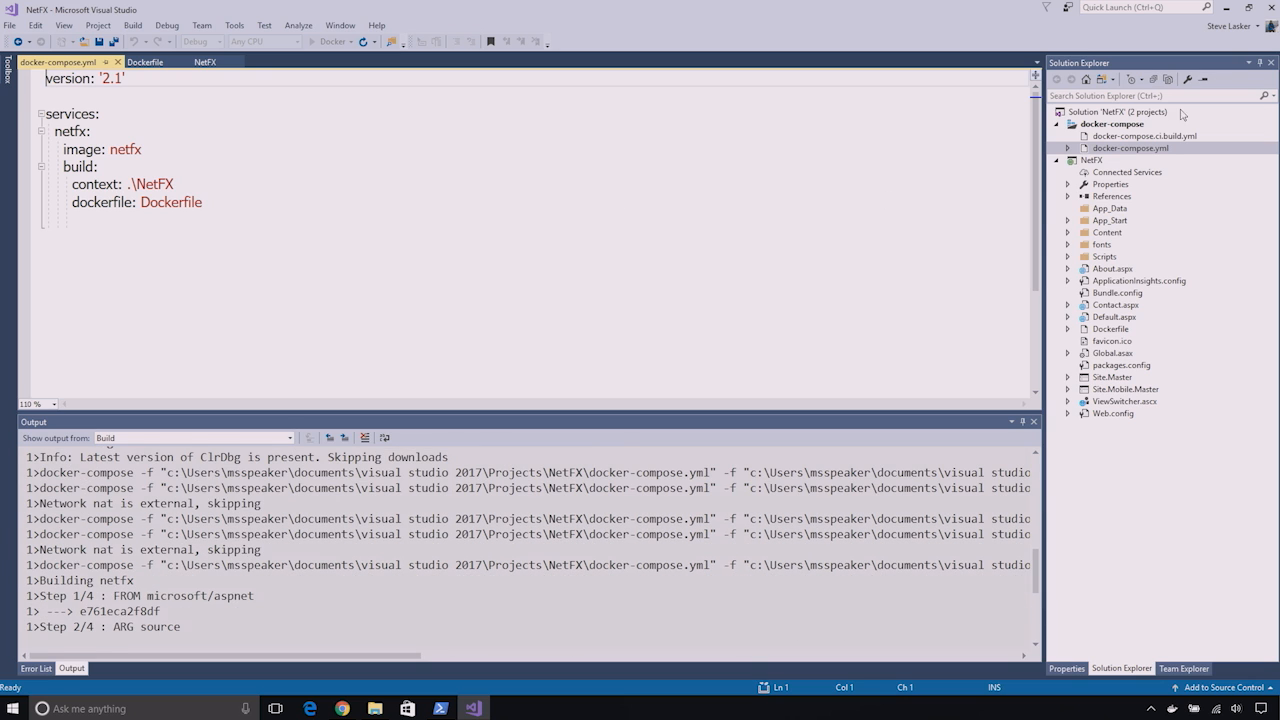
pyautogui.click(1068, 148)
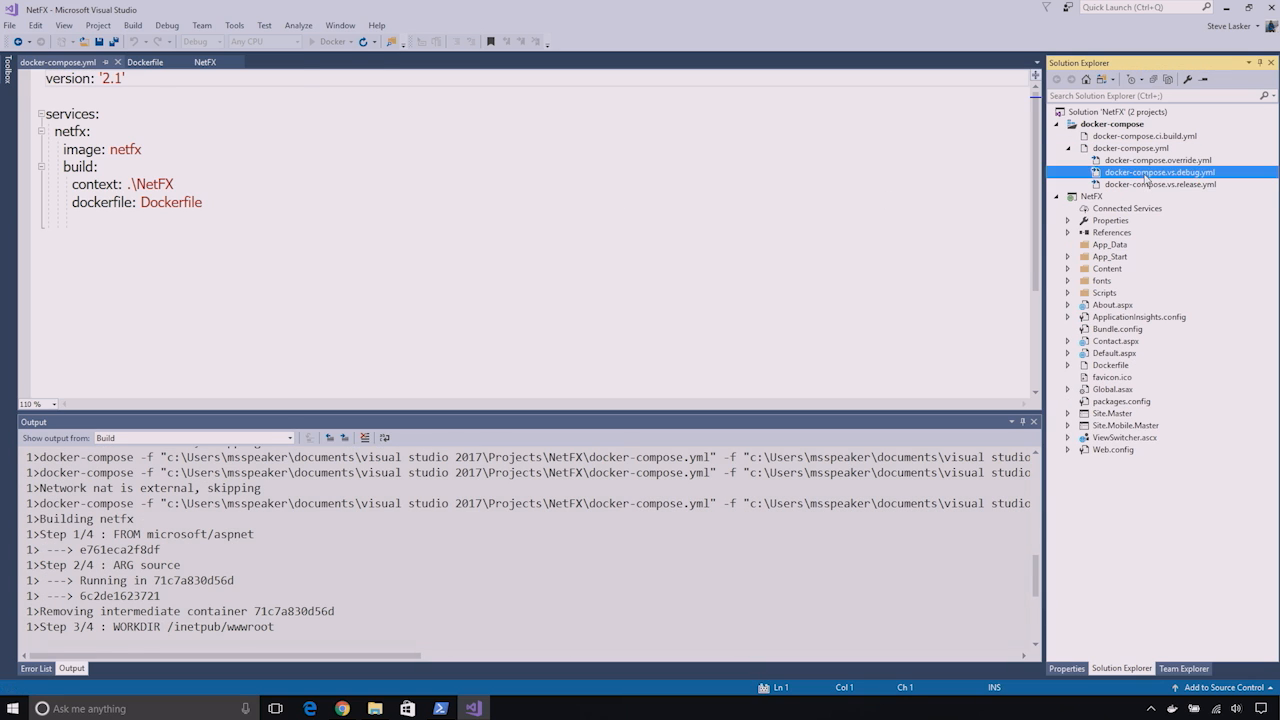
pyautogui.doubleClick(1160, 172)
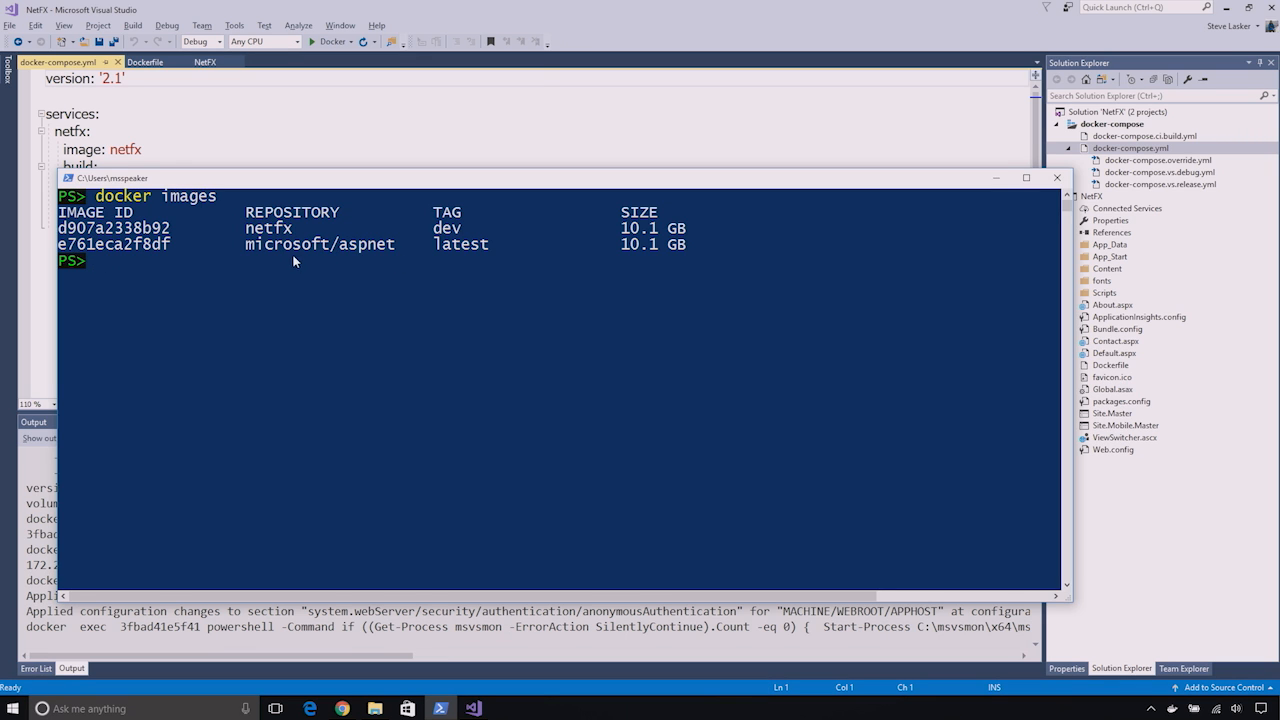
pyautogui.moveTo(290, 236)
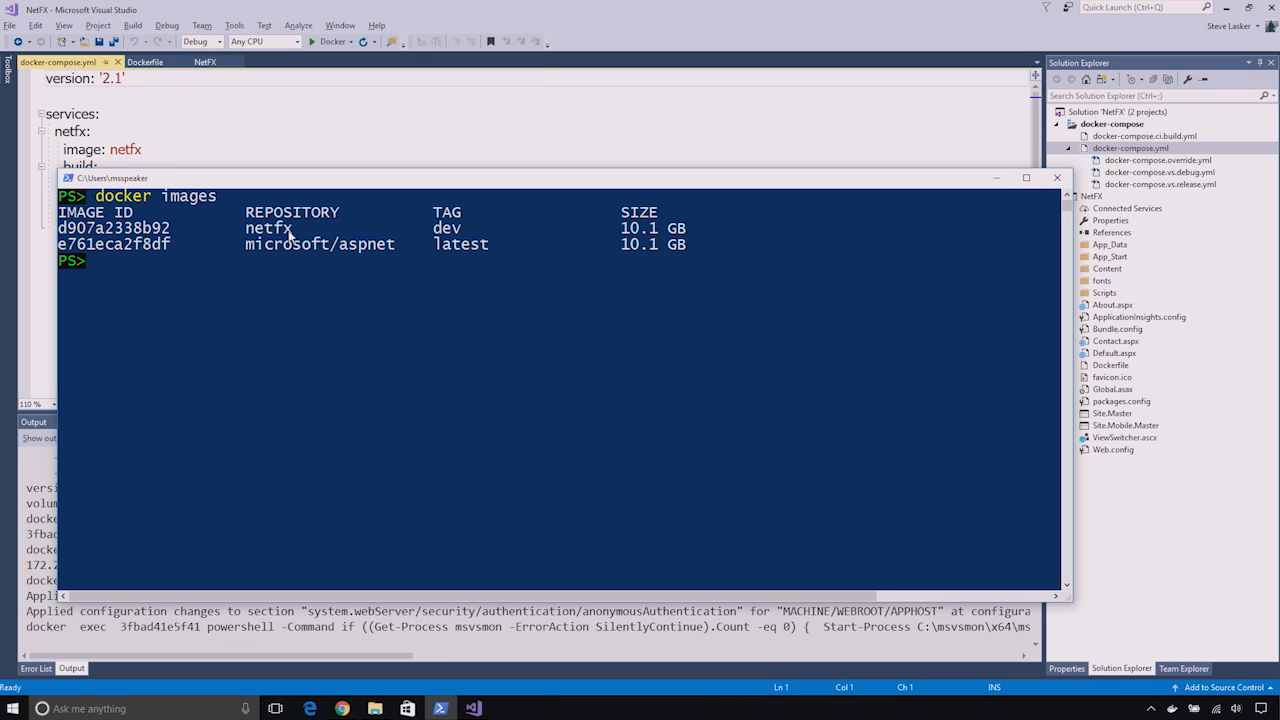
pyautogui.moveTo(322, 232)
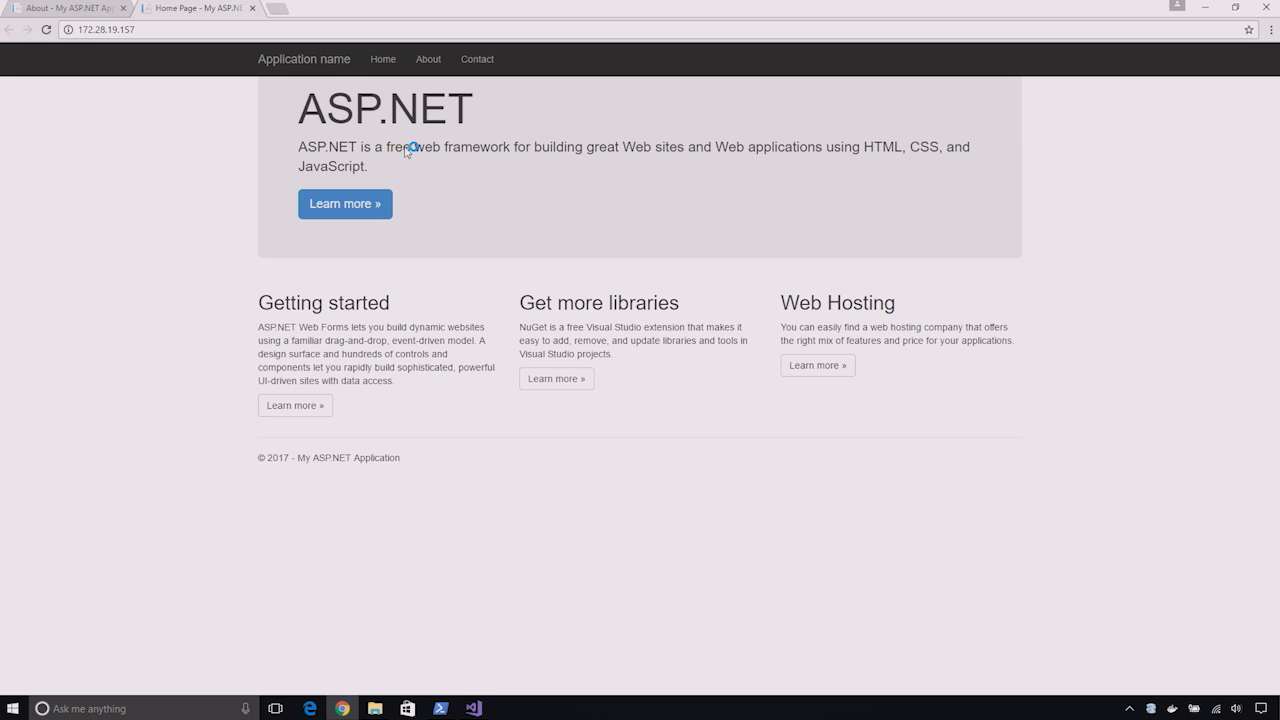
pyautogui.moveTo(428, 58)
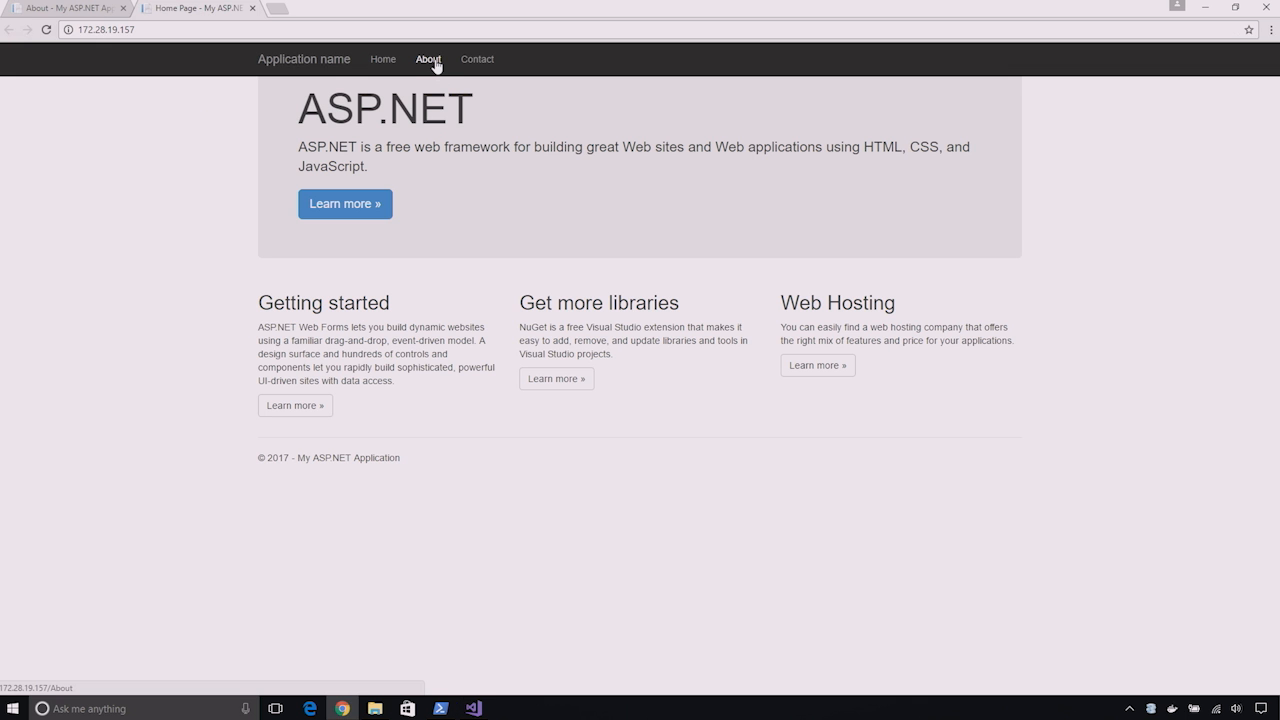
# View the NetFX site's About page in Chrome and return to Visual Studio.
pyautogui.click(428, 58)
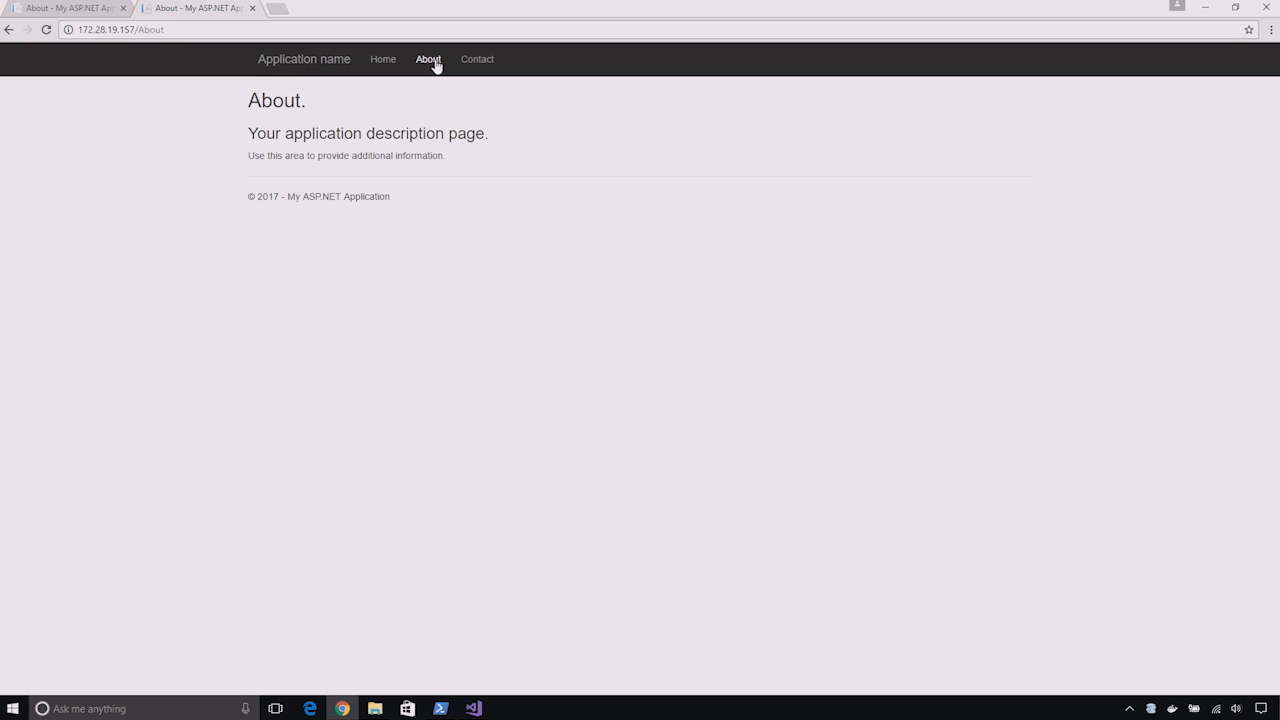
pyautogui.click(472, 708)
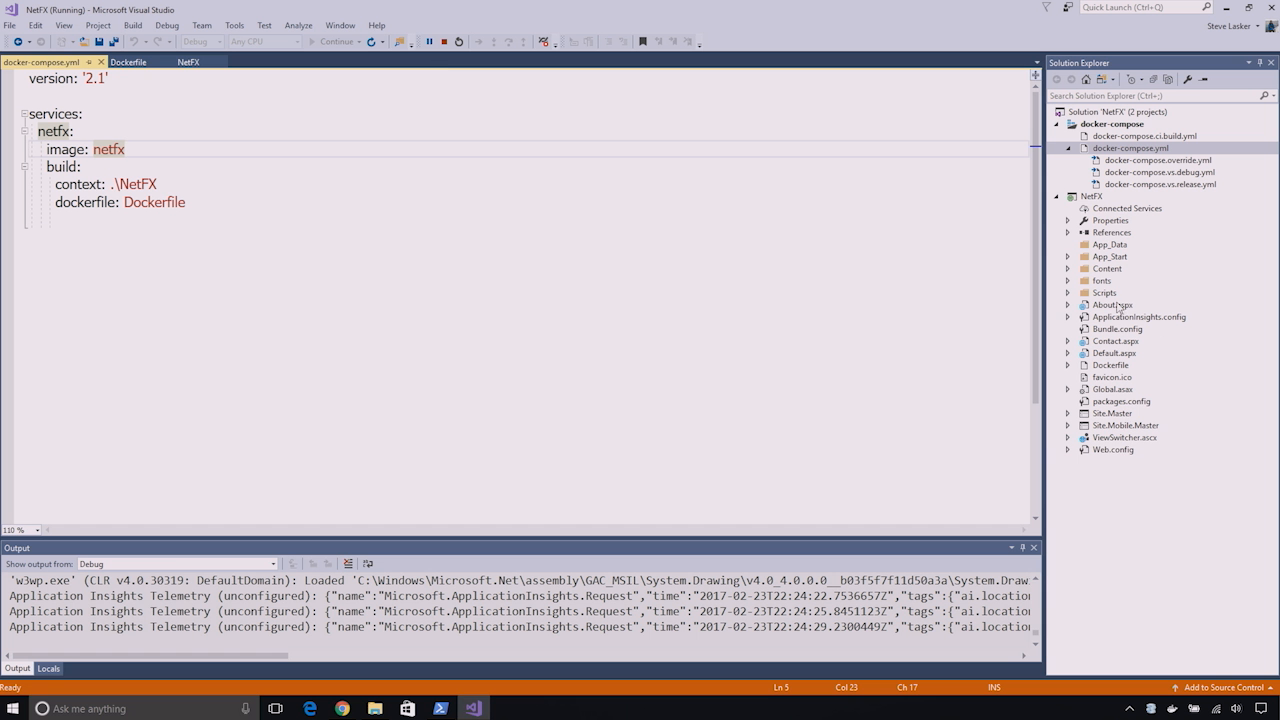
# Edit About.aspx so the description ends with 'IN A CONTAINER AGAIN.'.
pyautogui.doubleClick(1112, 304)
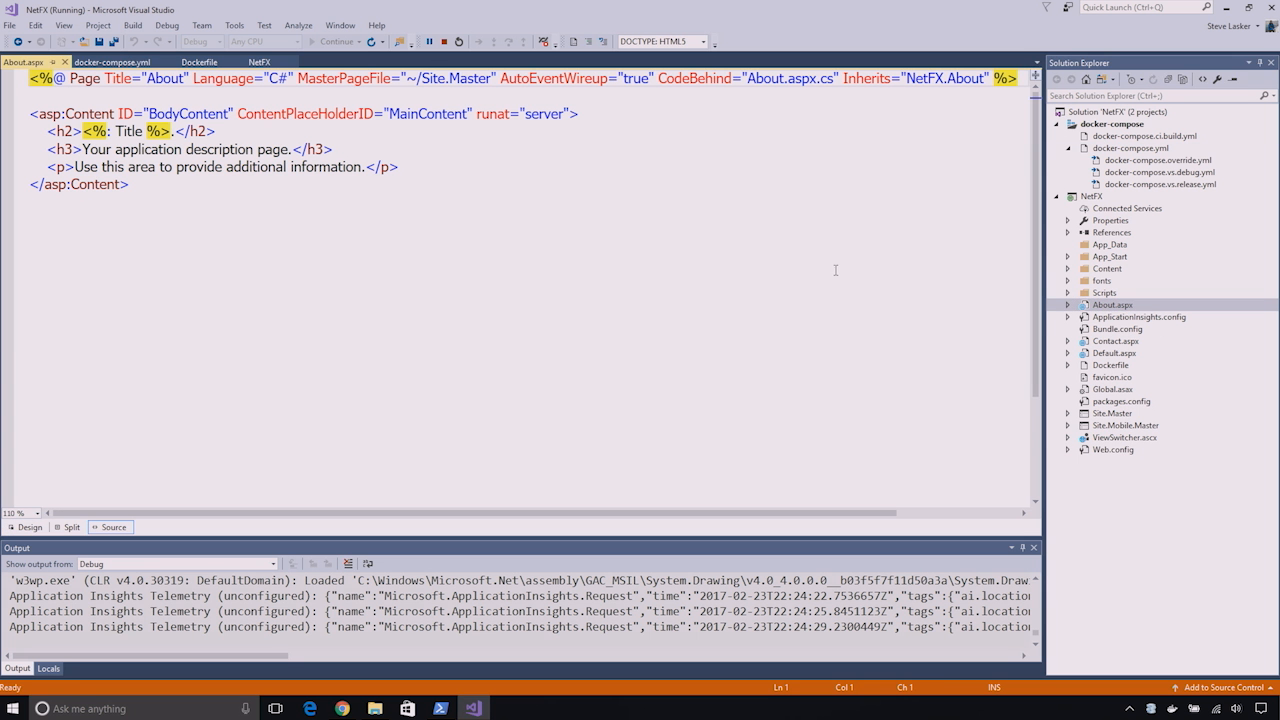
pyautogui.moveTo(330, 166)
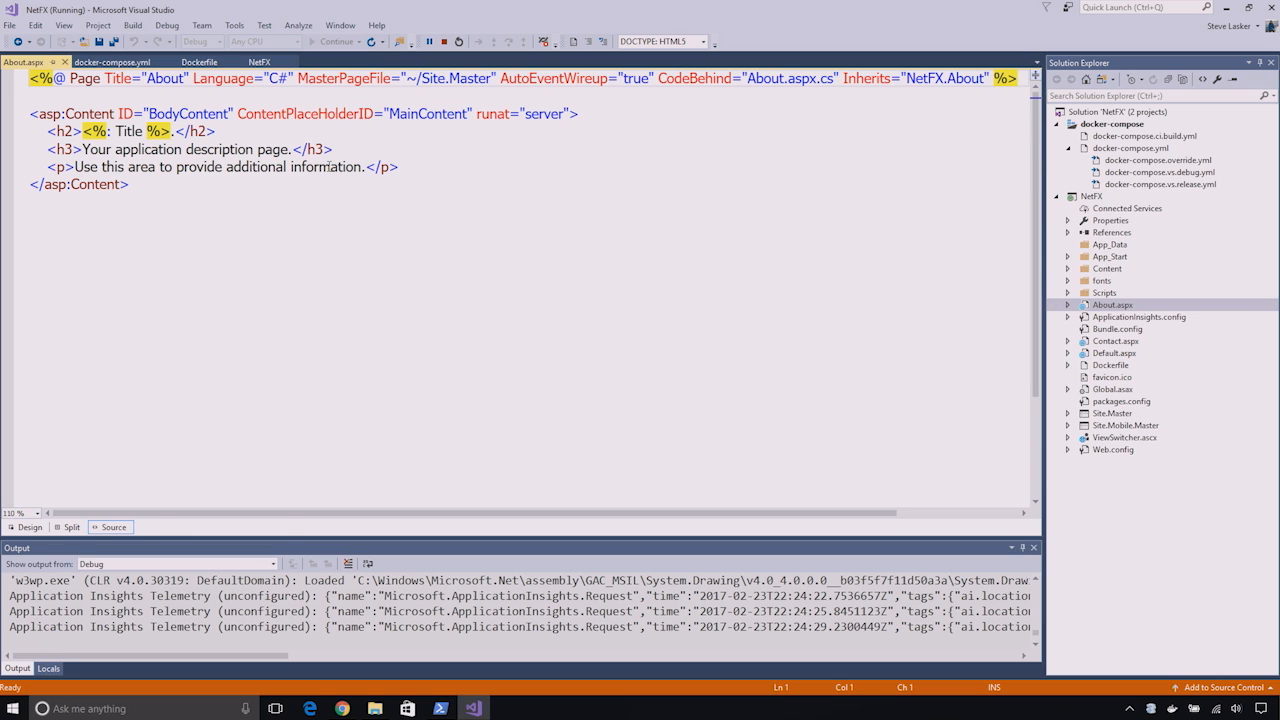
pyautogui.write('IN A CONT')
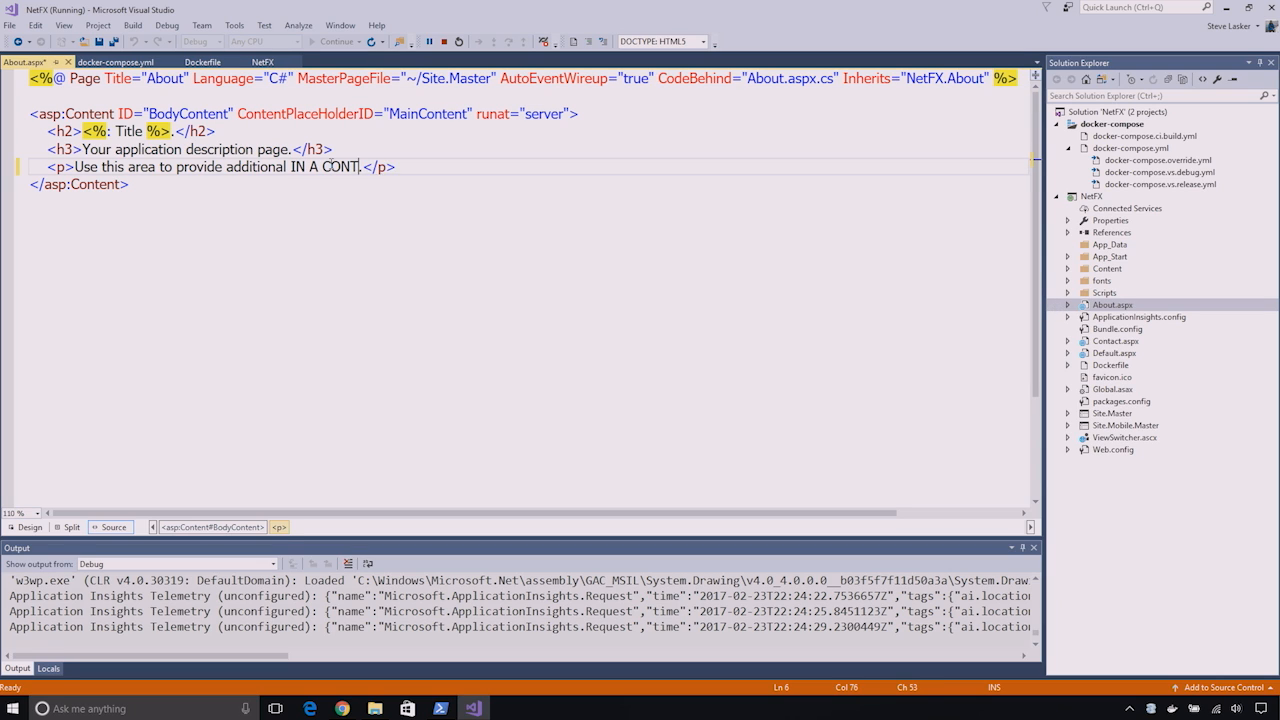
pyautogui.write('AINER AGAIN')
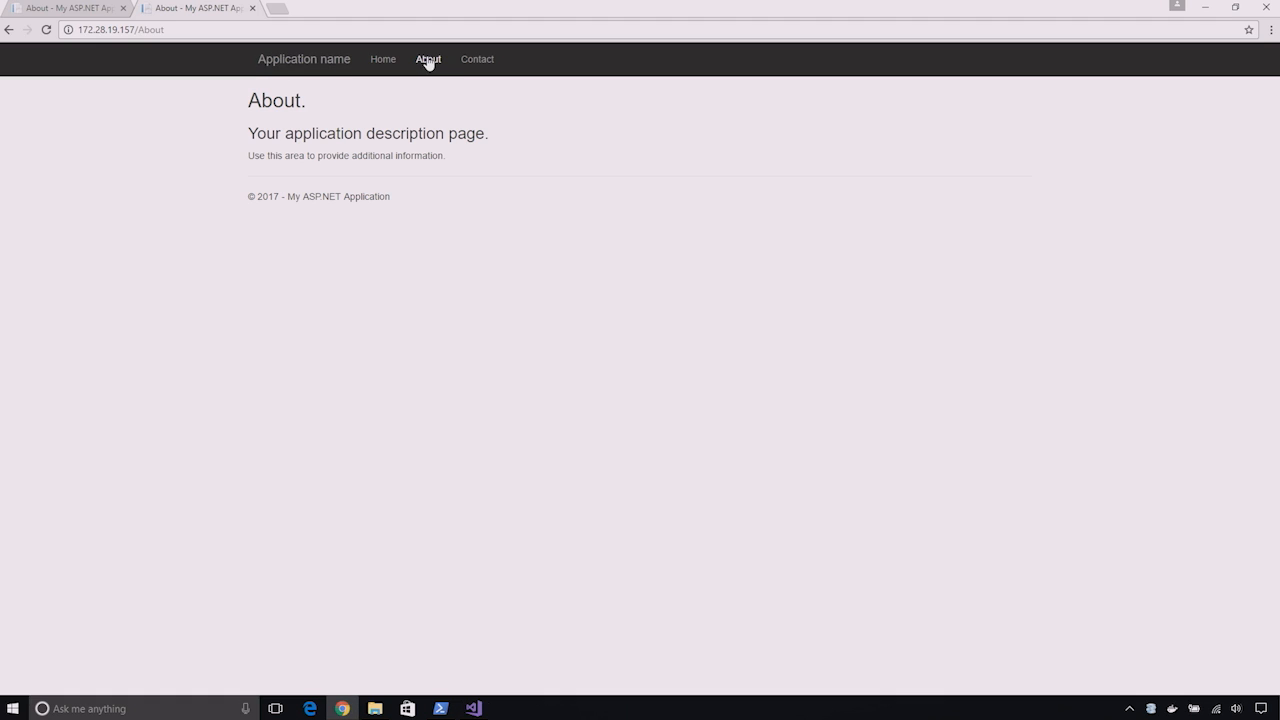
# Refresh Chrome's About page to show IN A CONTAINER AGAIN, then return to Visual Studio.
pyautogui.click(428, 60)
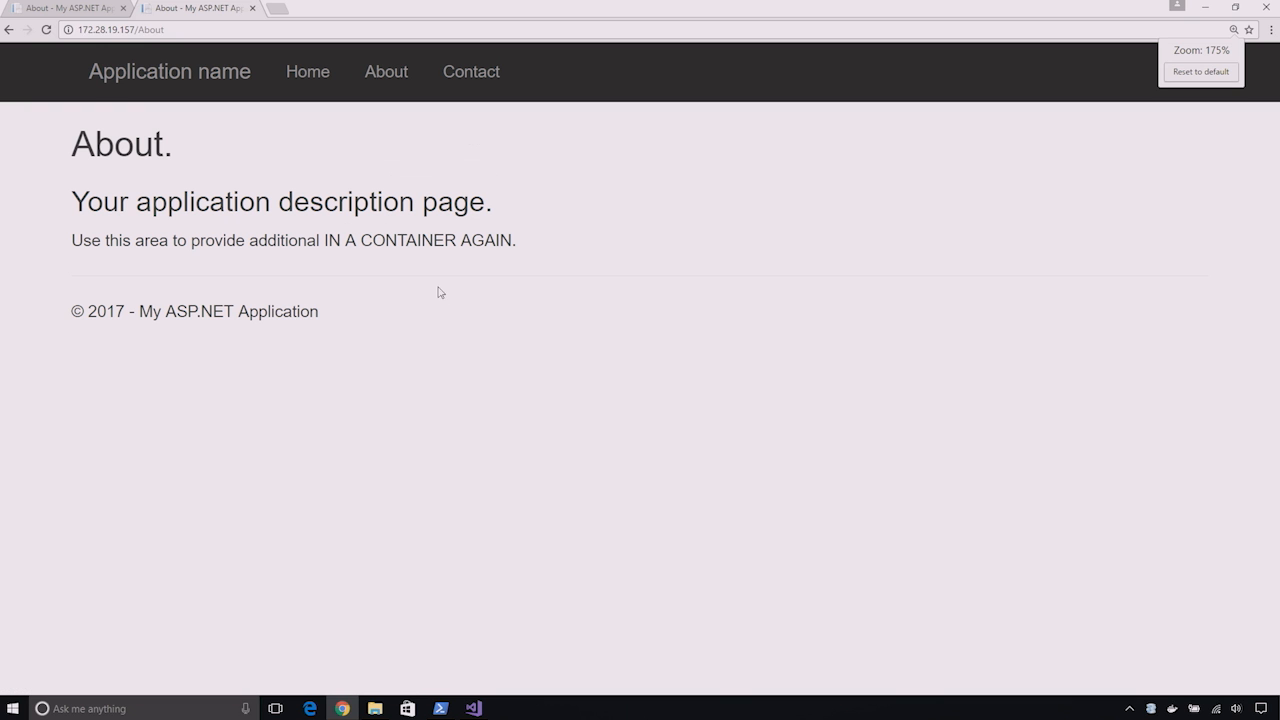
pyautogui.click(472, 708)
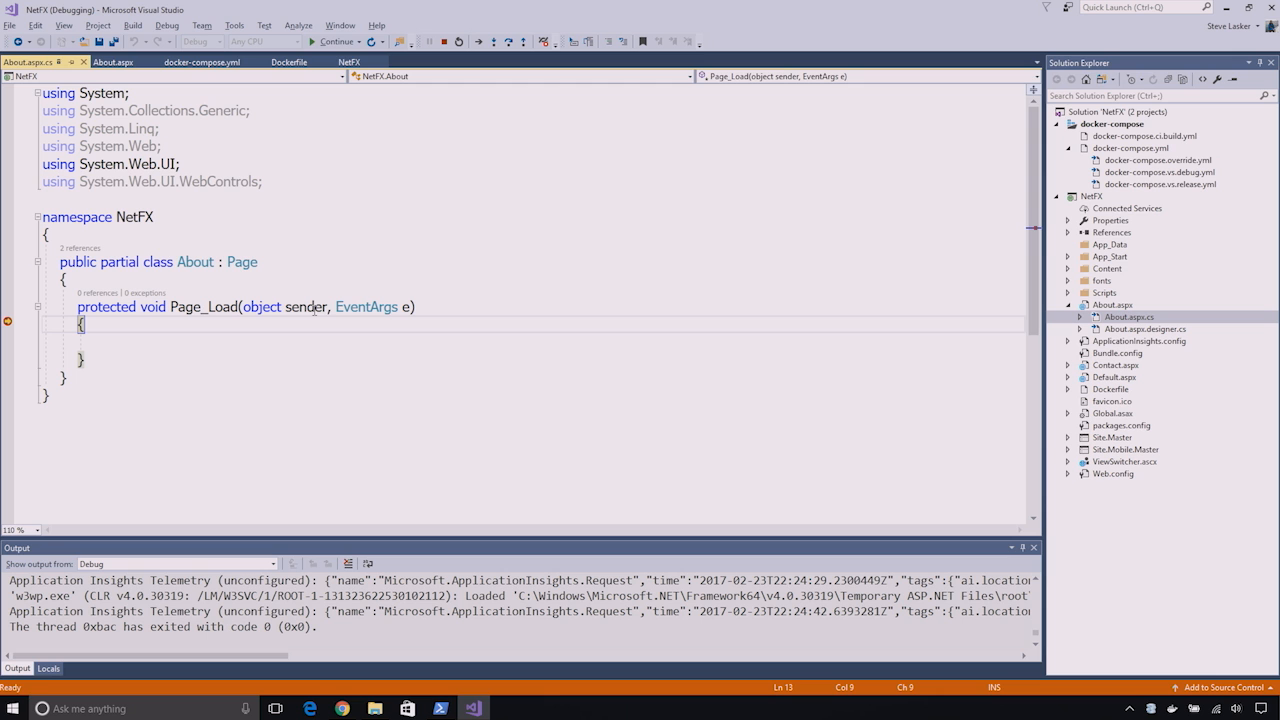
pyautogui.moveTo(308, 306)
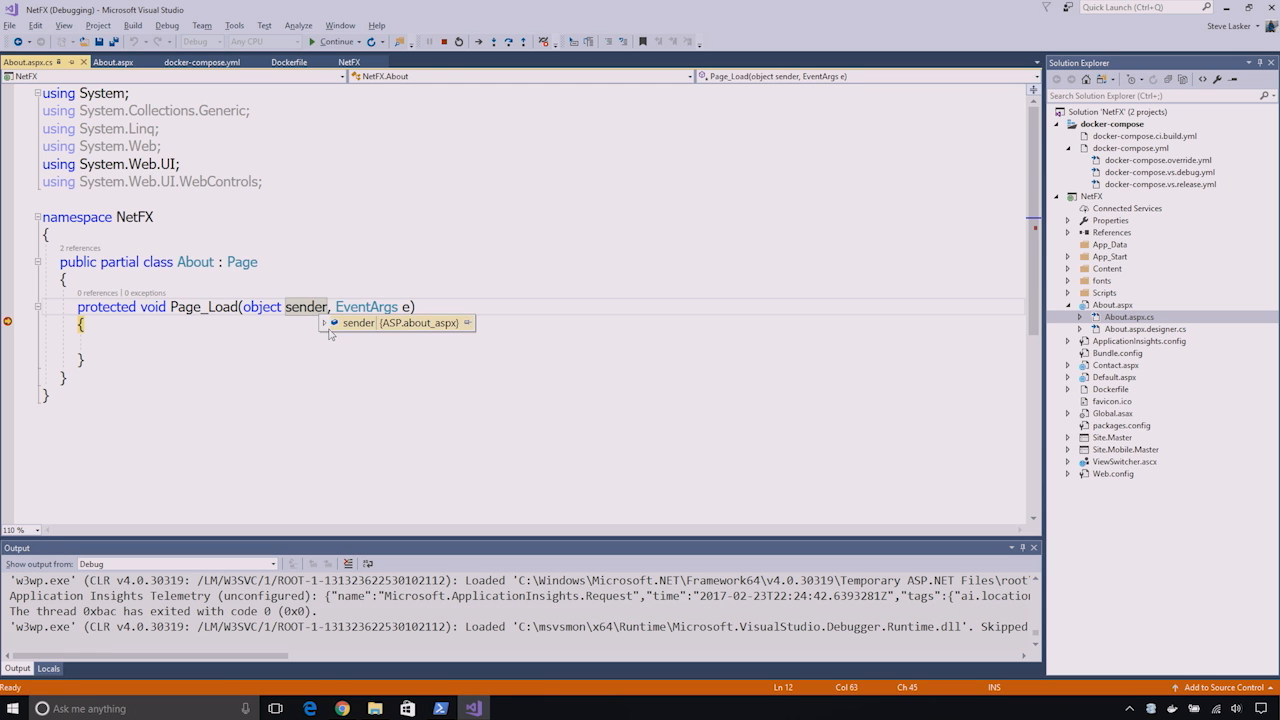